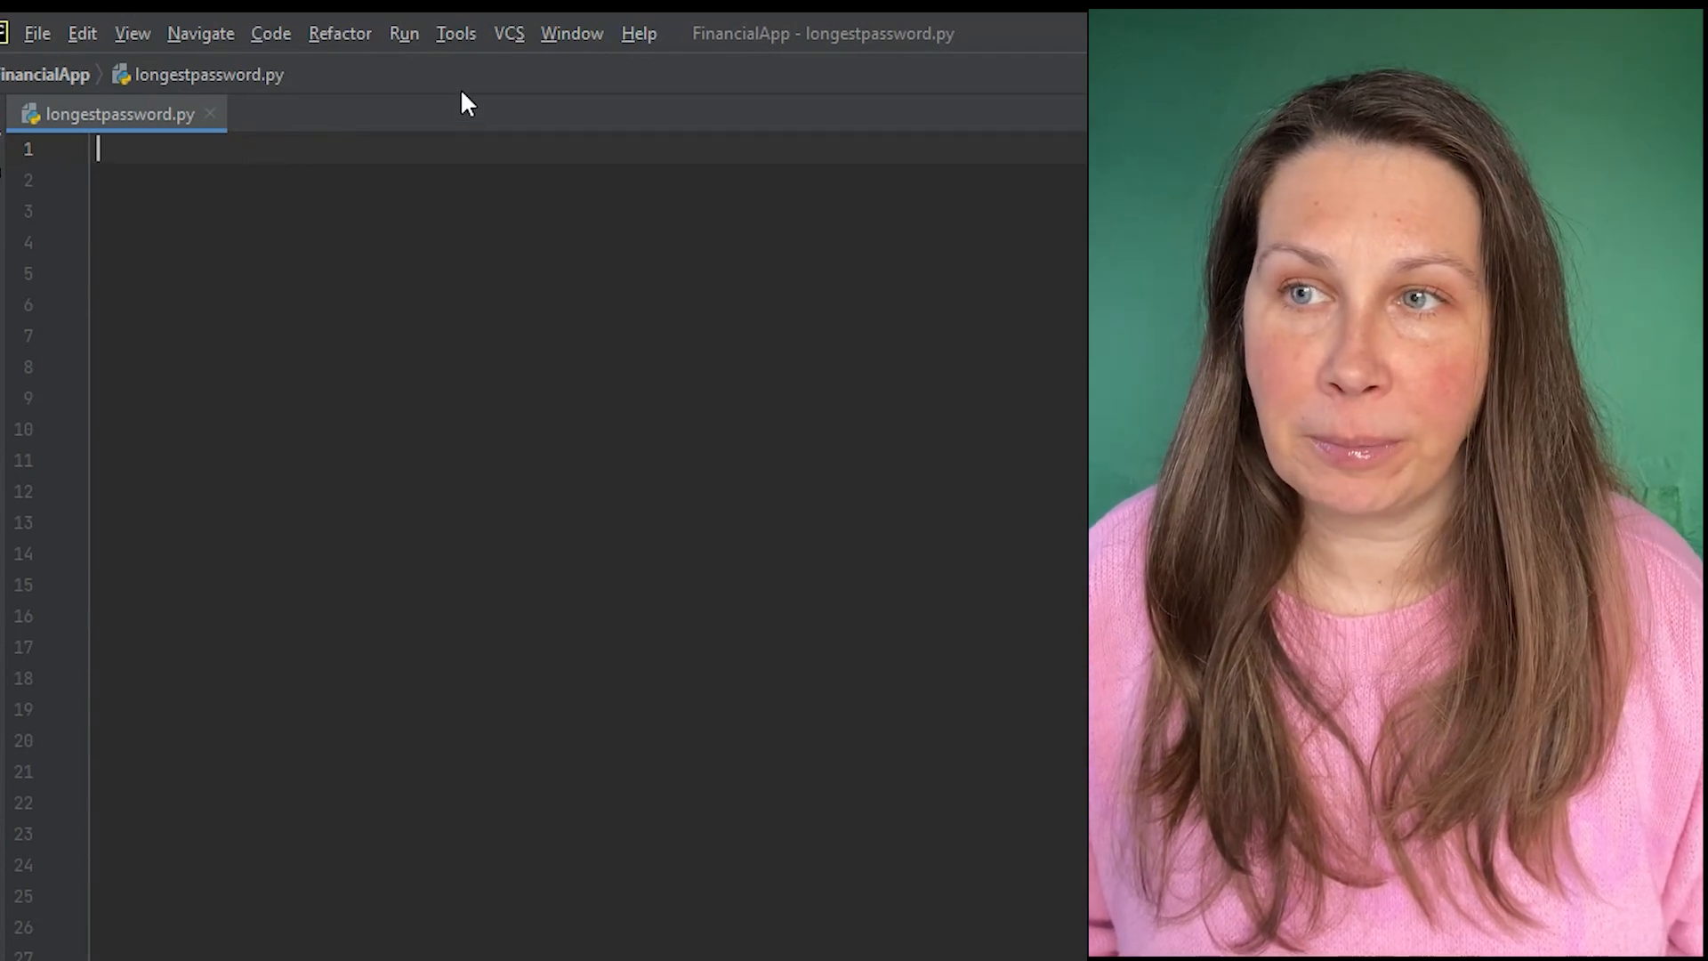
- Import re, define solution(S) and split S into words
type("import")
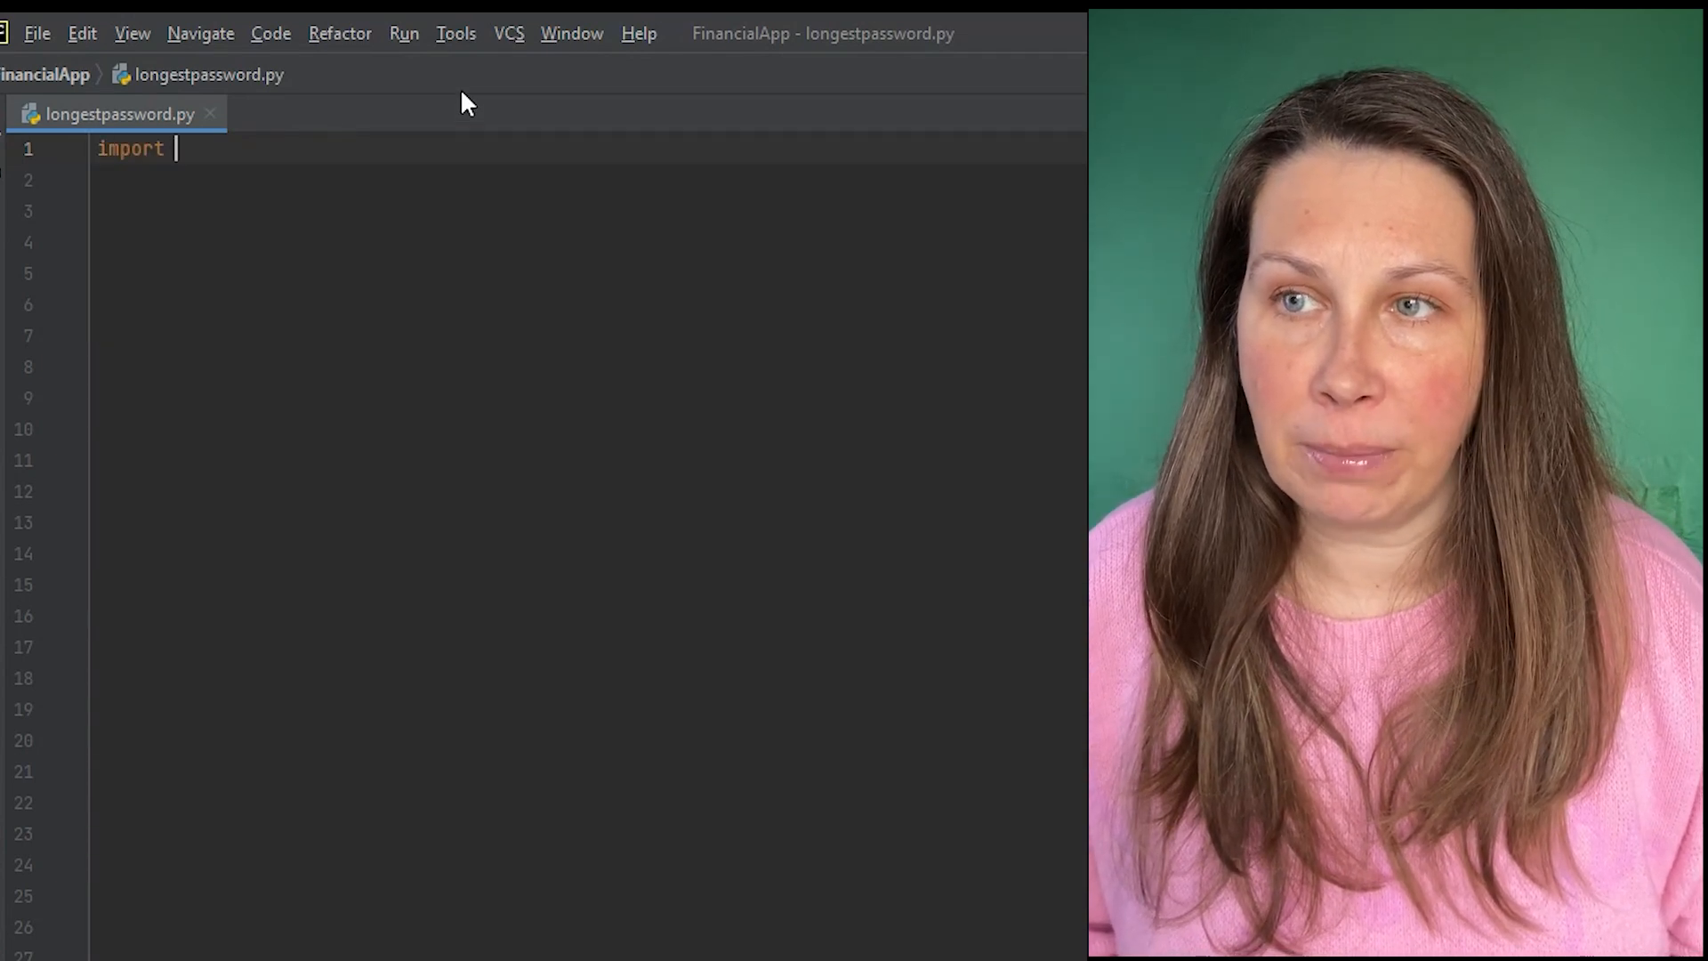
type("re")
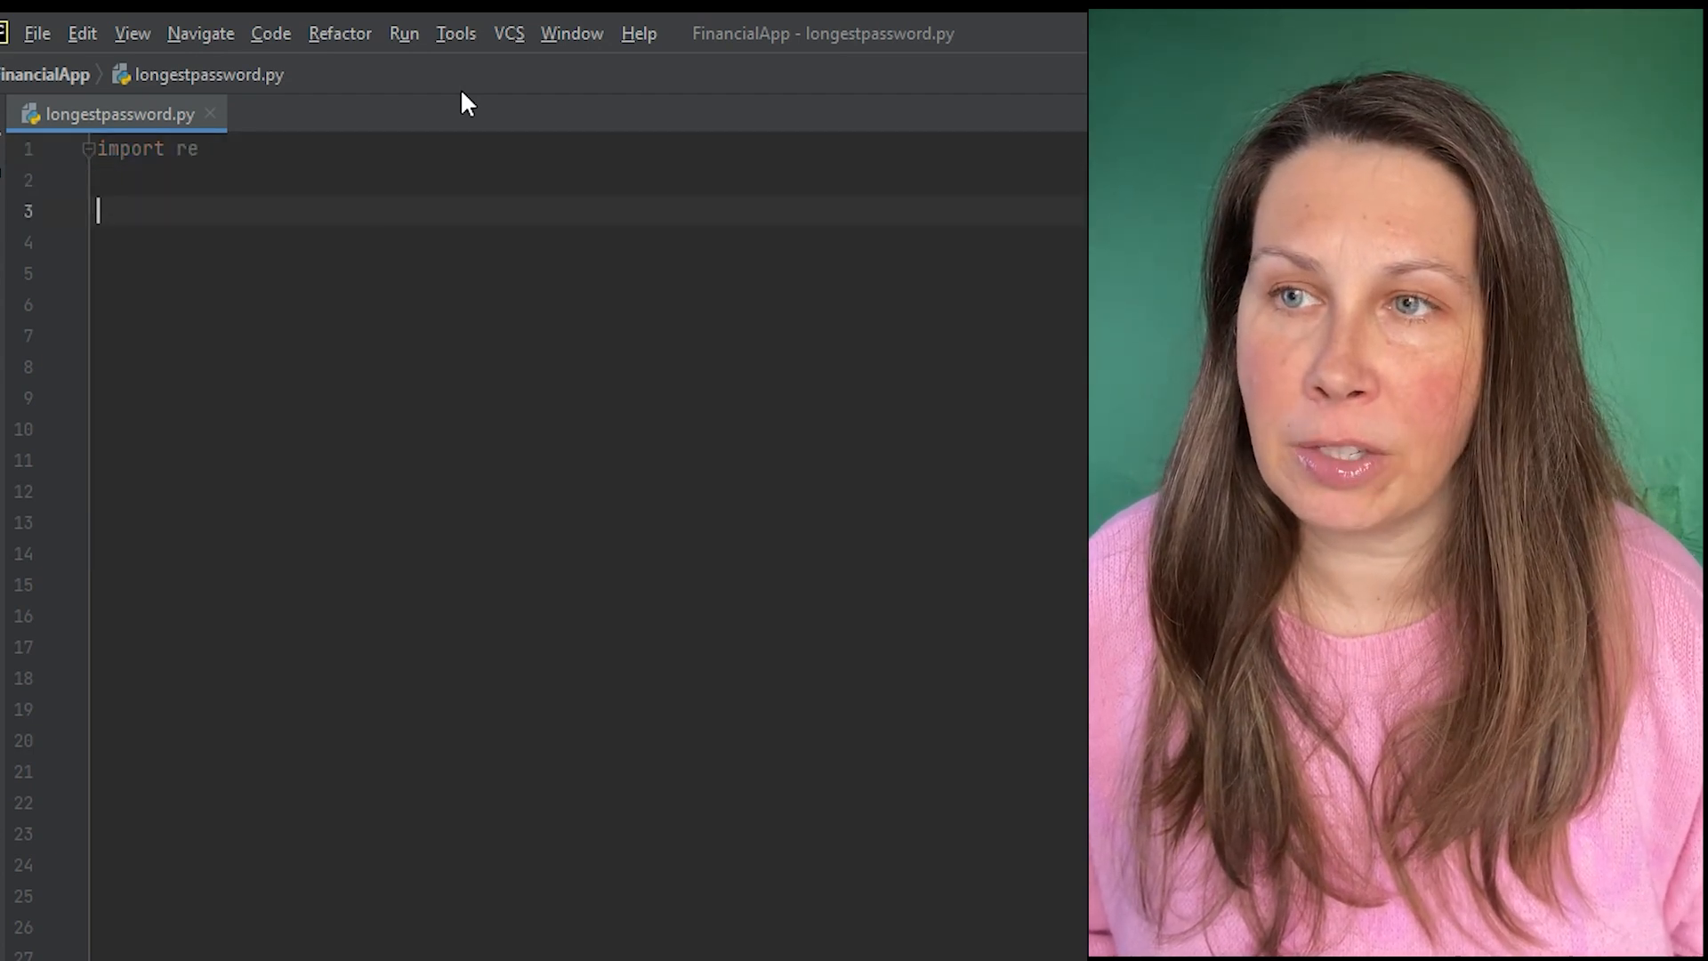
type("def solution(")
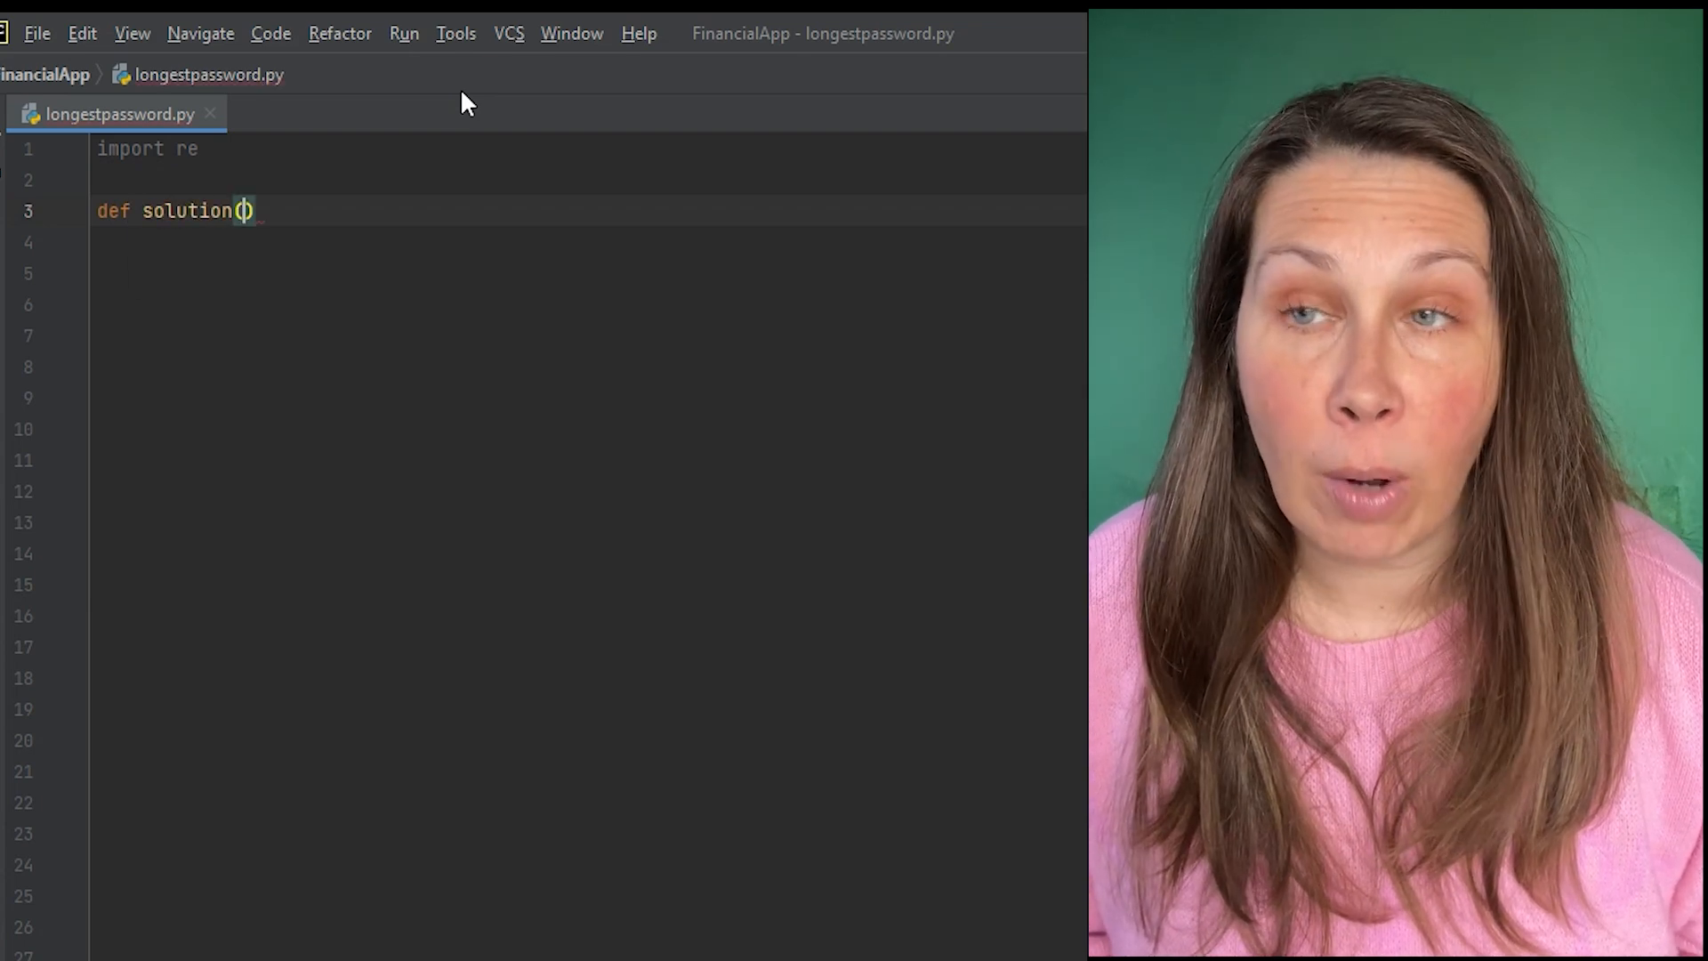
type("s):")
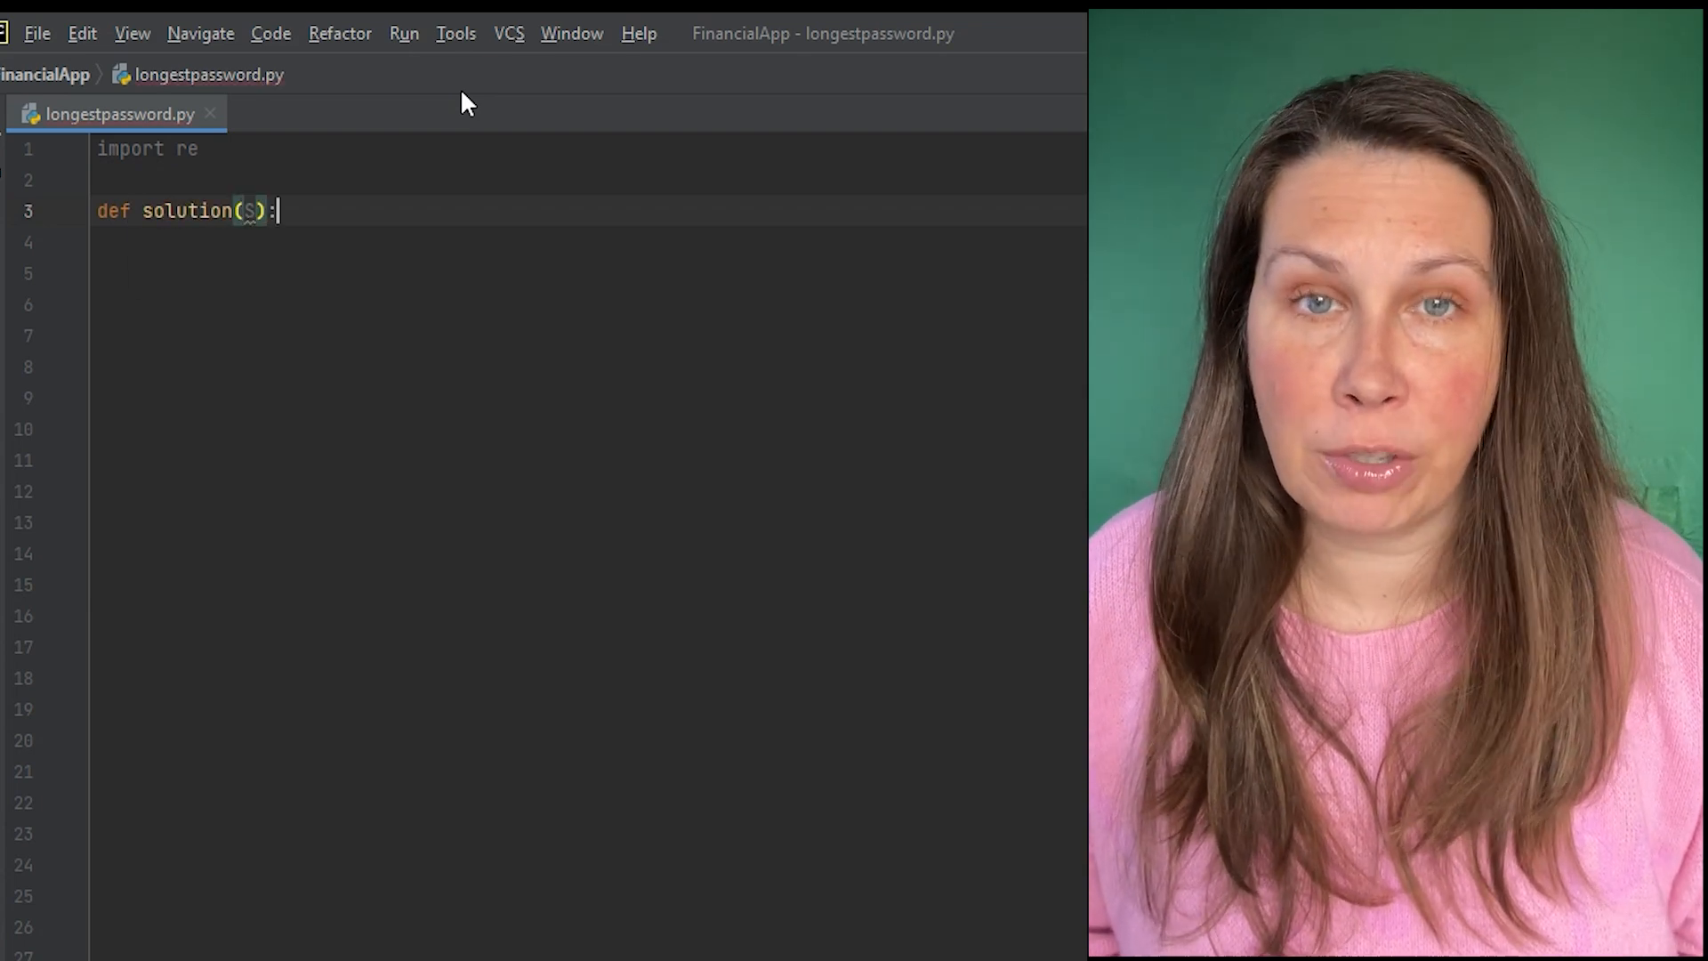
type("wo")
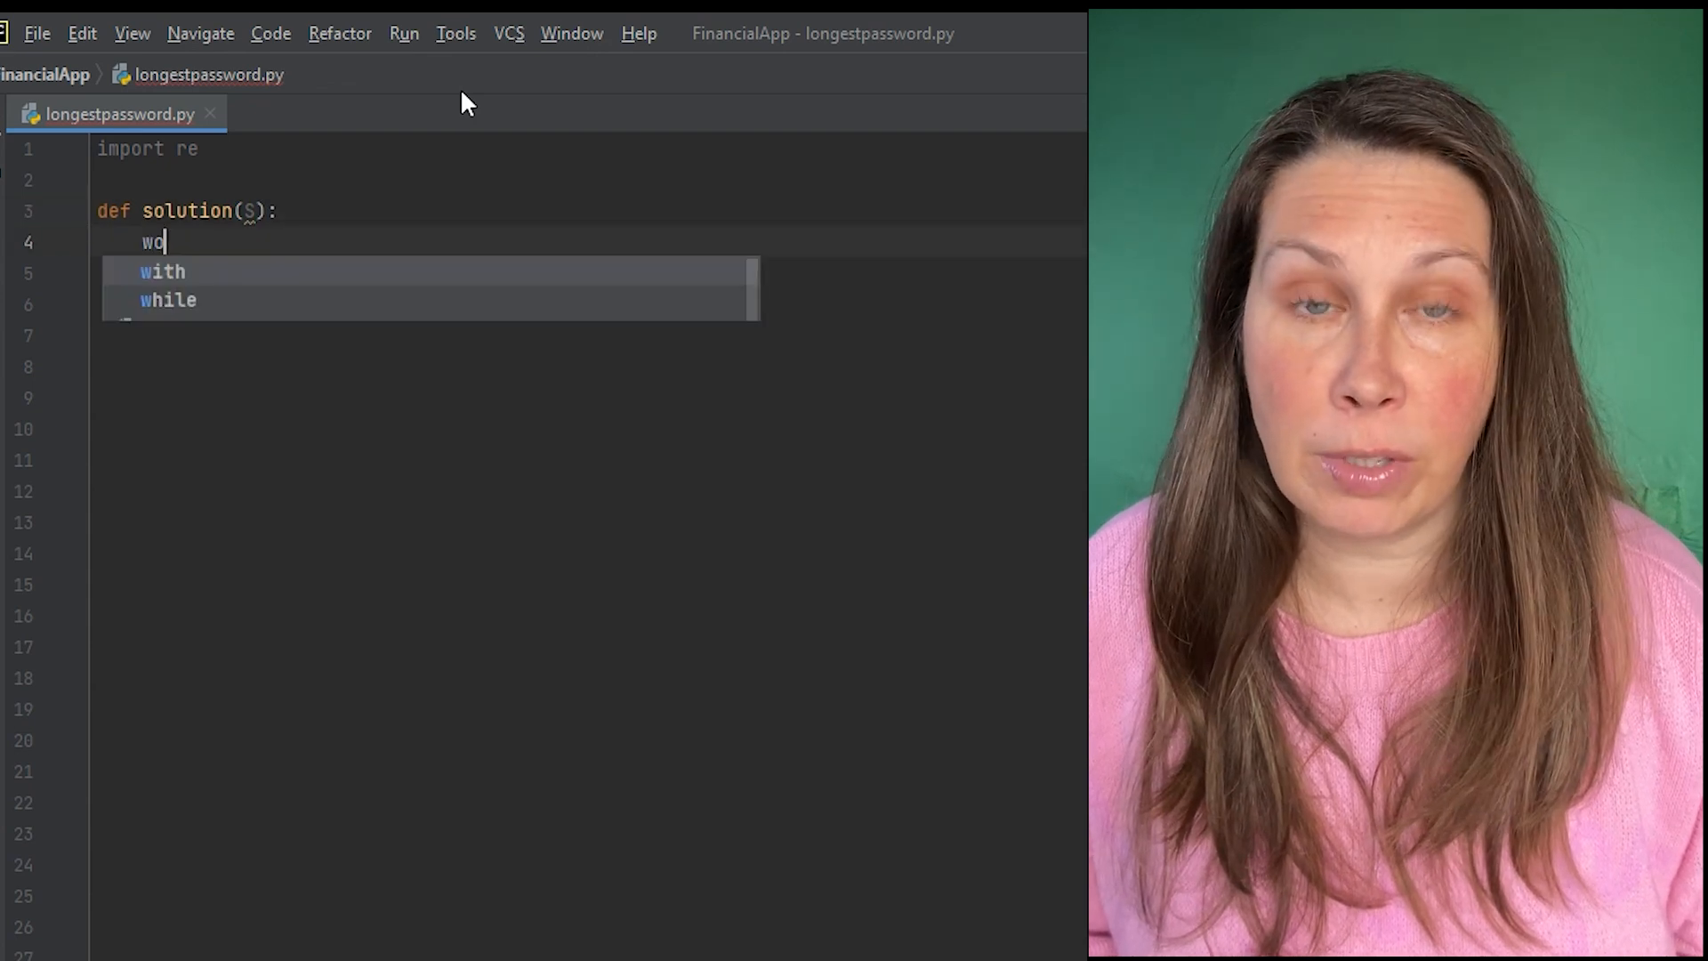
type("rds =")
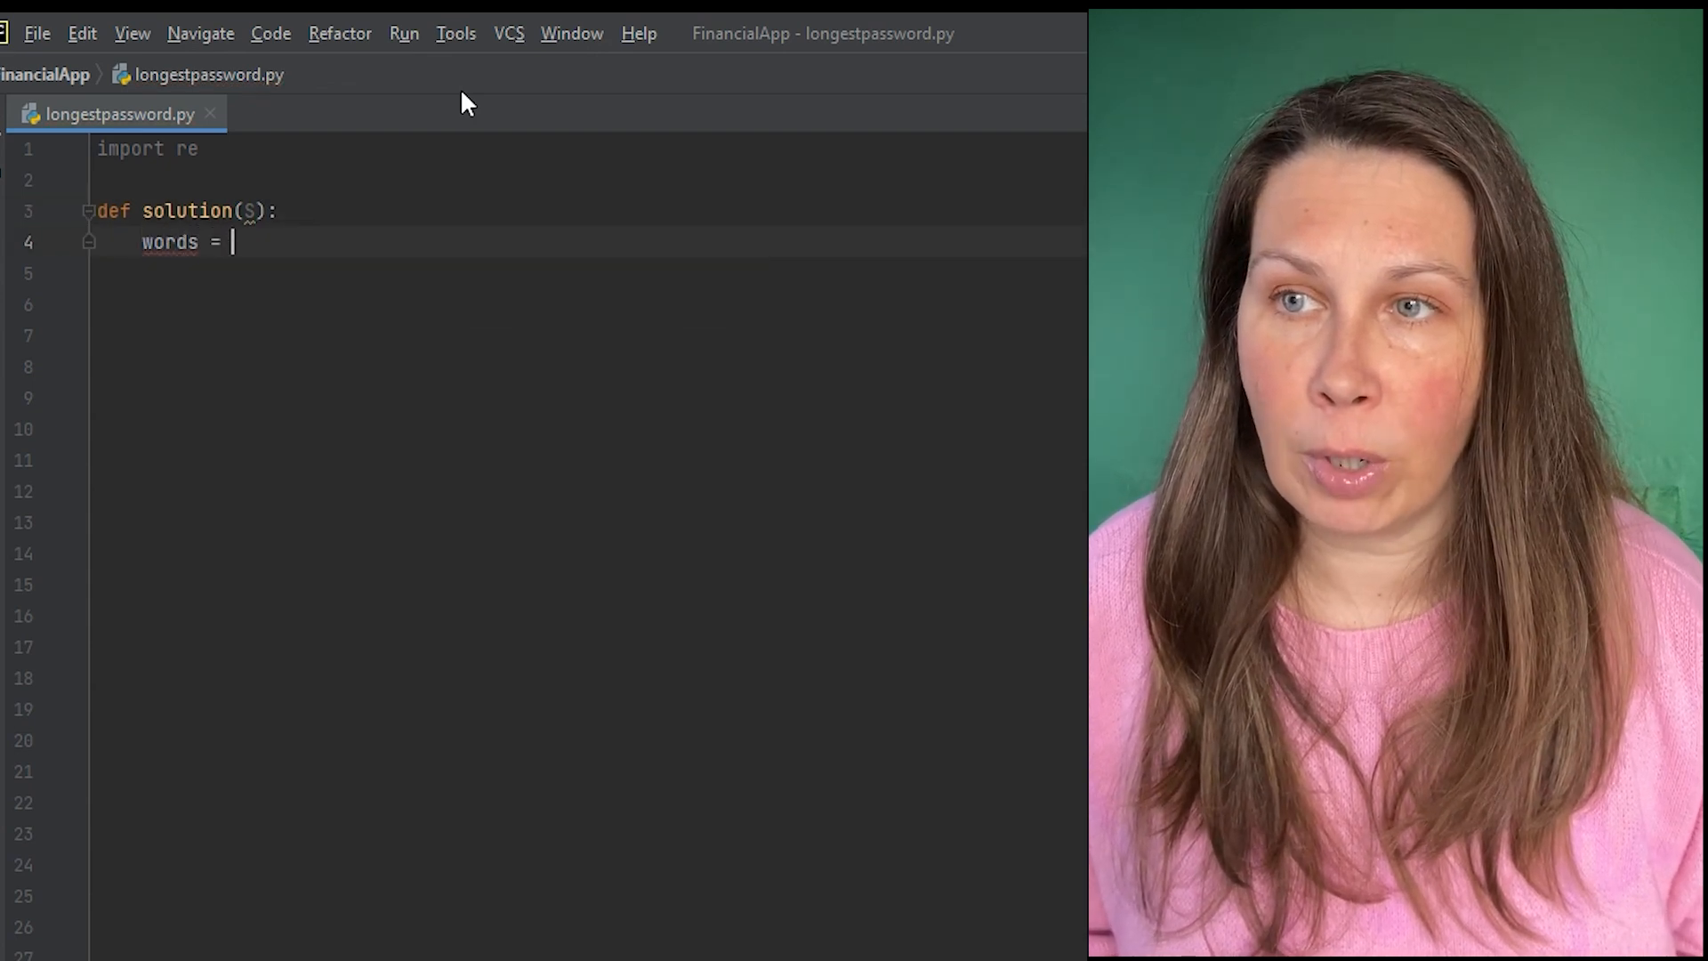
type("S.split()")
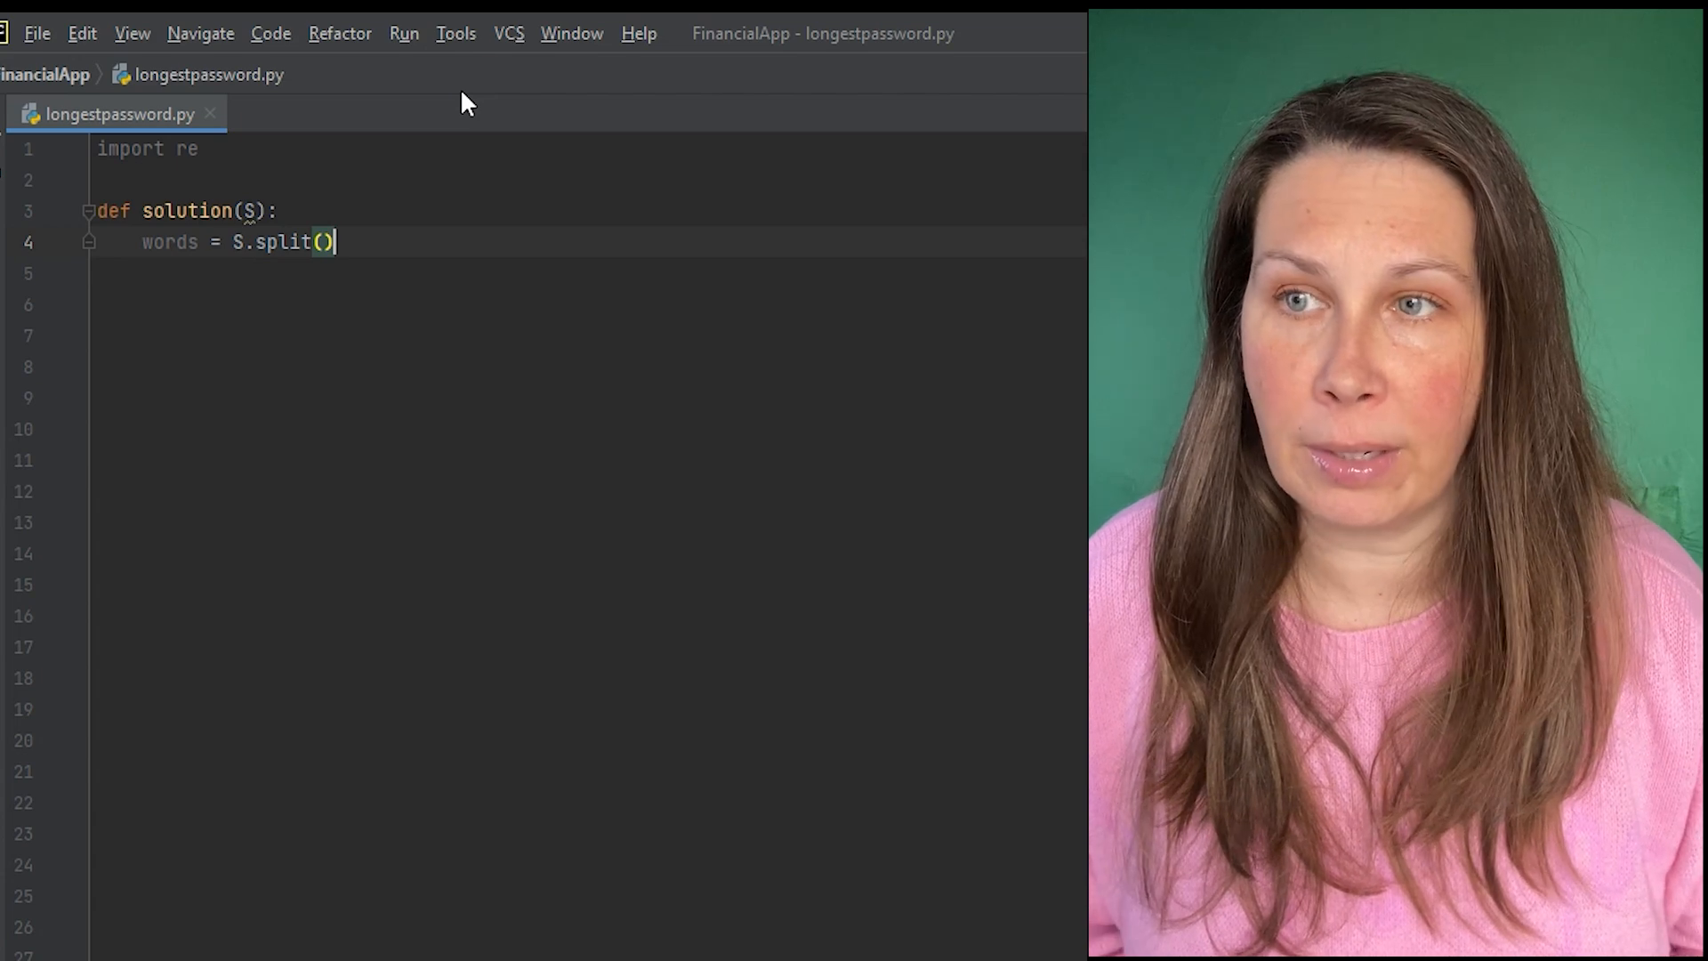
- Create an empty valid_passwords list and begin the for loop over words
type("valid")
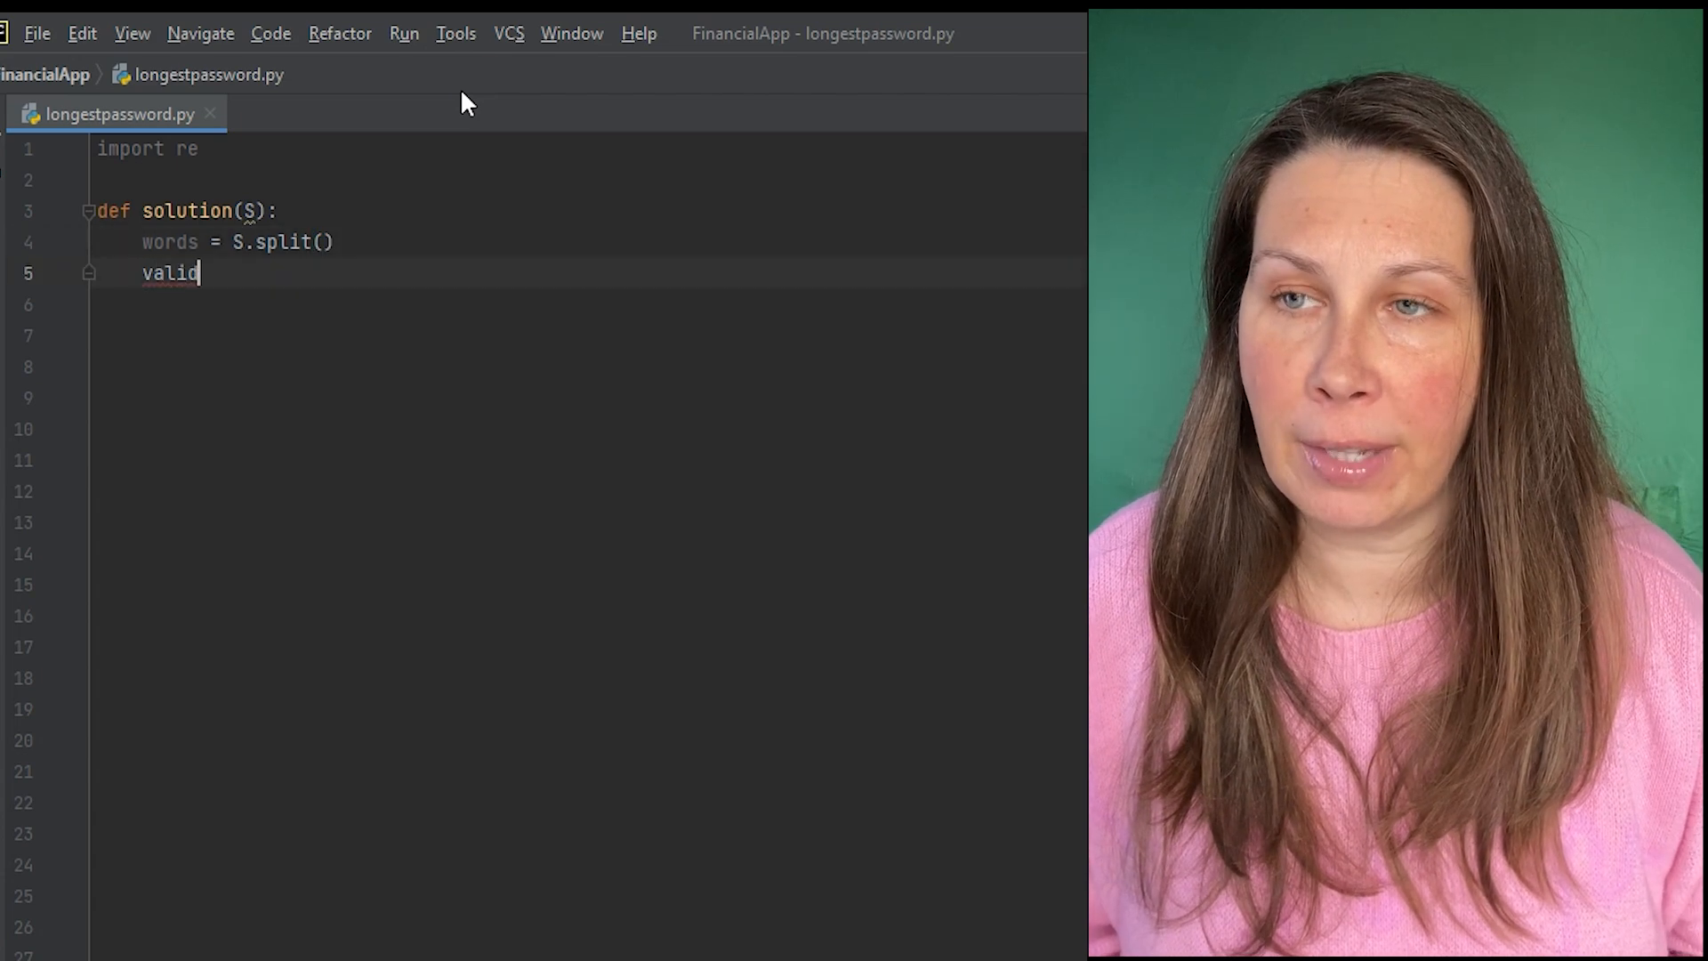
type("_passwor")
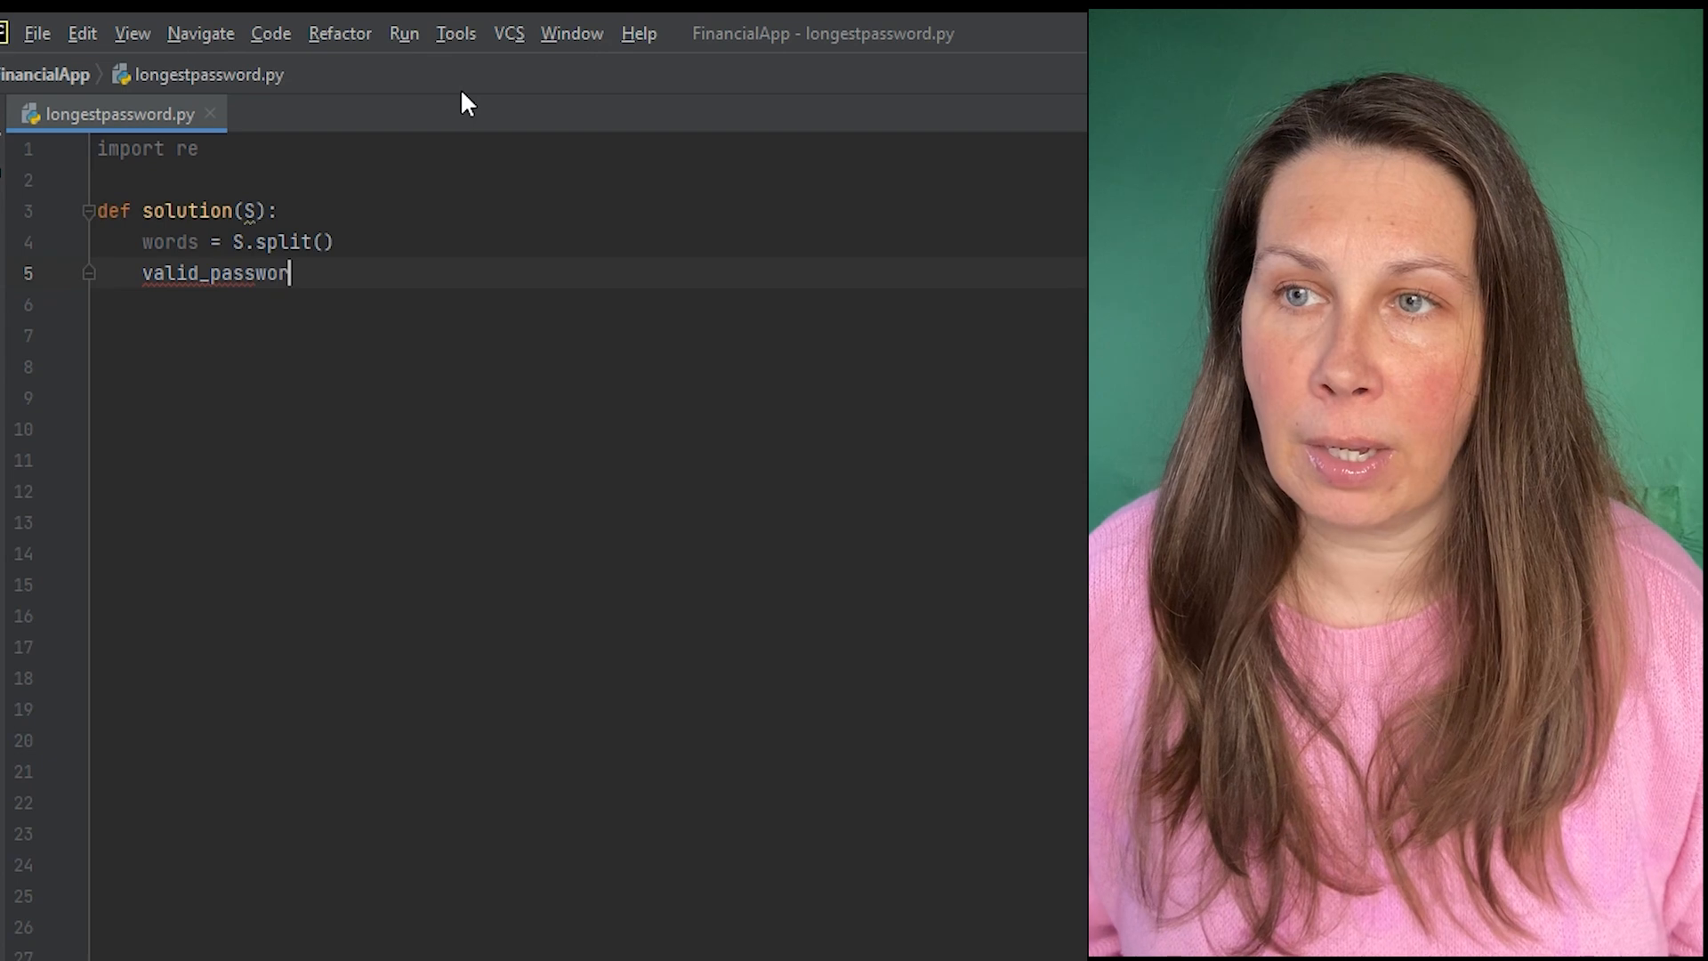
type("ds = []")
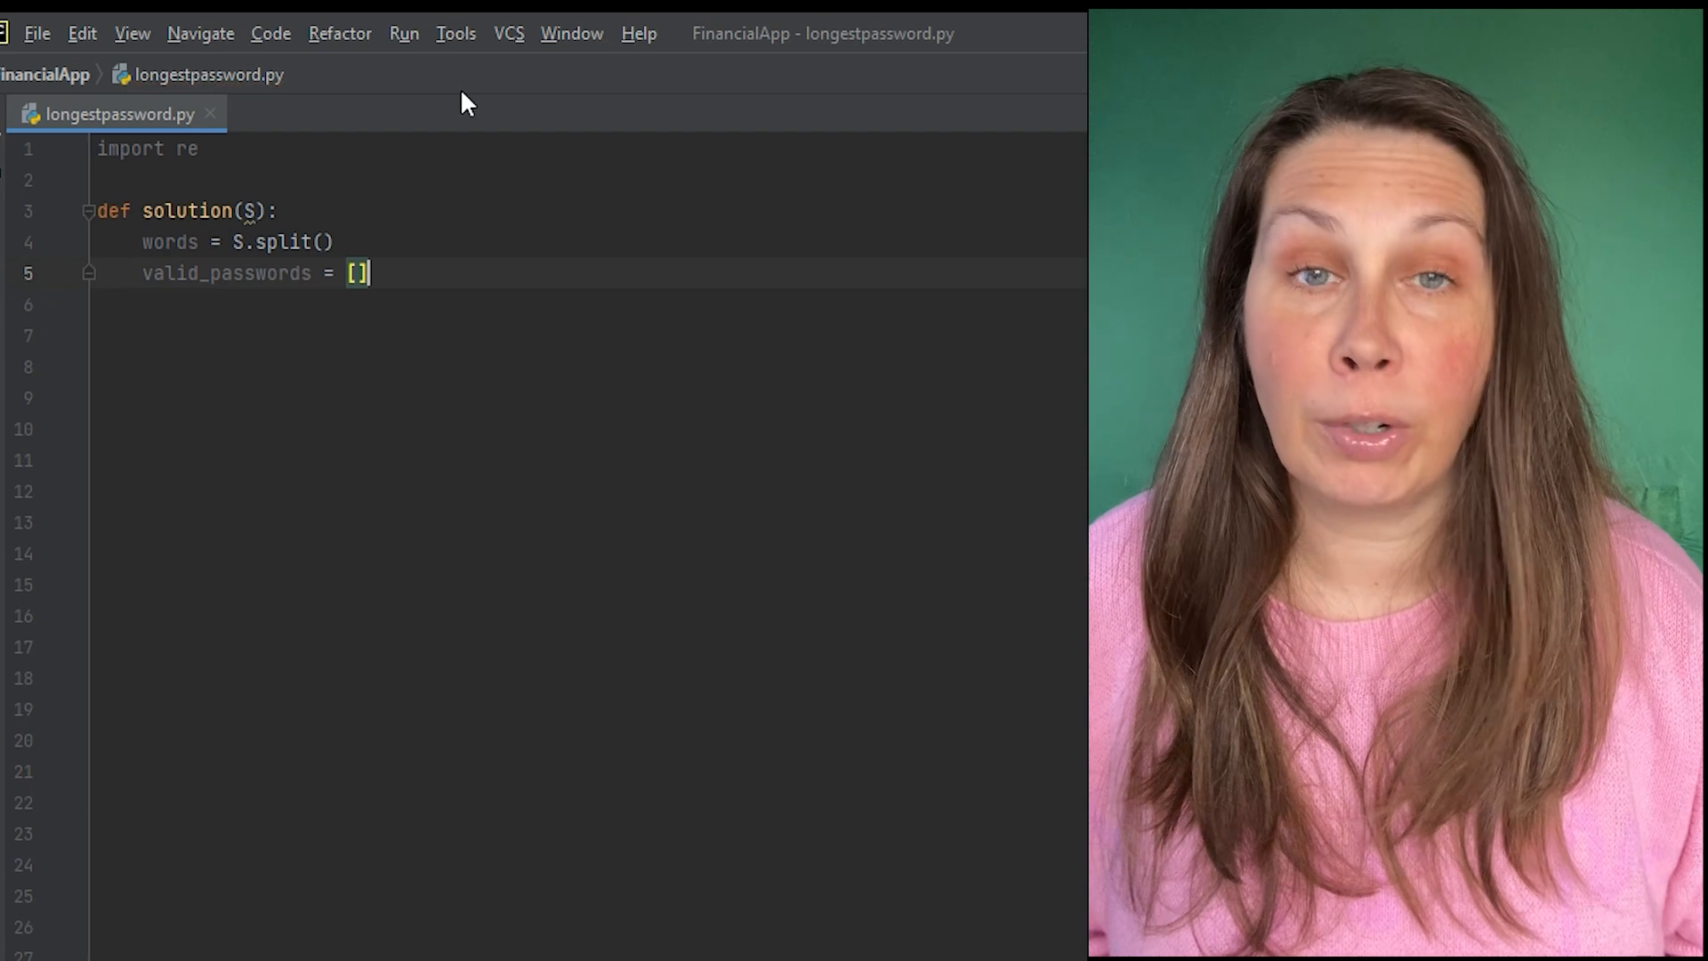
type("for word in wor")
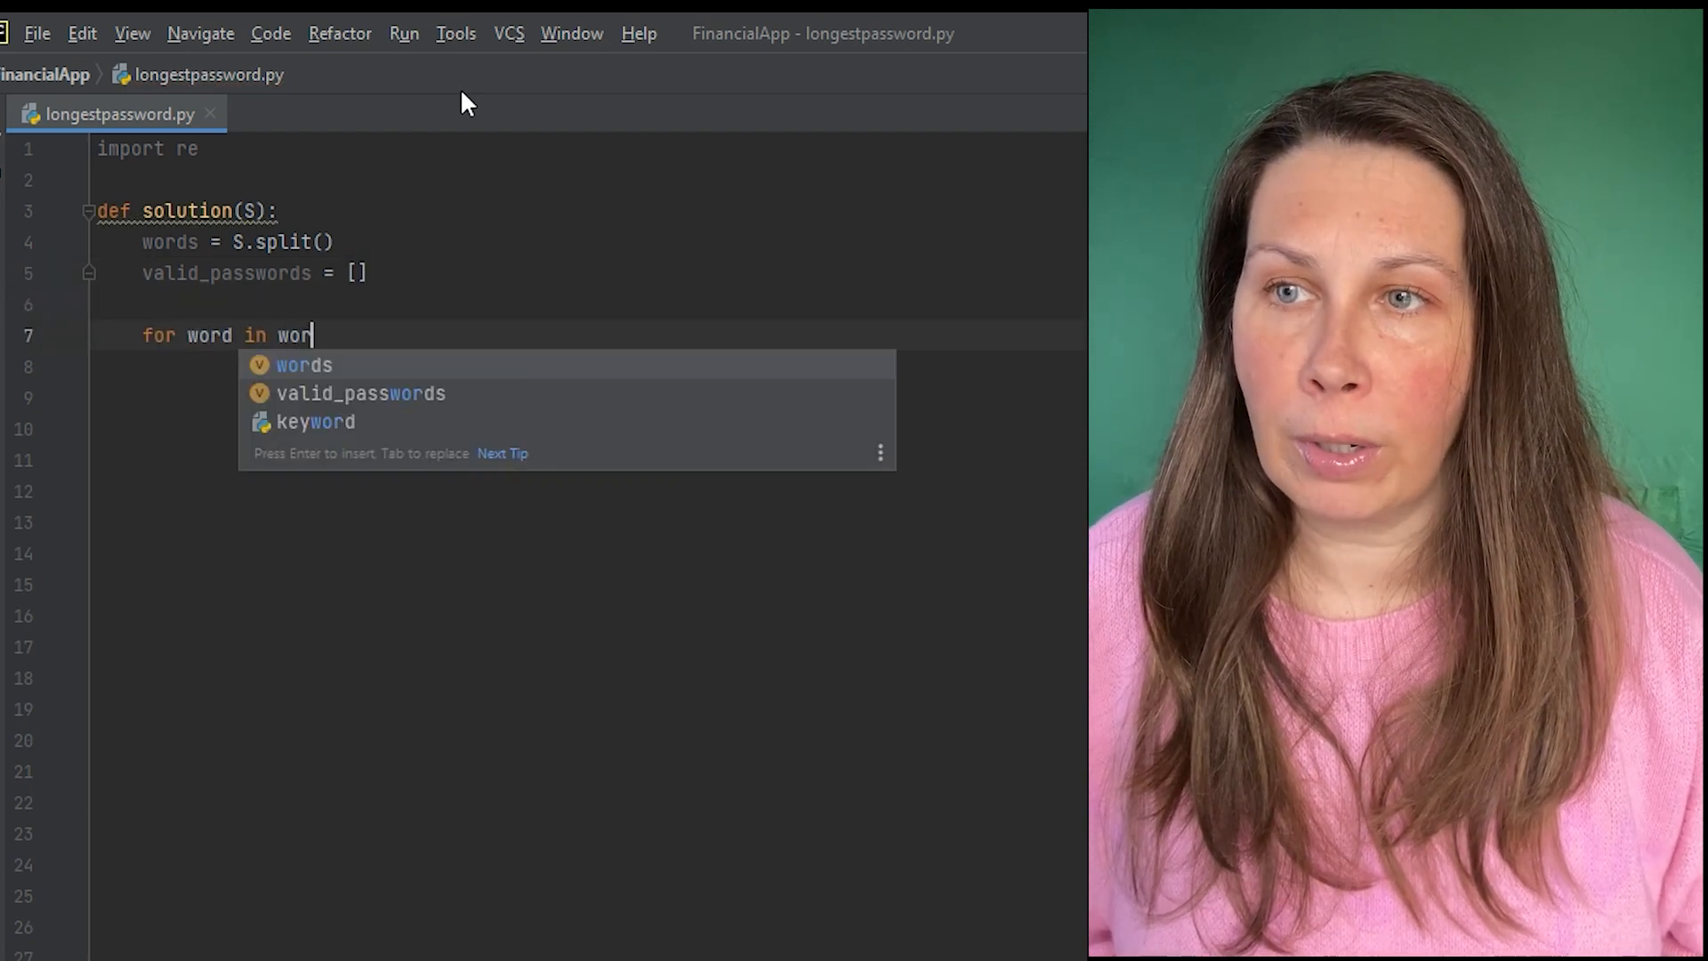
- Loop over words and start a re.match on the pattern r'^[a-zA-Z0-9]*$'
key("Enter")
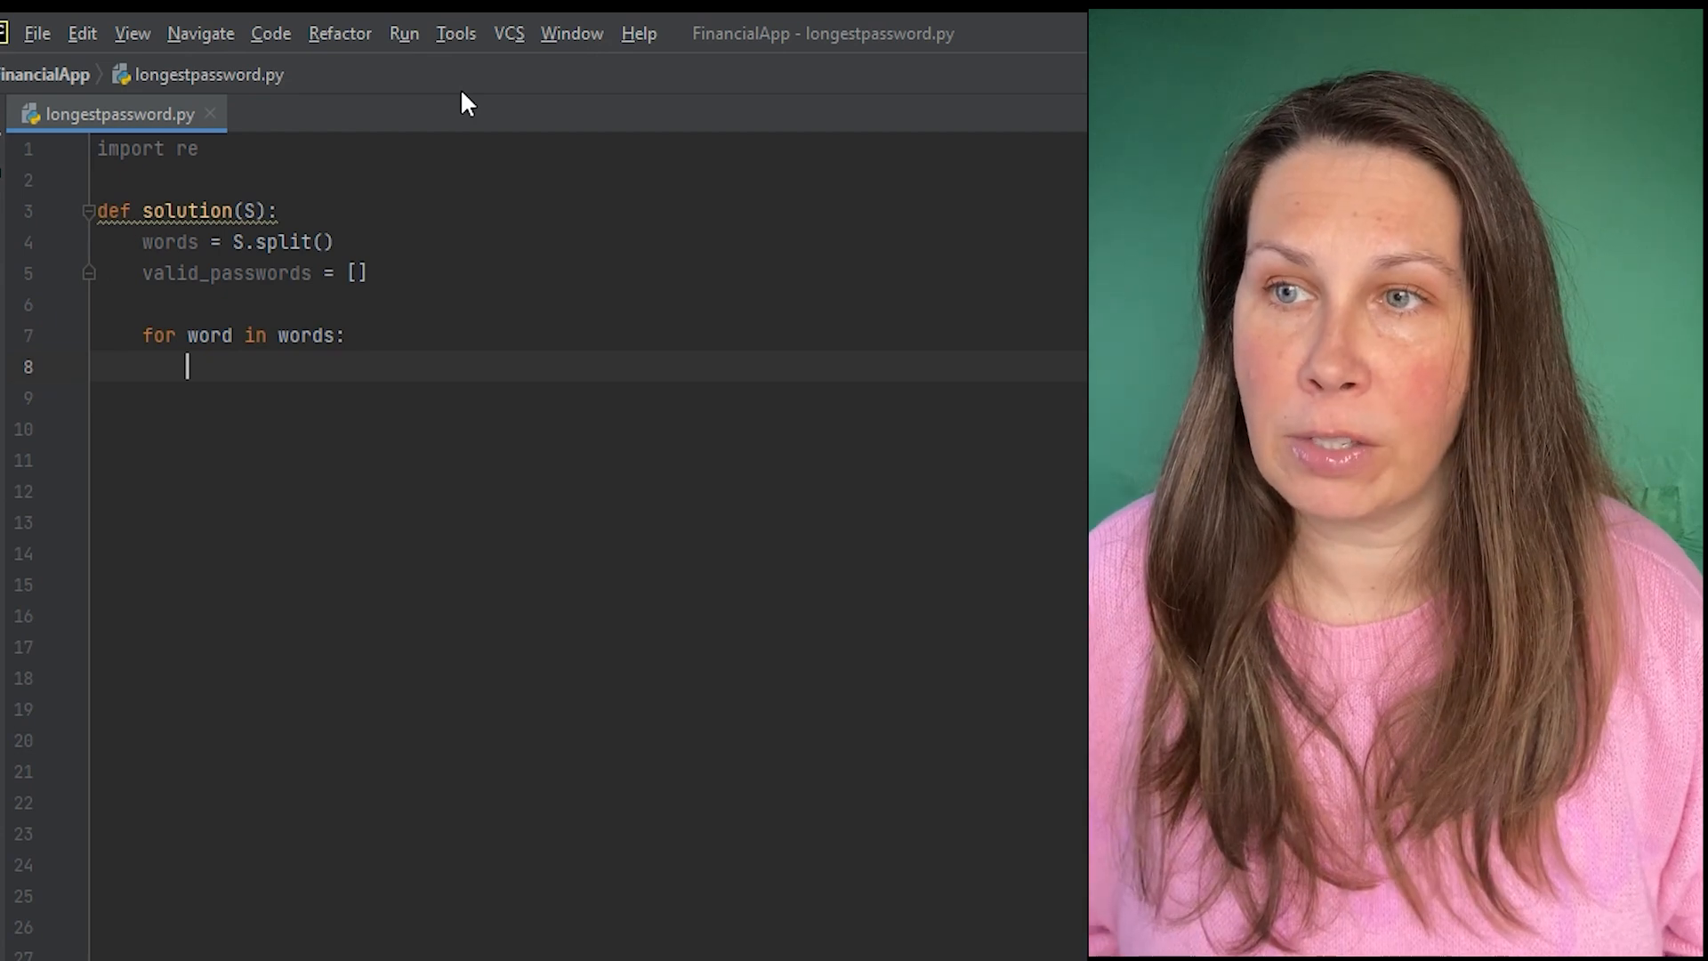
type("if re.match(r")
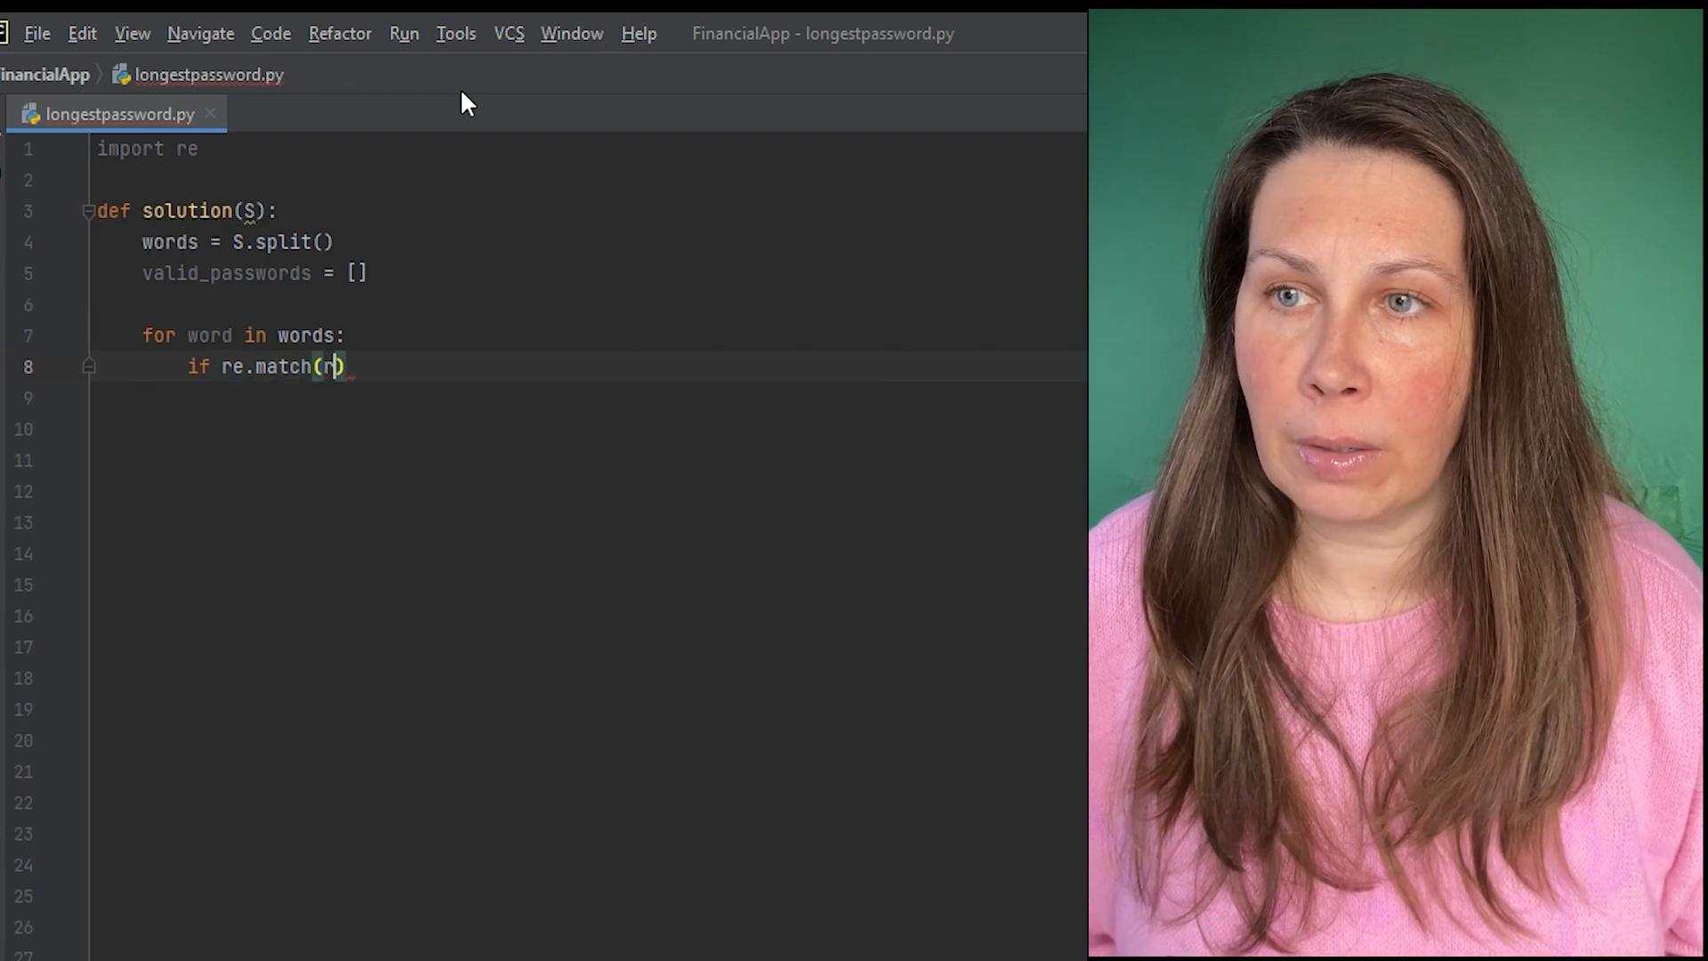
type("r")
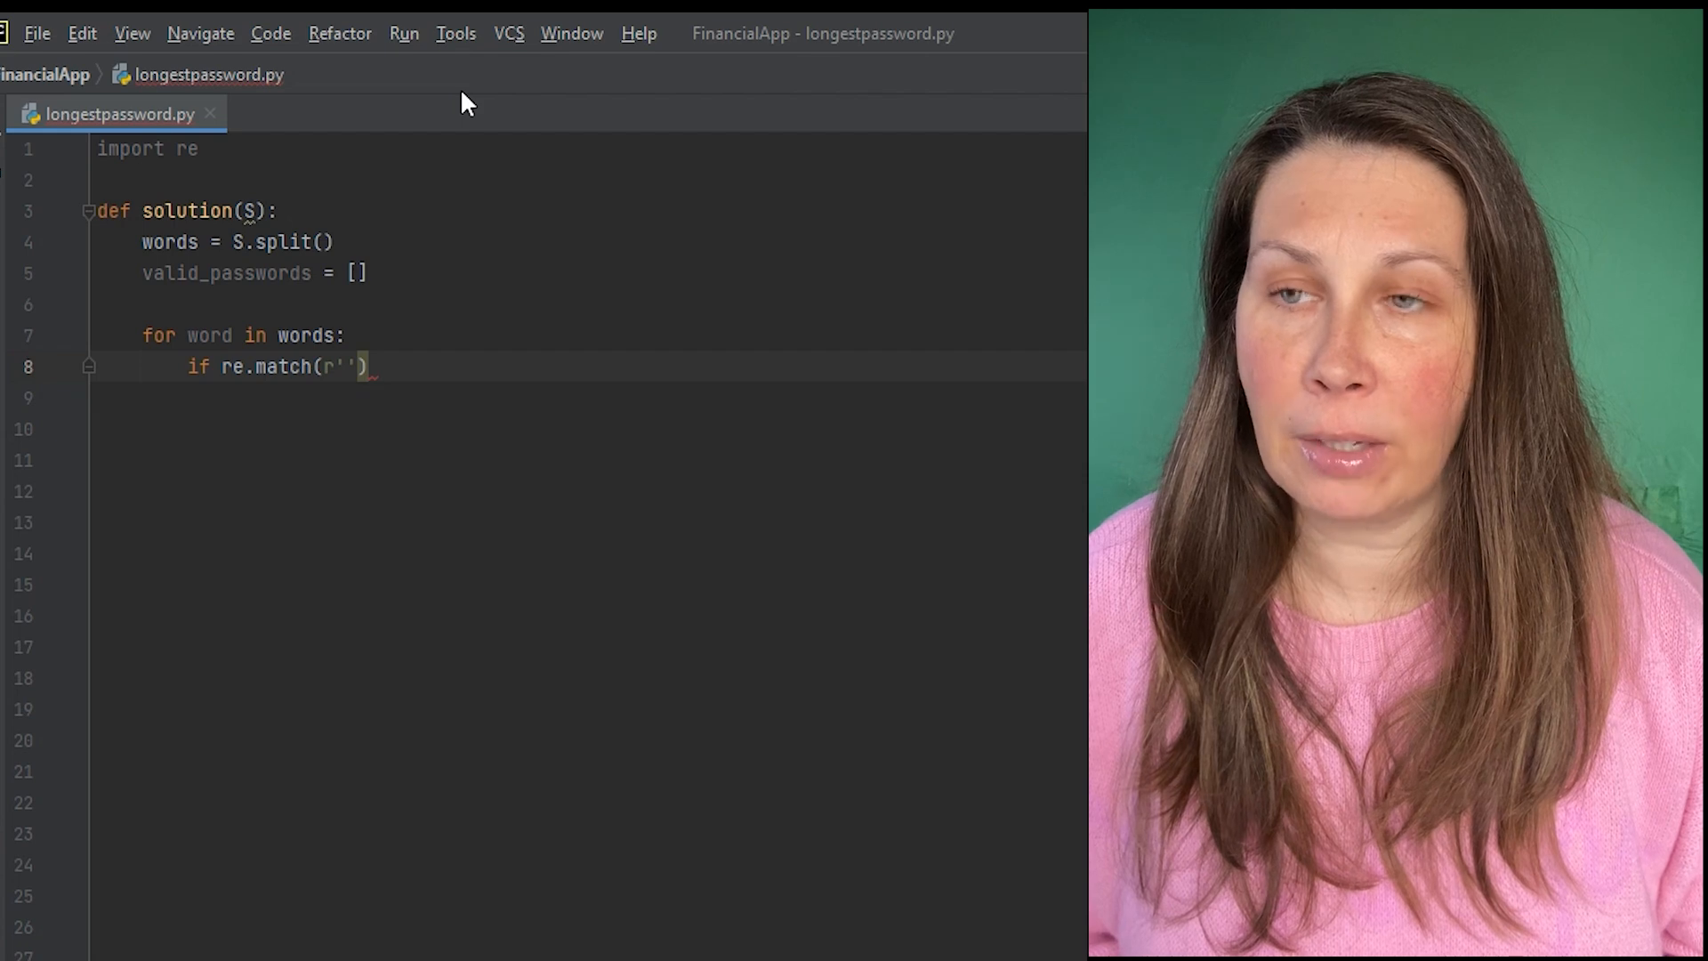
type("^")
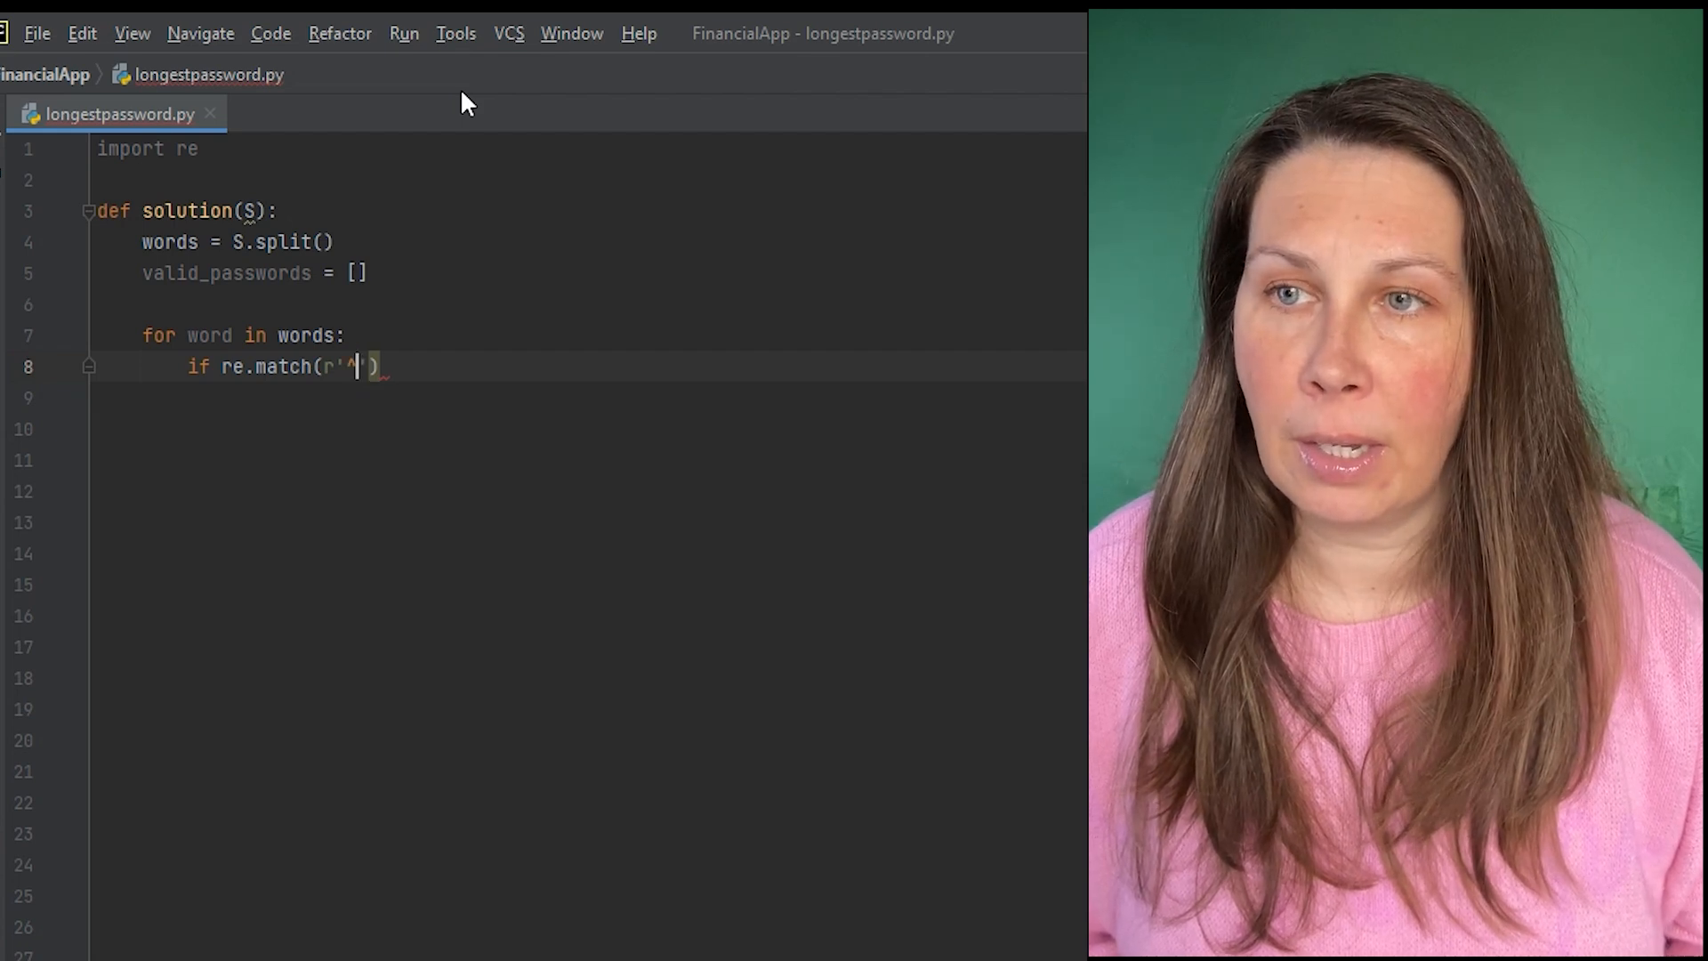
type("[a-z]")
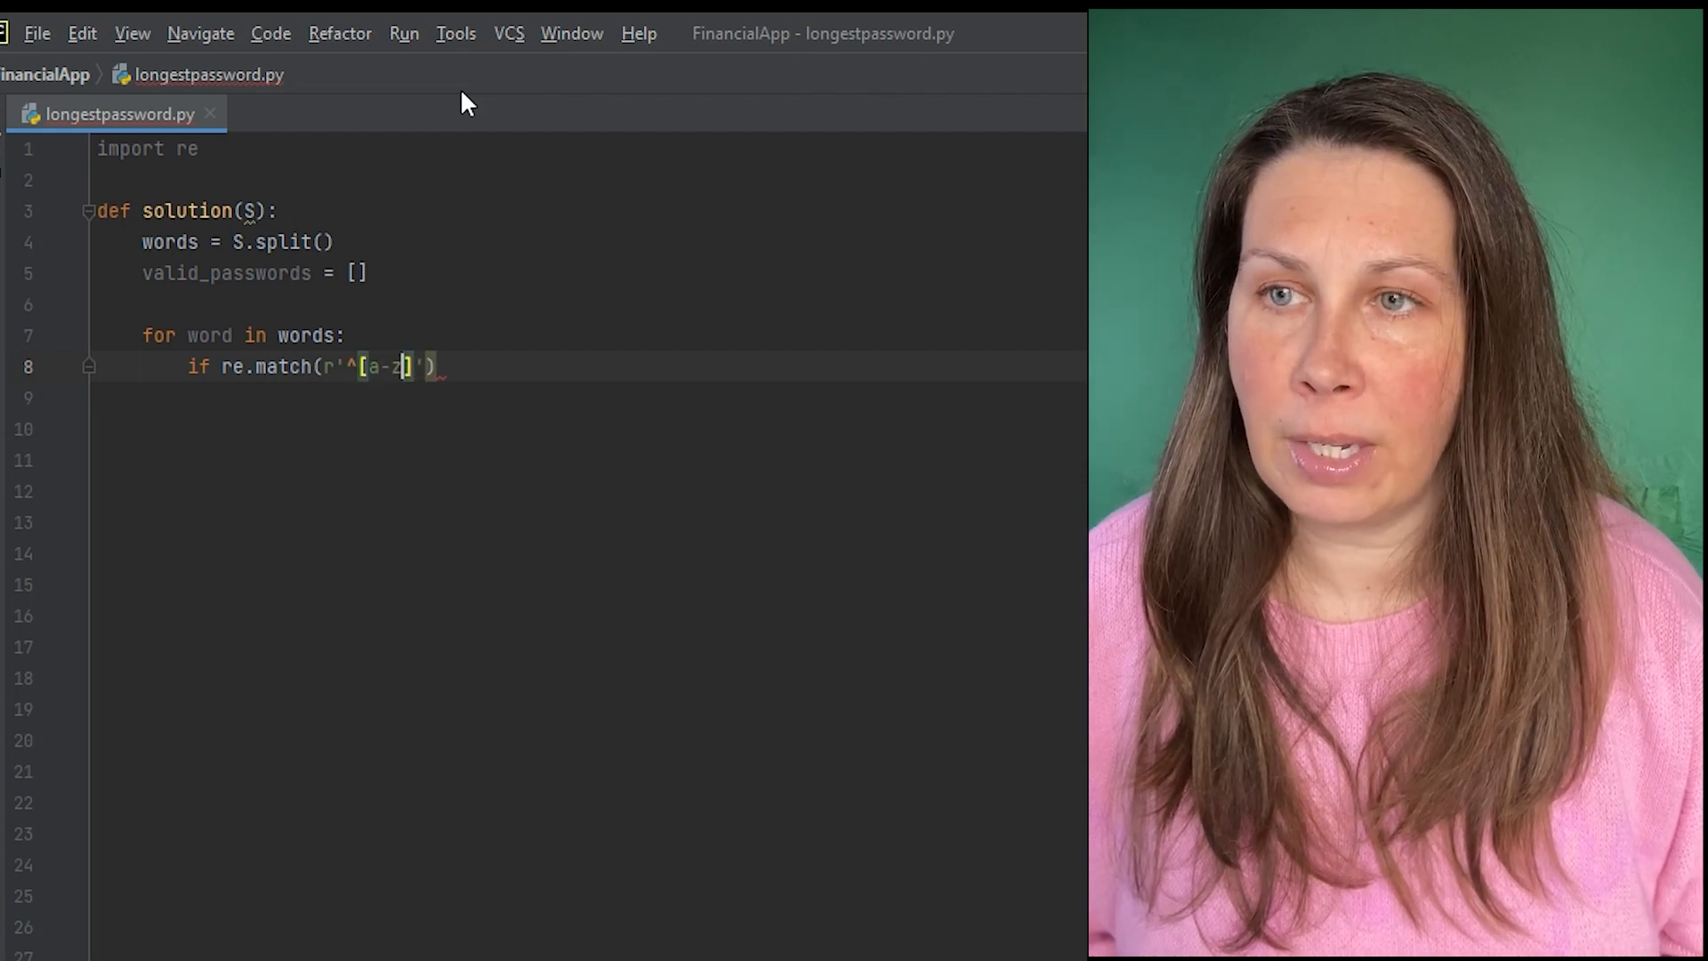
type("ZA-")
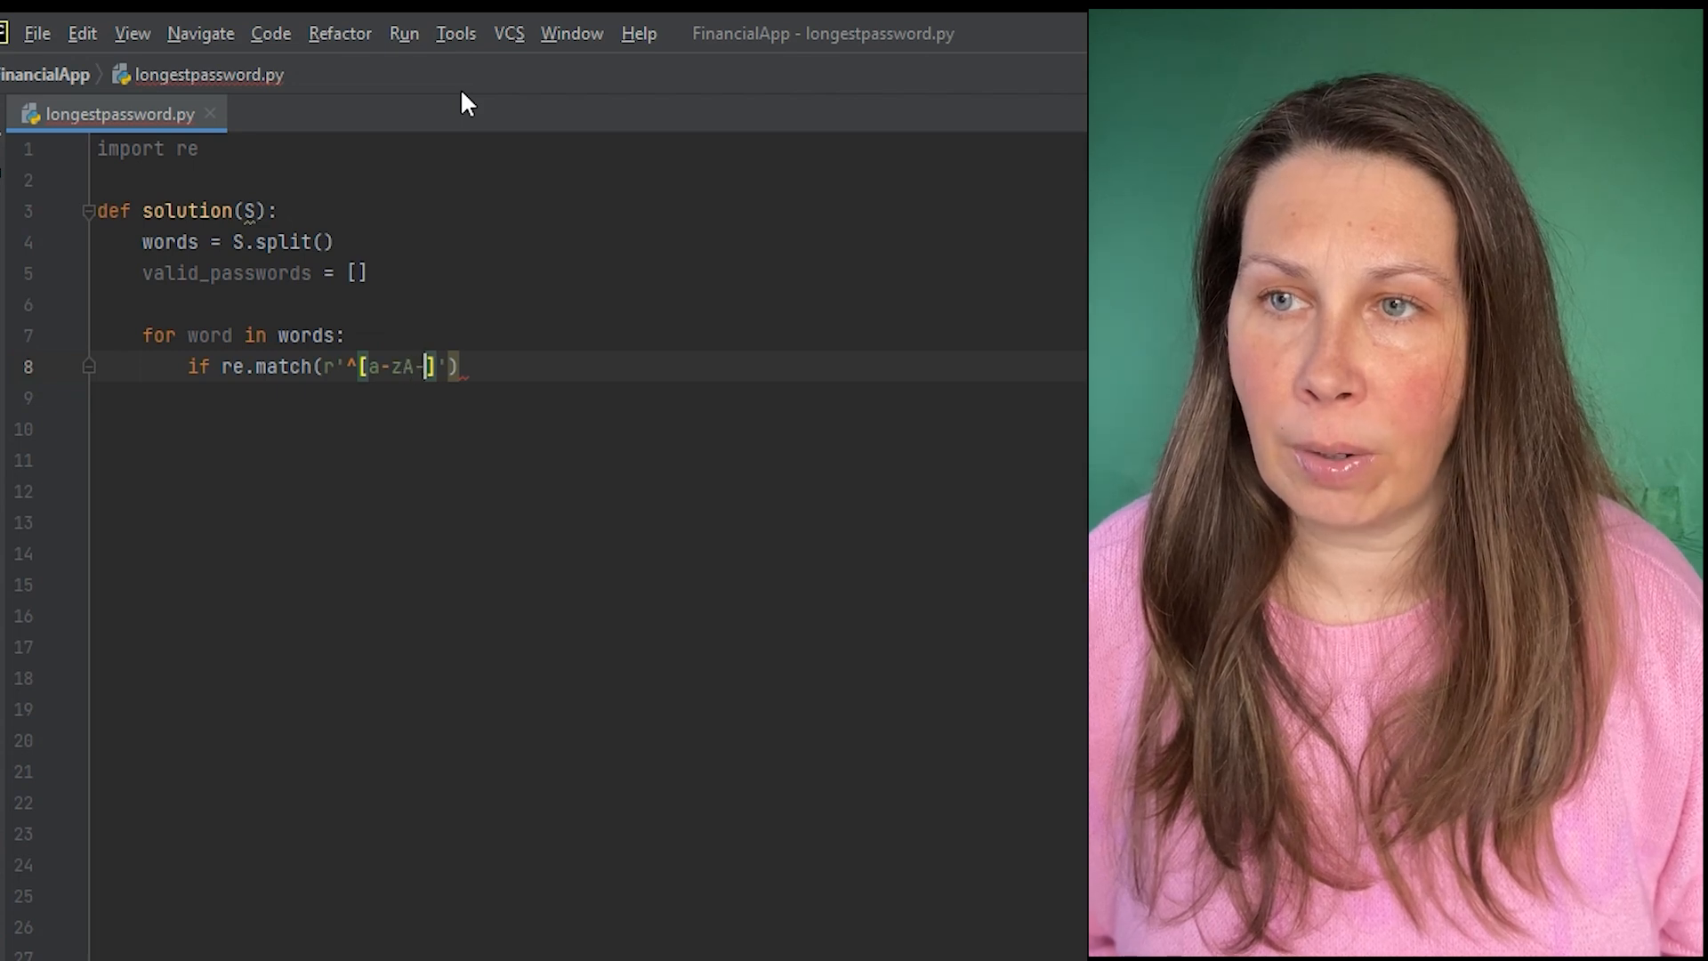
type("Z0-")
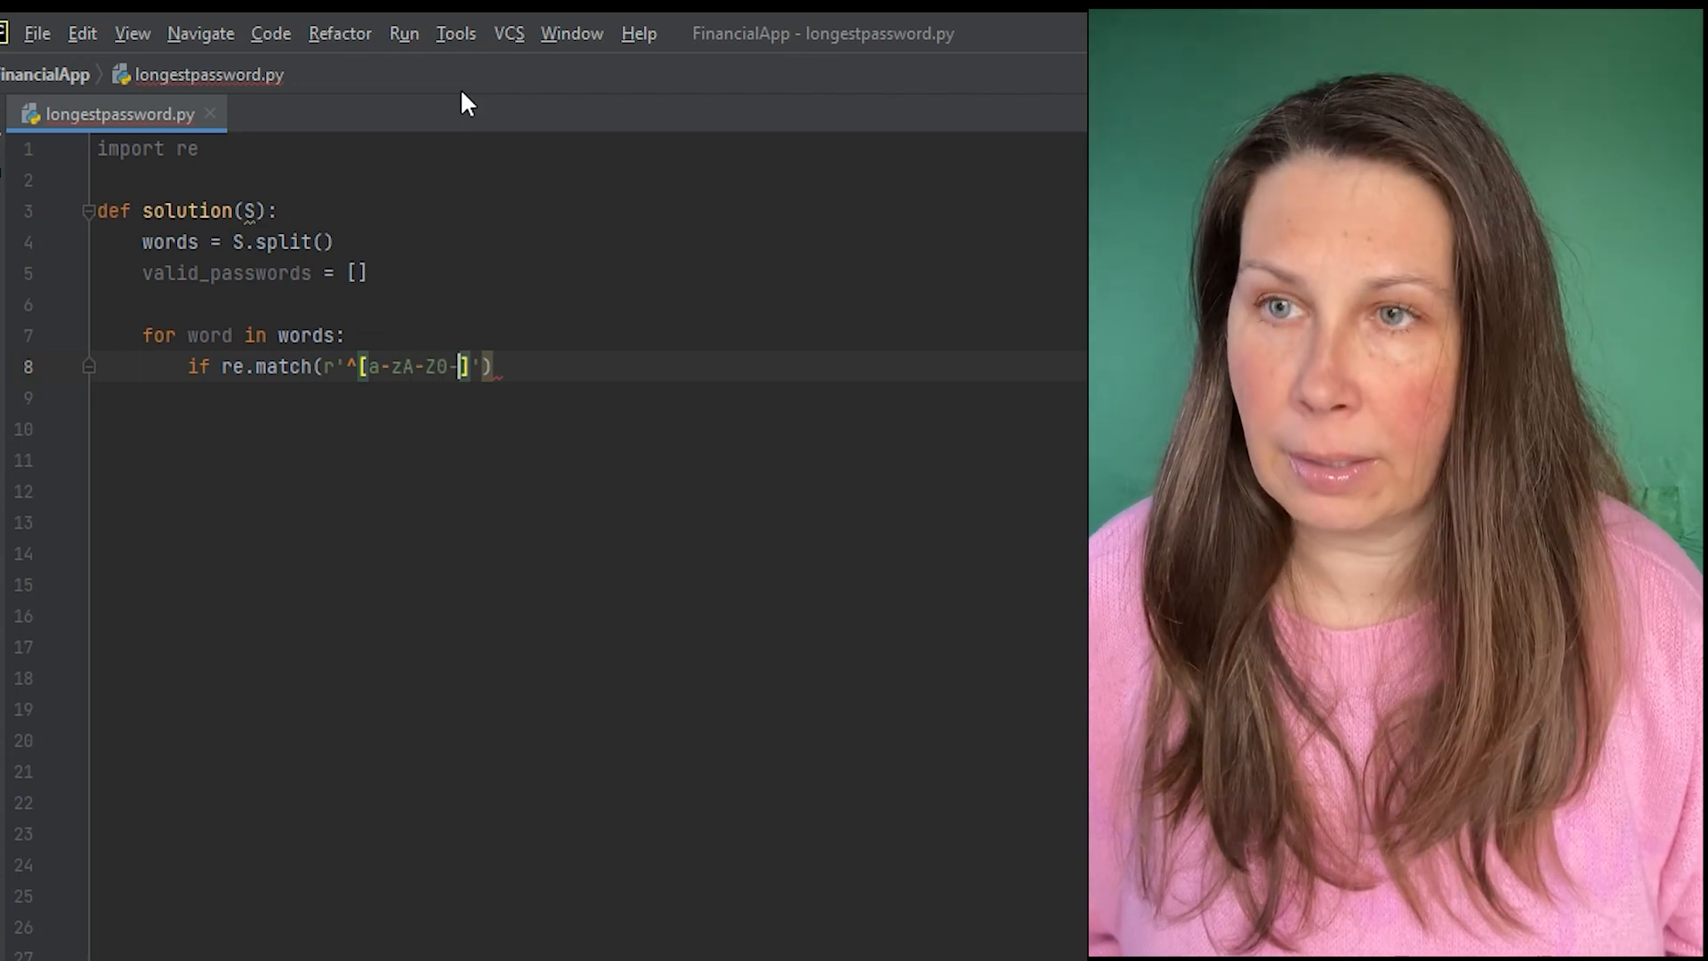
type("9")
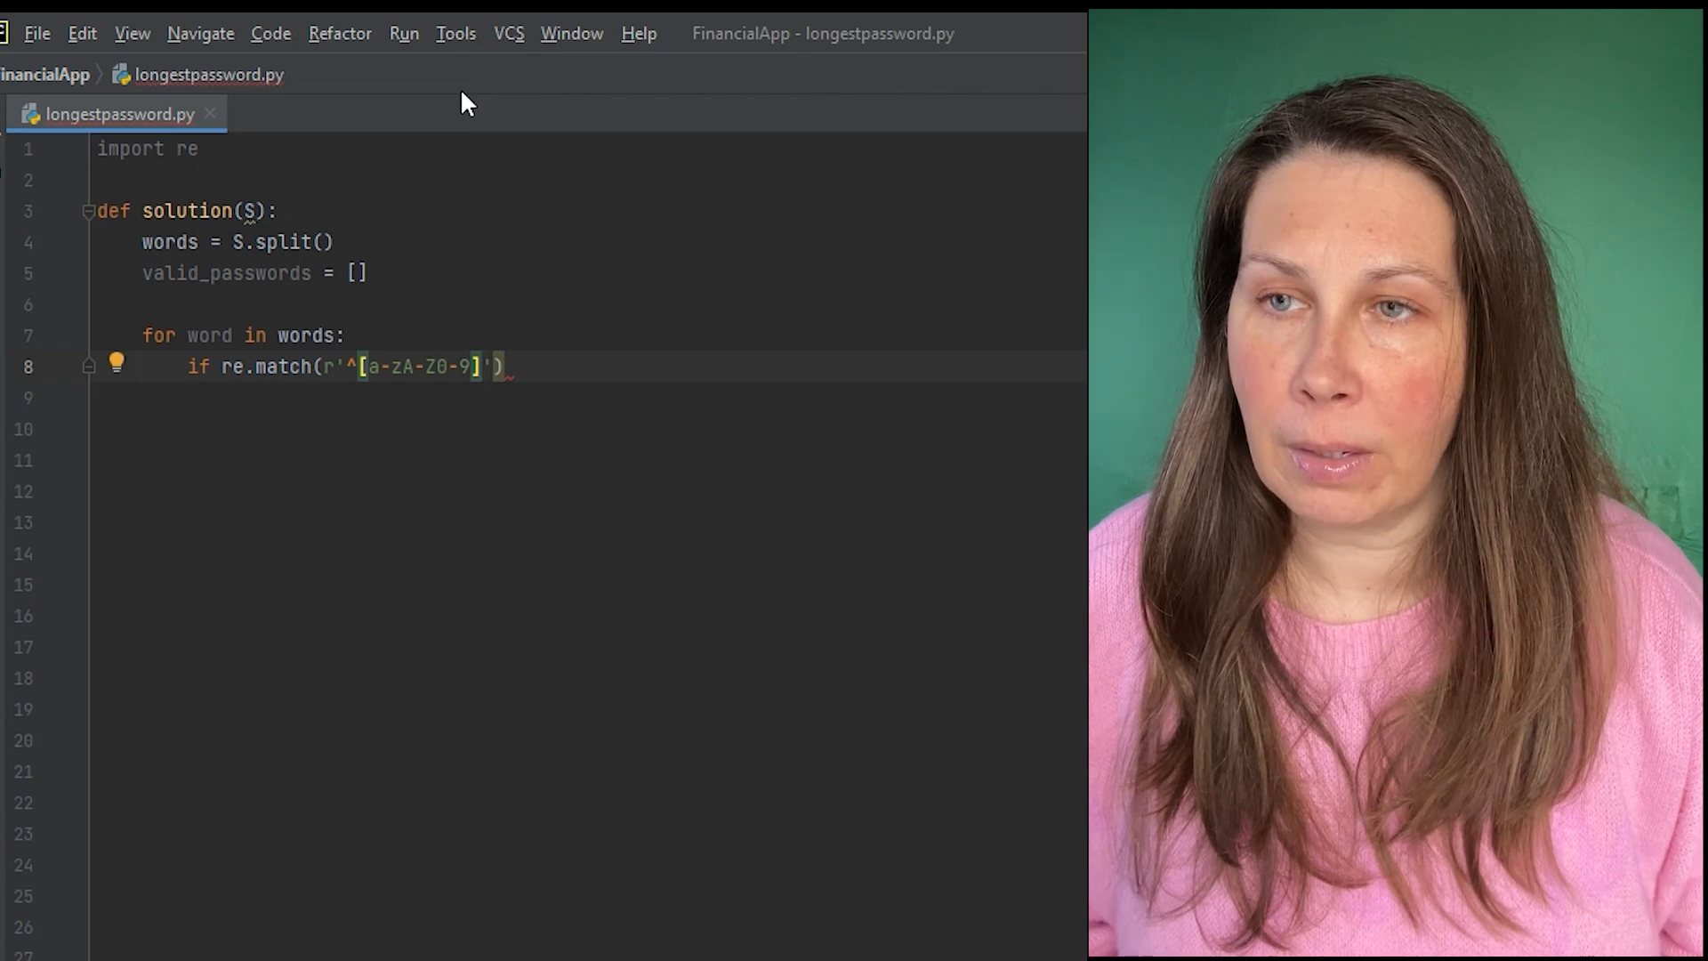
type("*$")
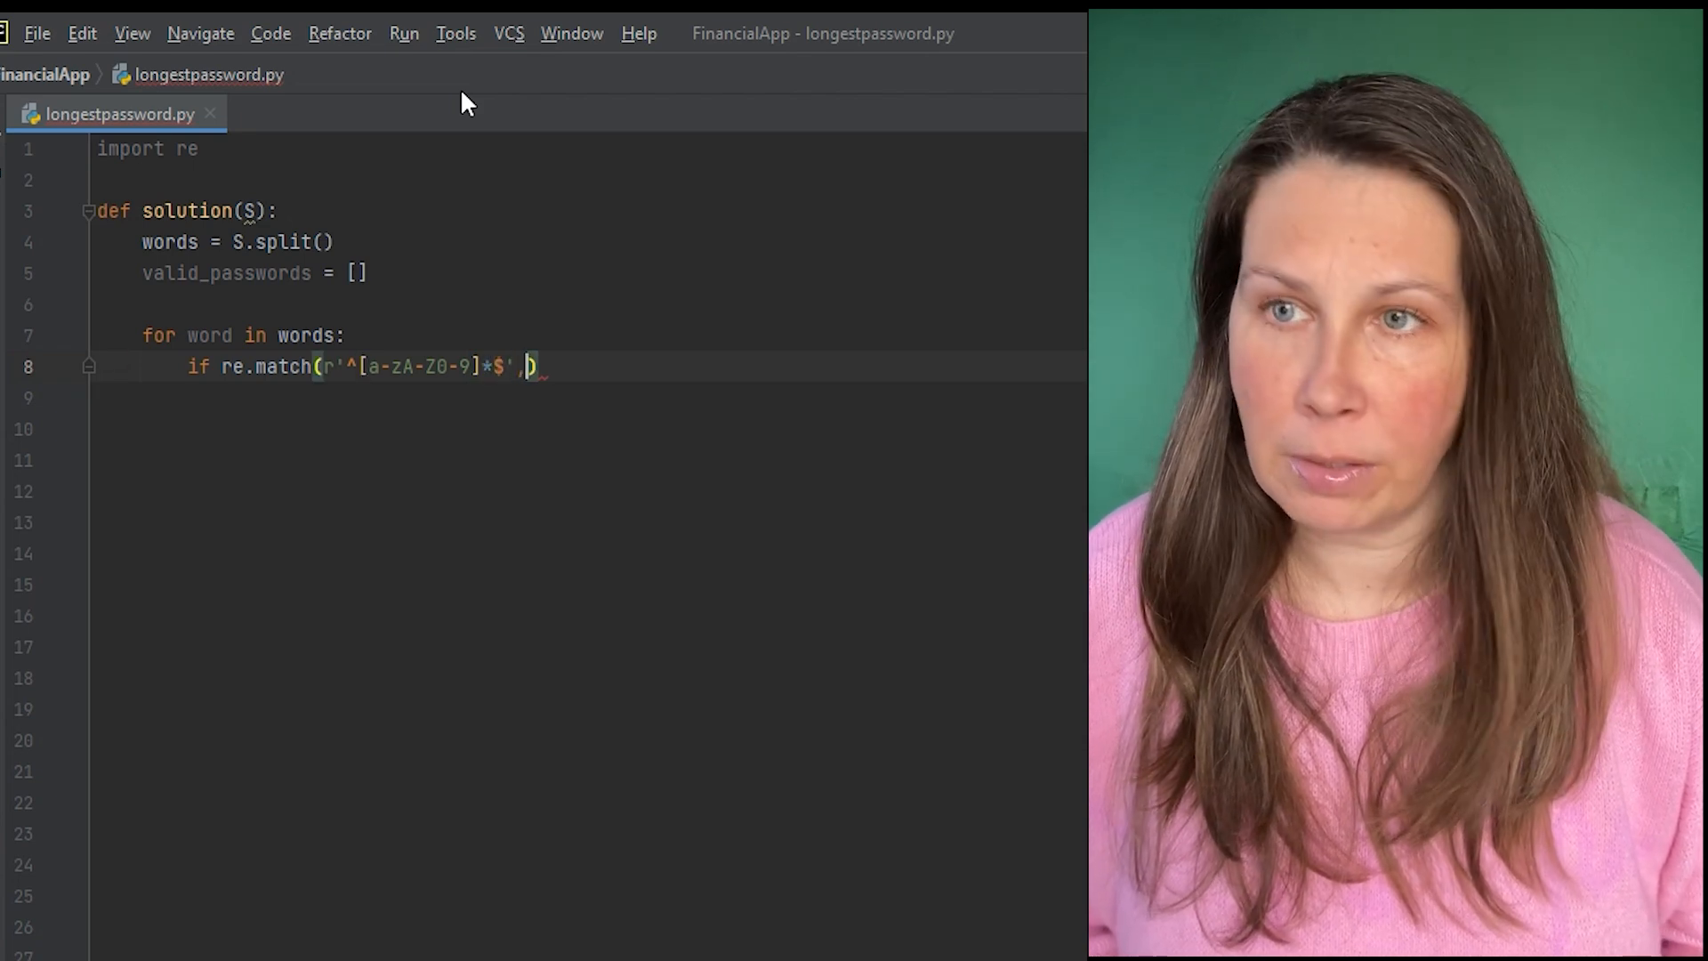
- Match the regex against each word and also require len(word) % 2 == 0
type("word")
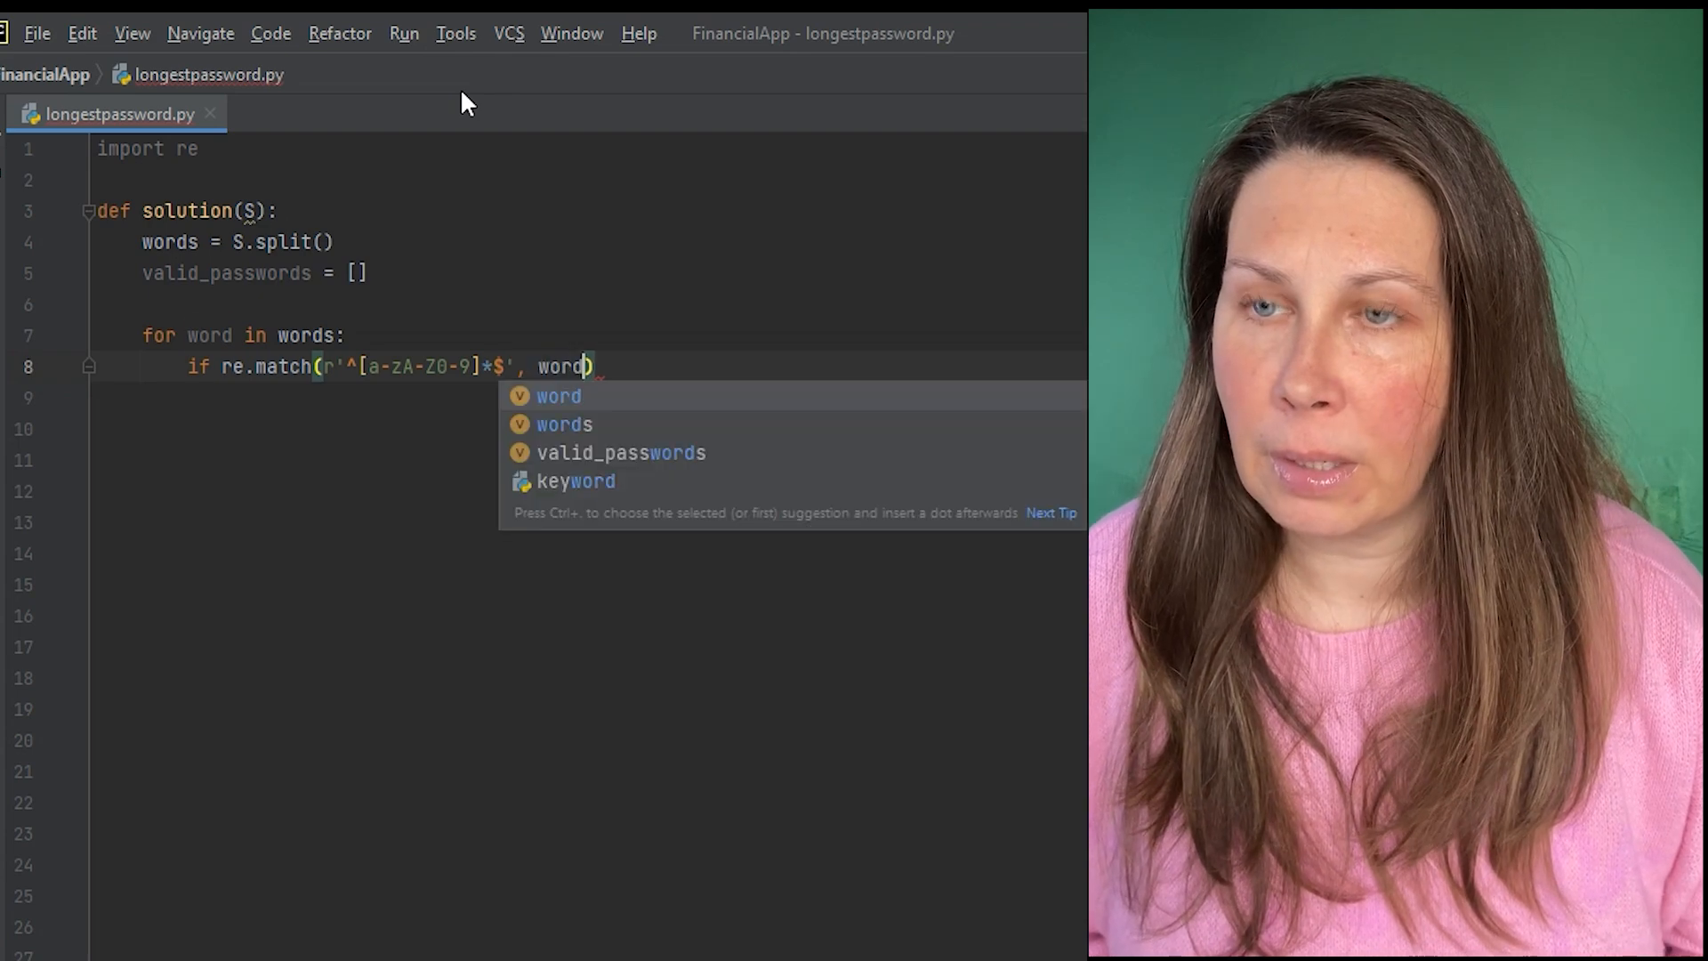
key("Escape")
type(" and len")
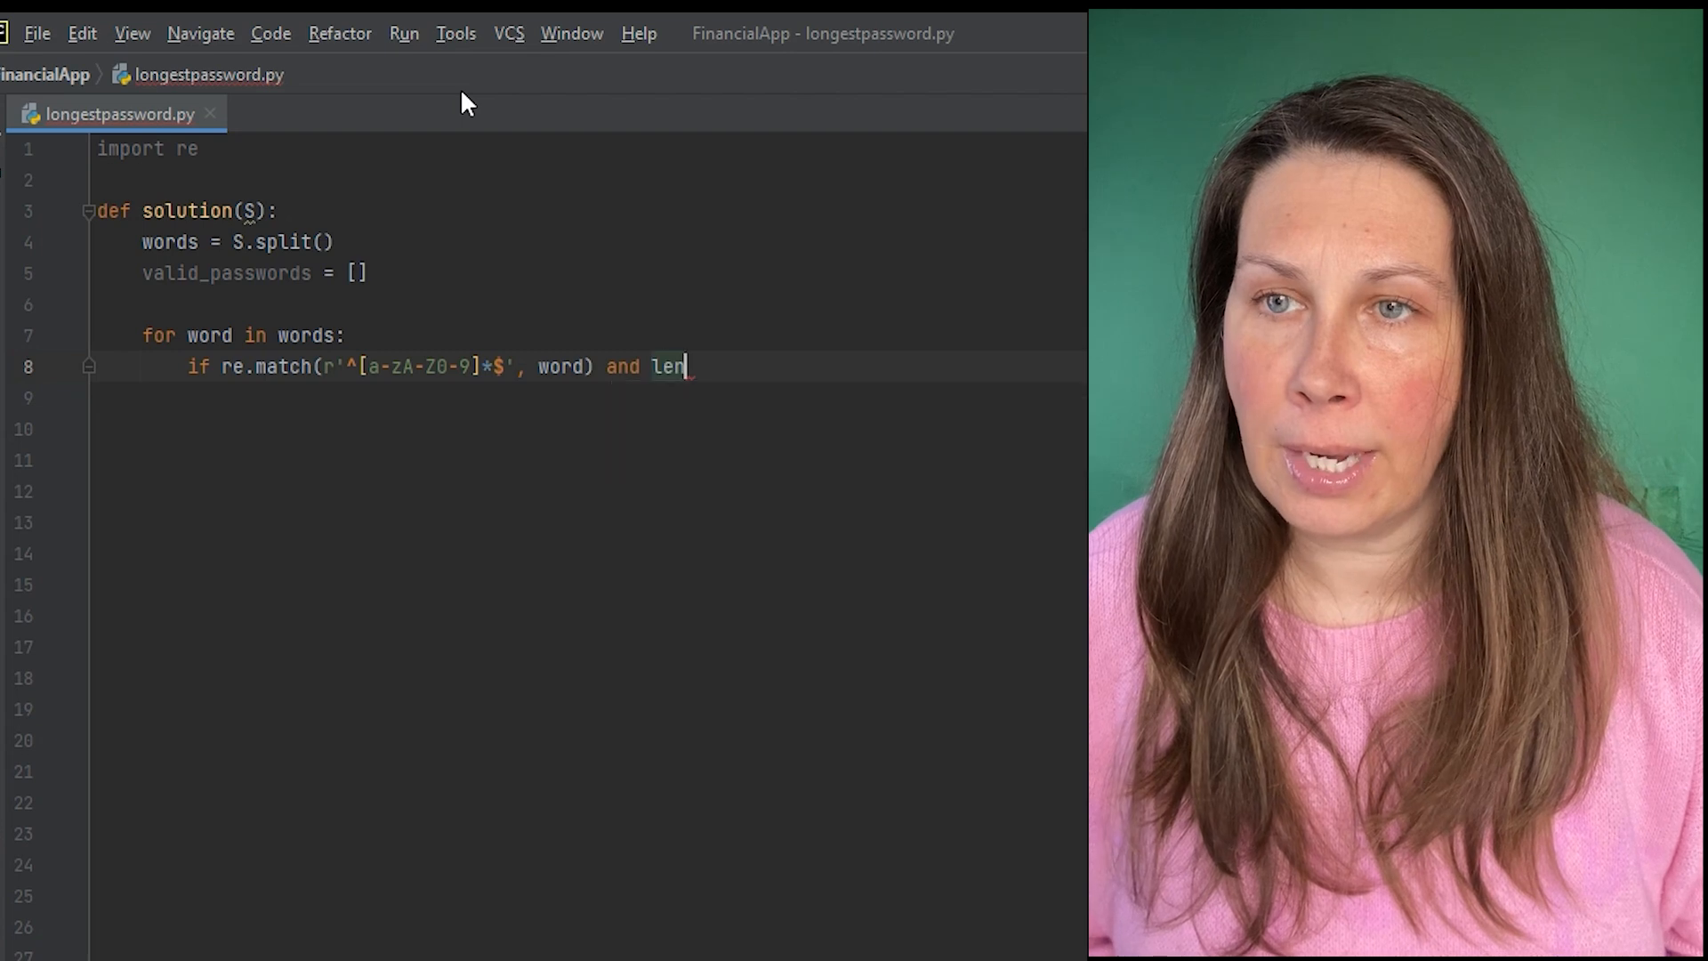
type("(word)")
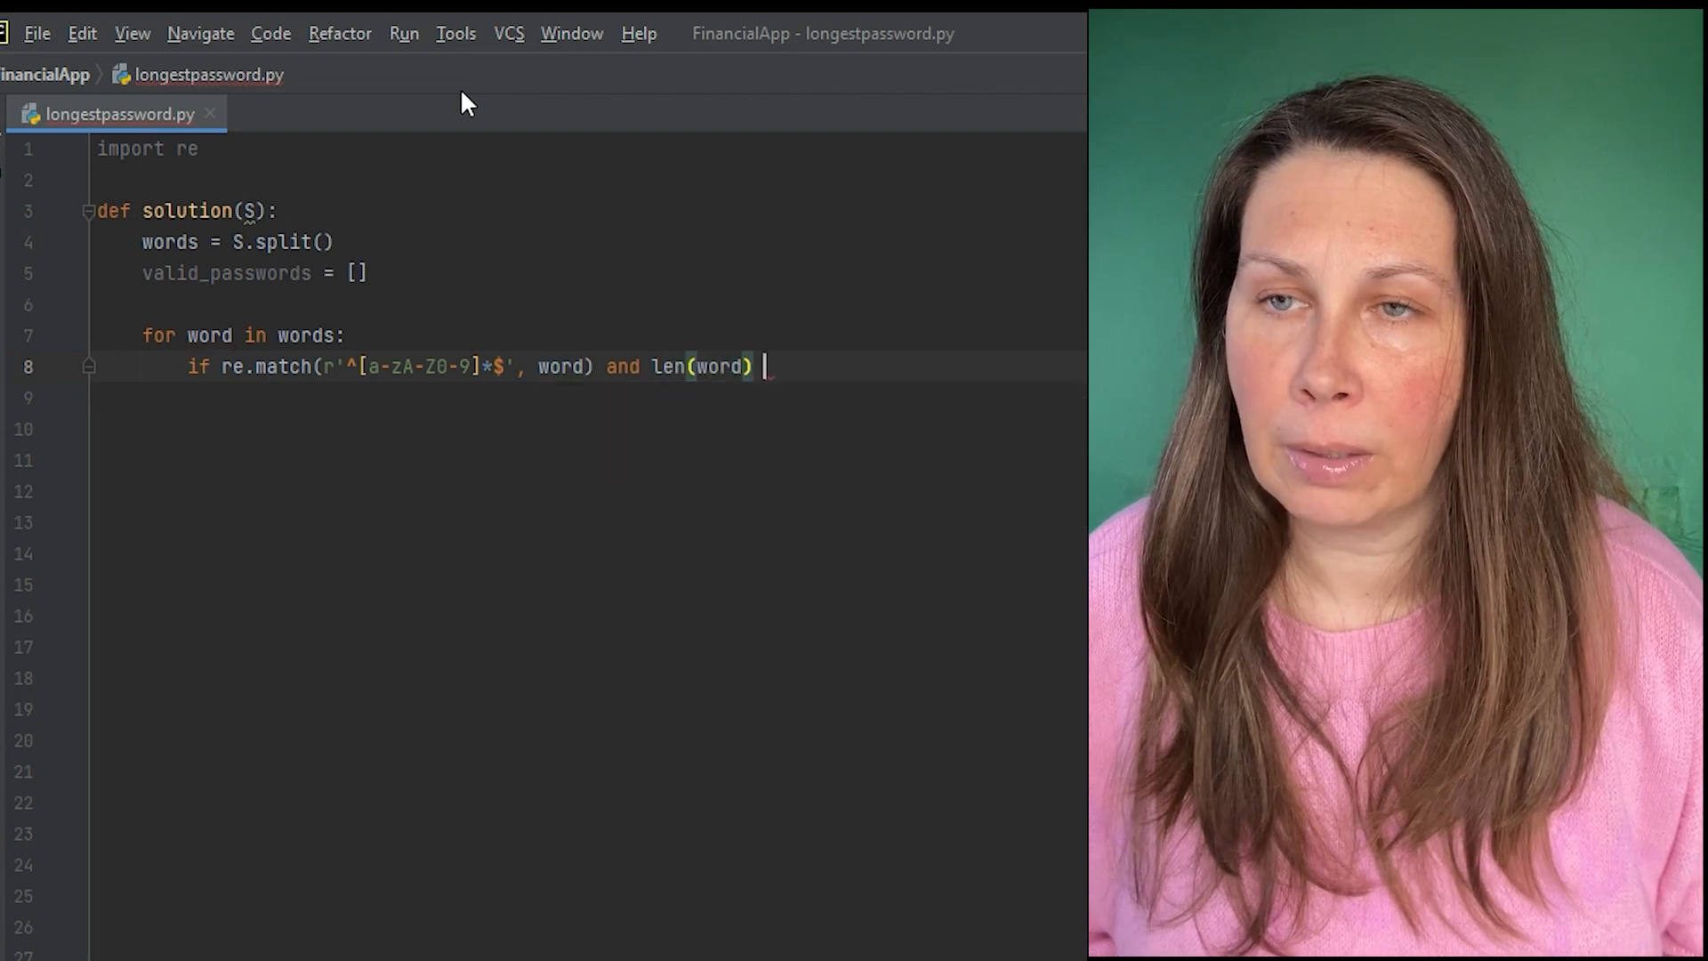
type("% 2")
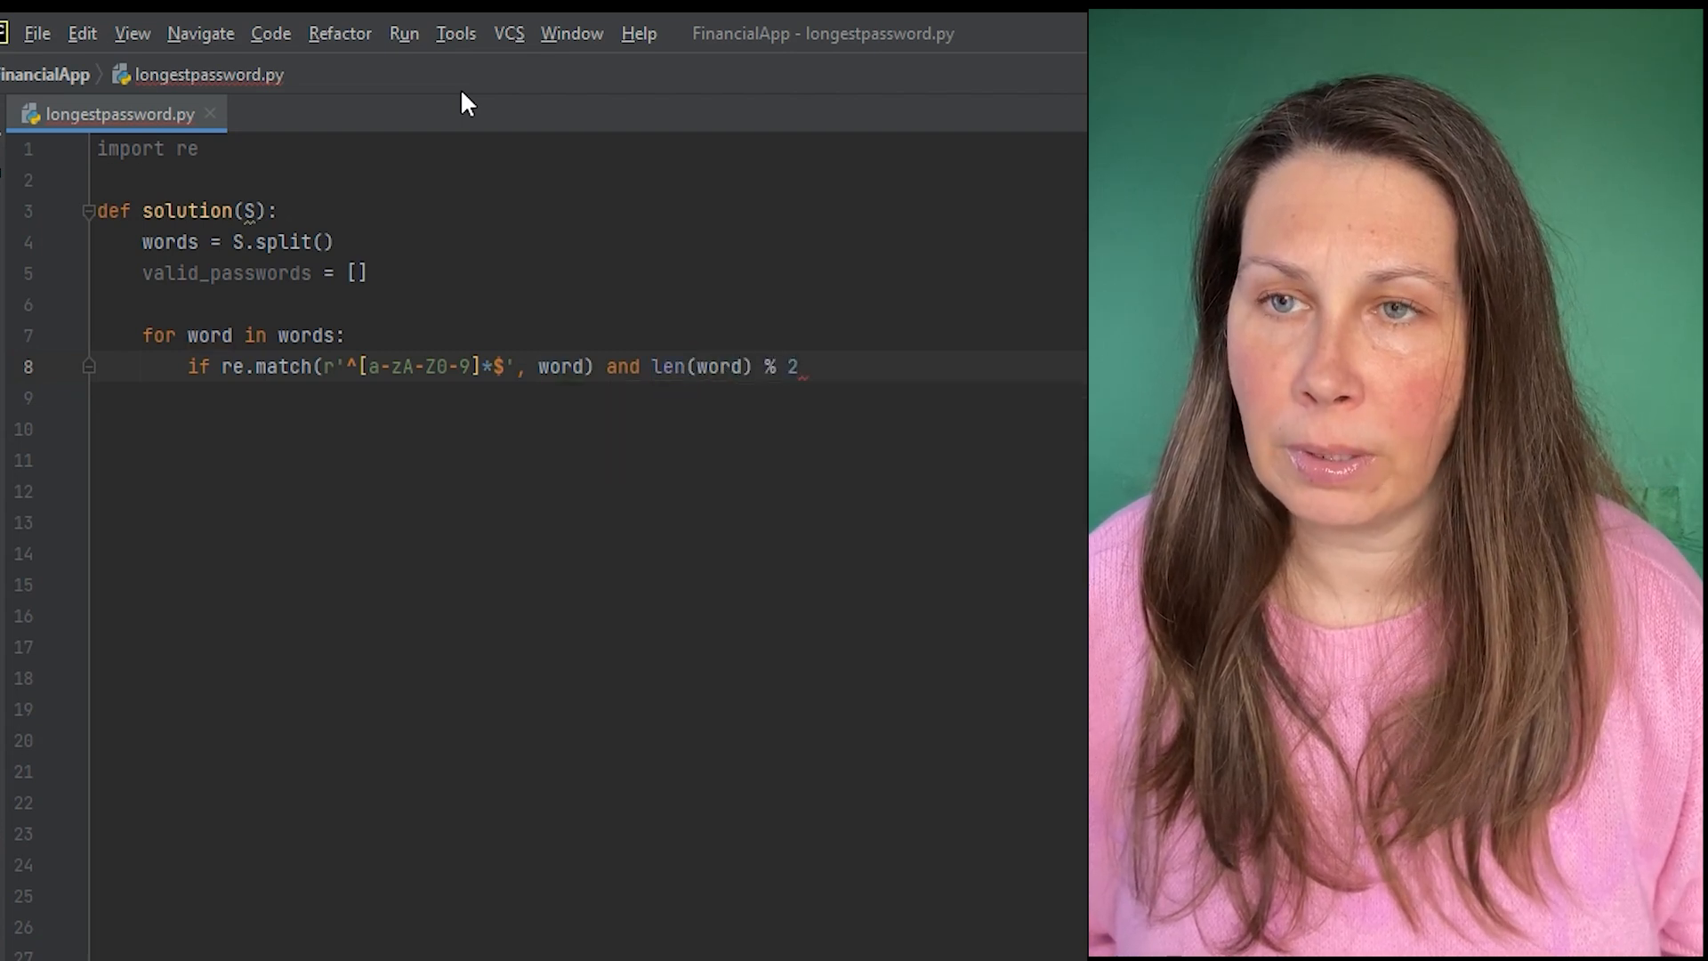
type("== 0:")
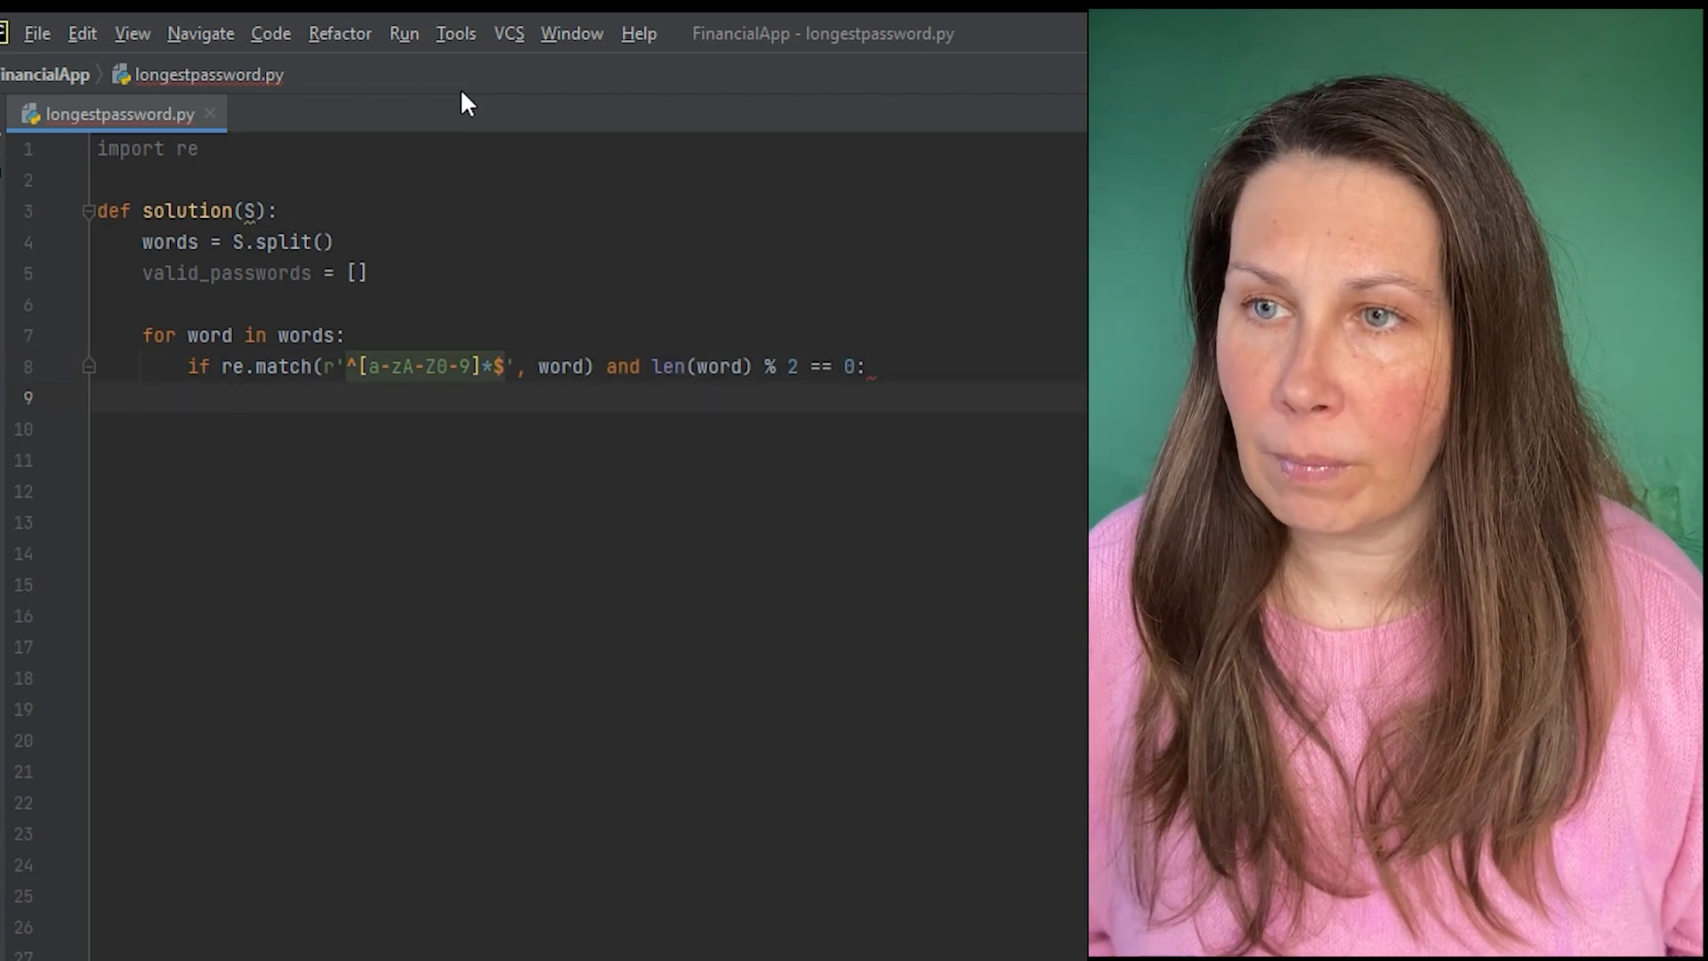
- Count digits per word with num_count = sum(c.isdigit() for c in word)
type("r")
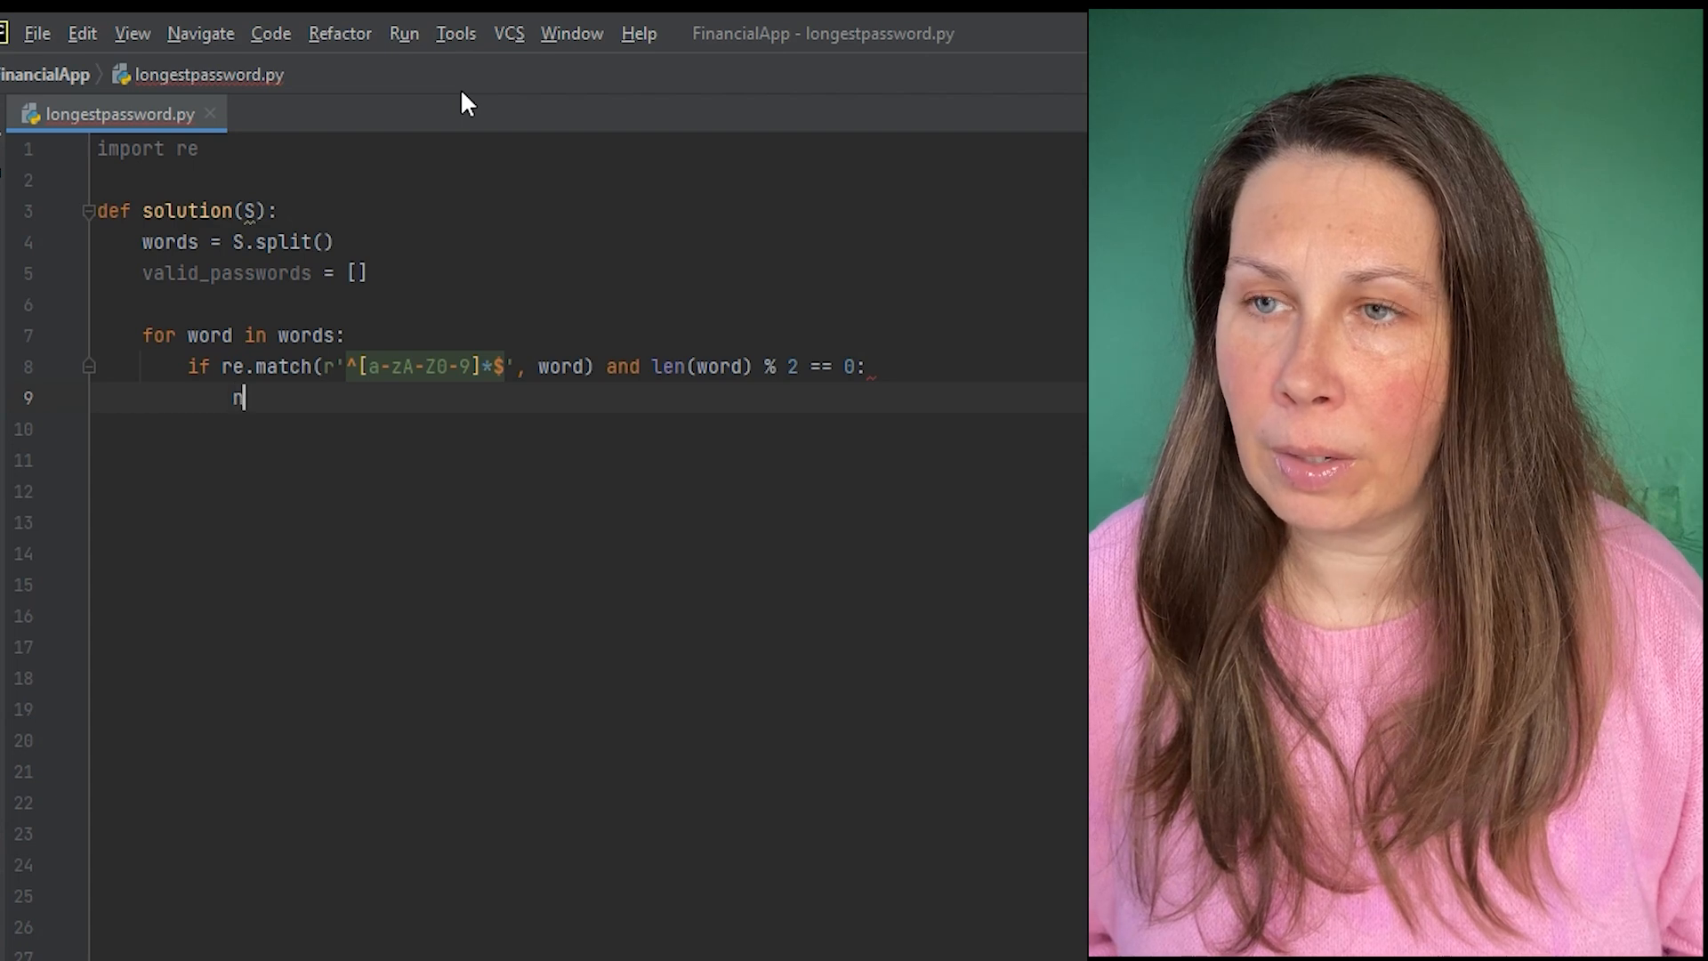
type("num_c")
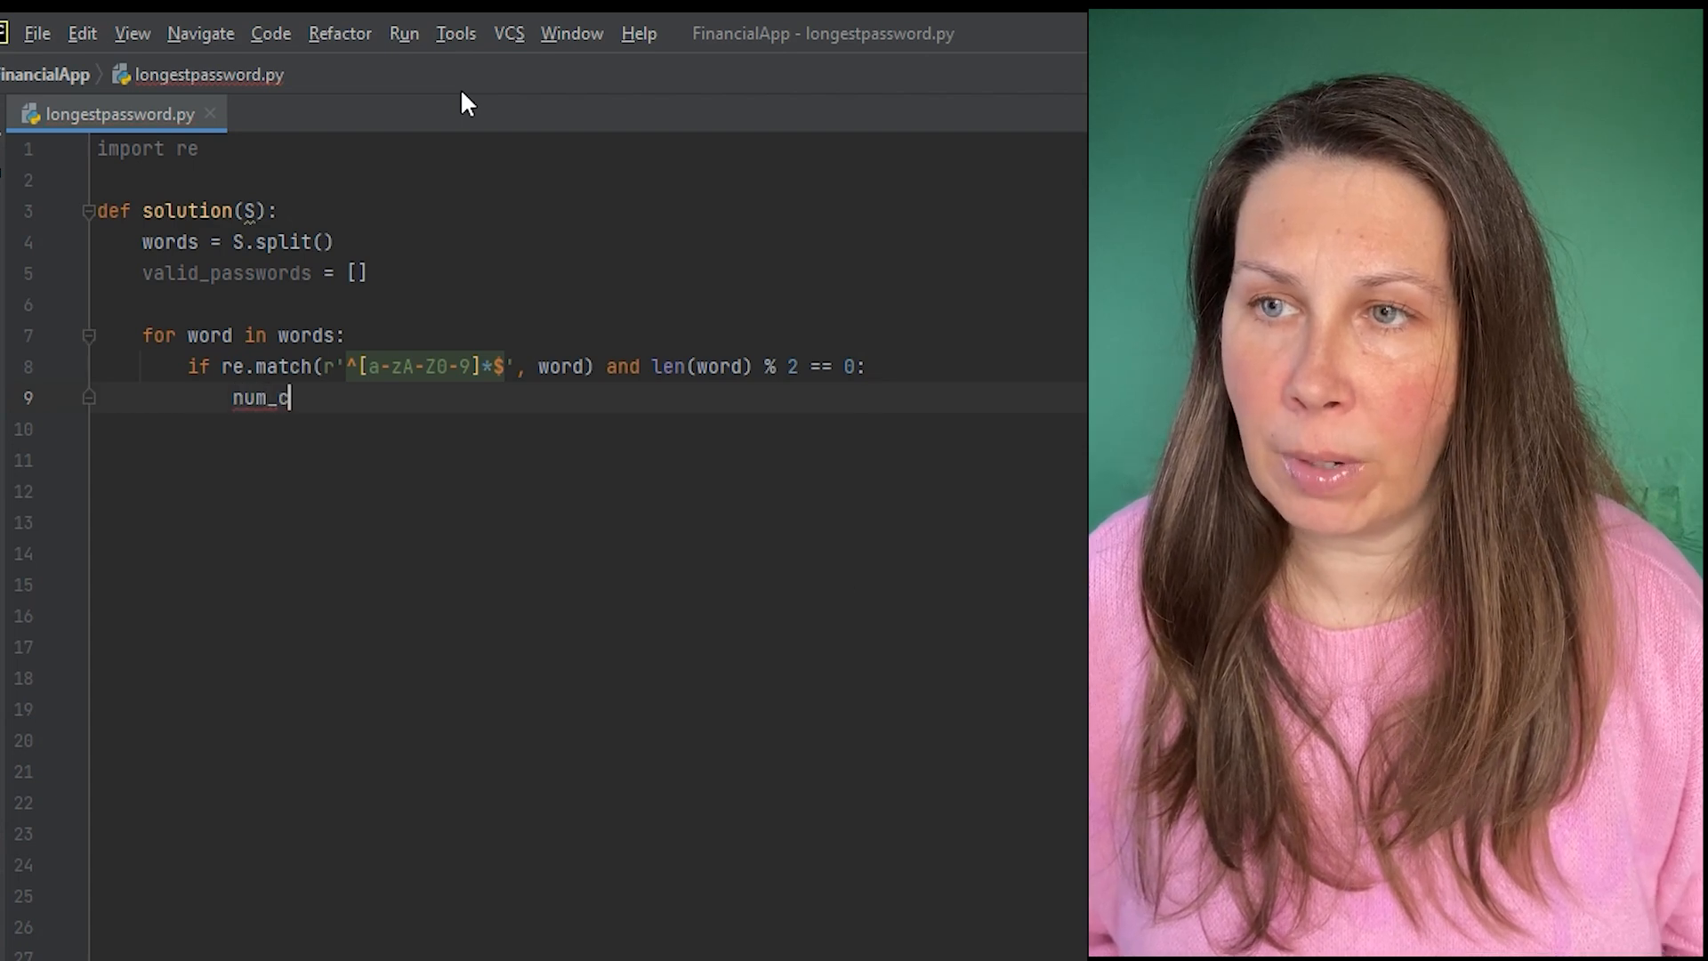
type("ount =")
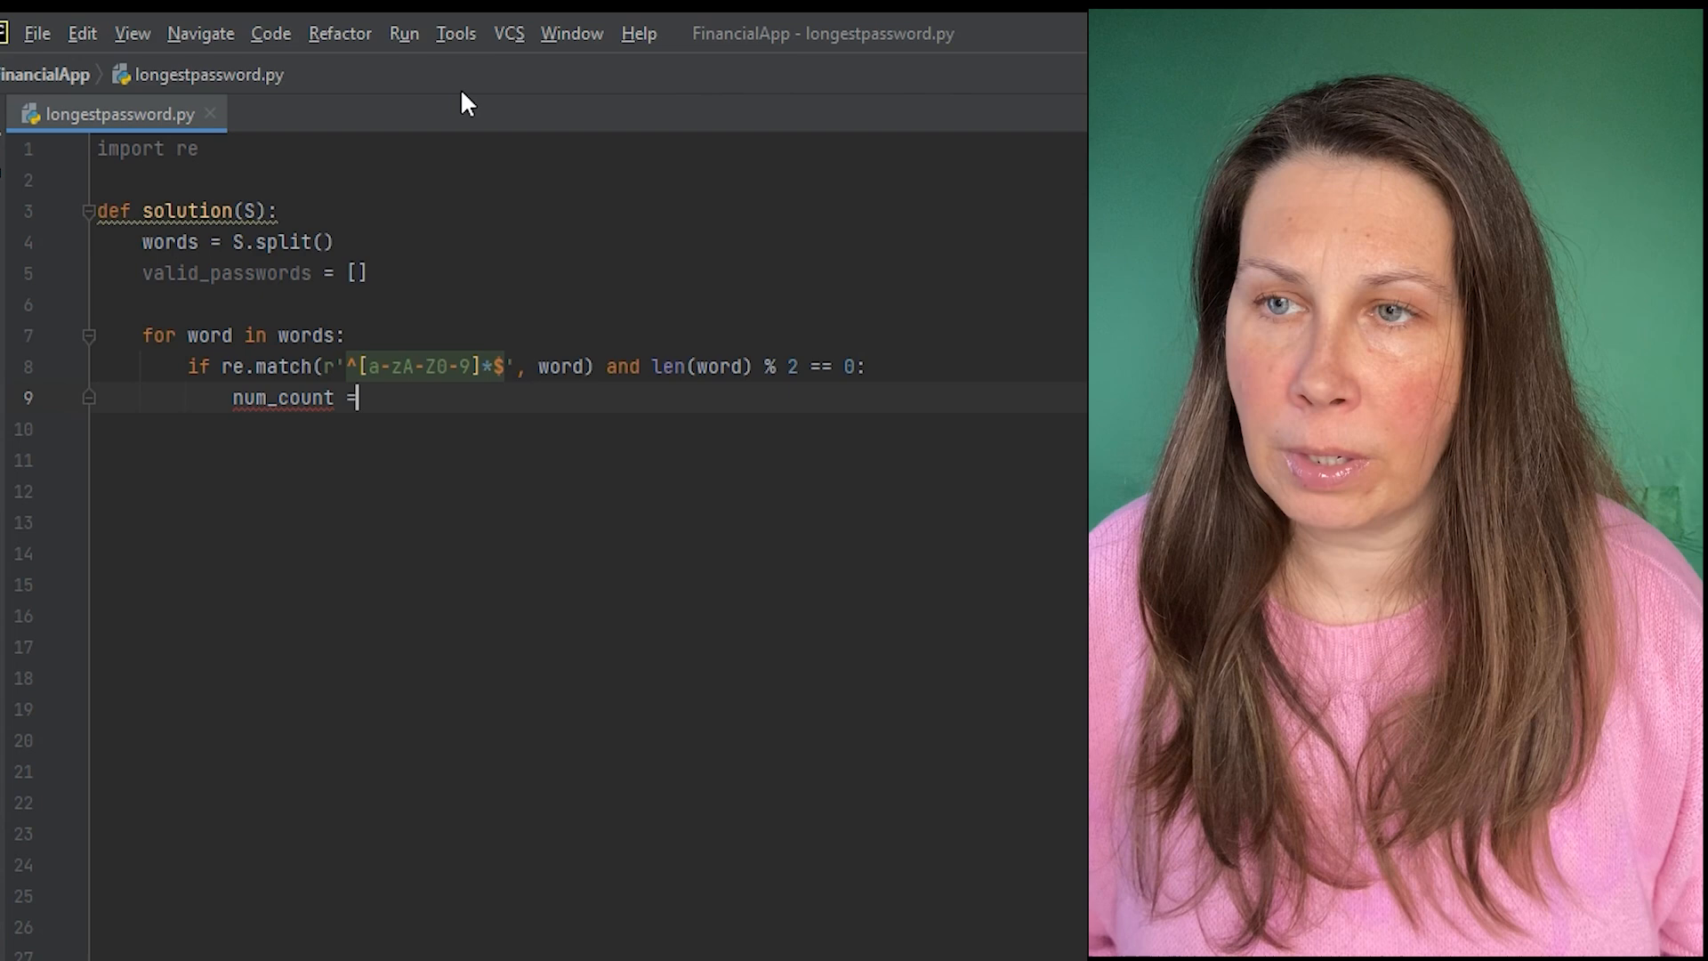
type("sum()")
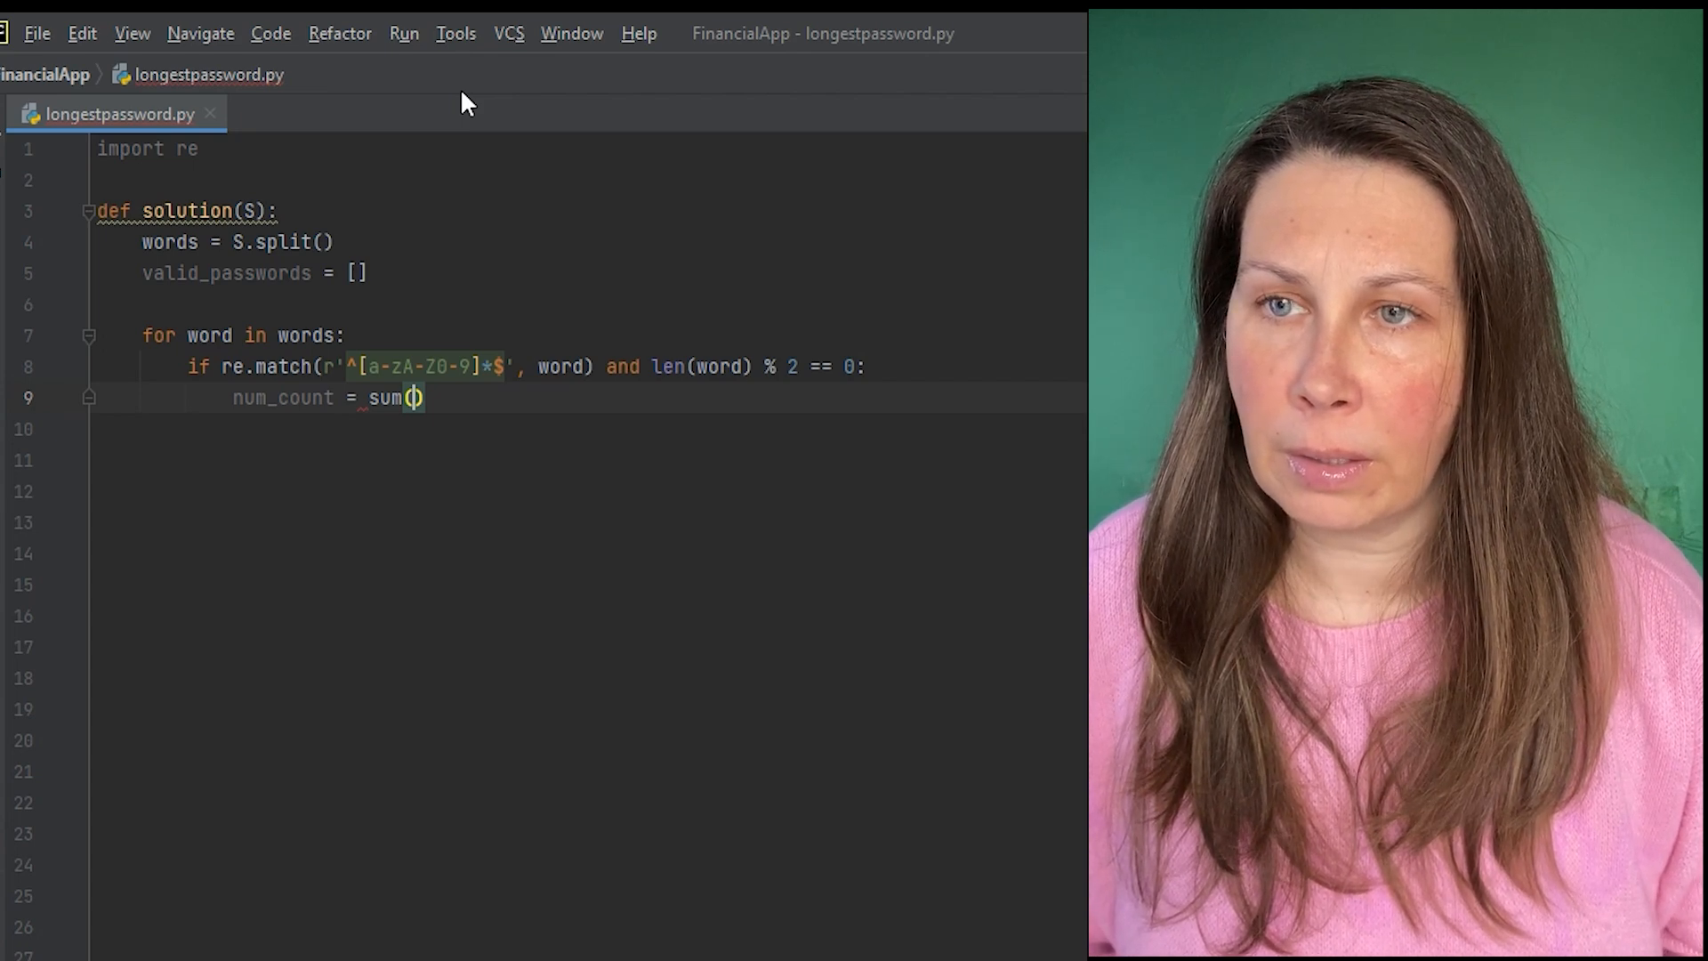
type("c")
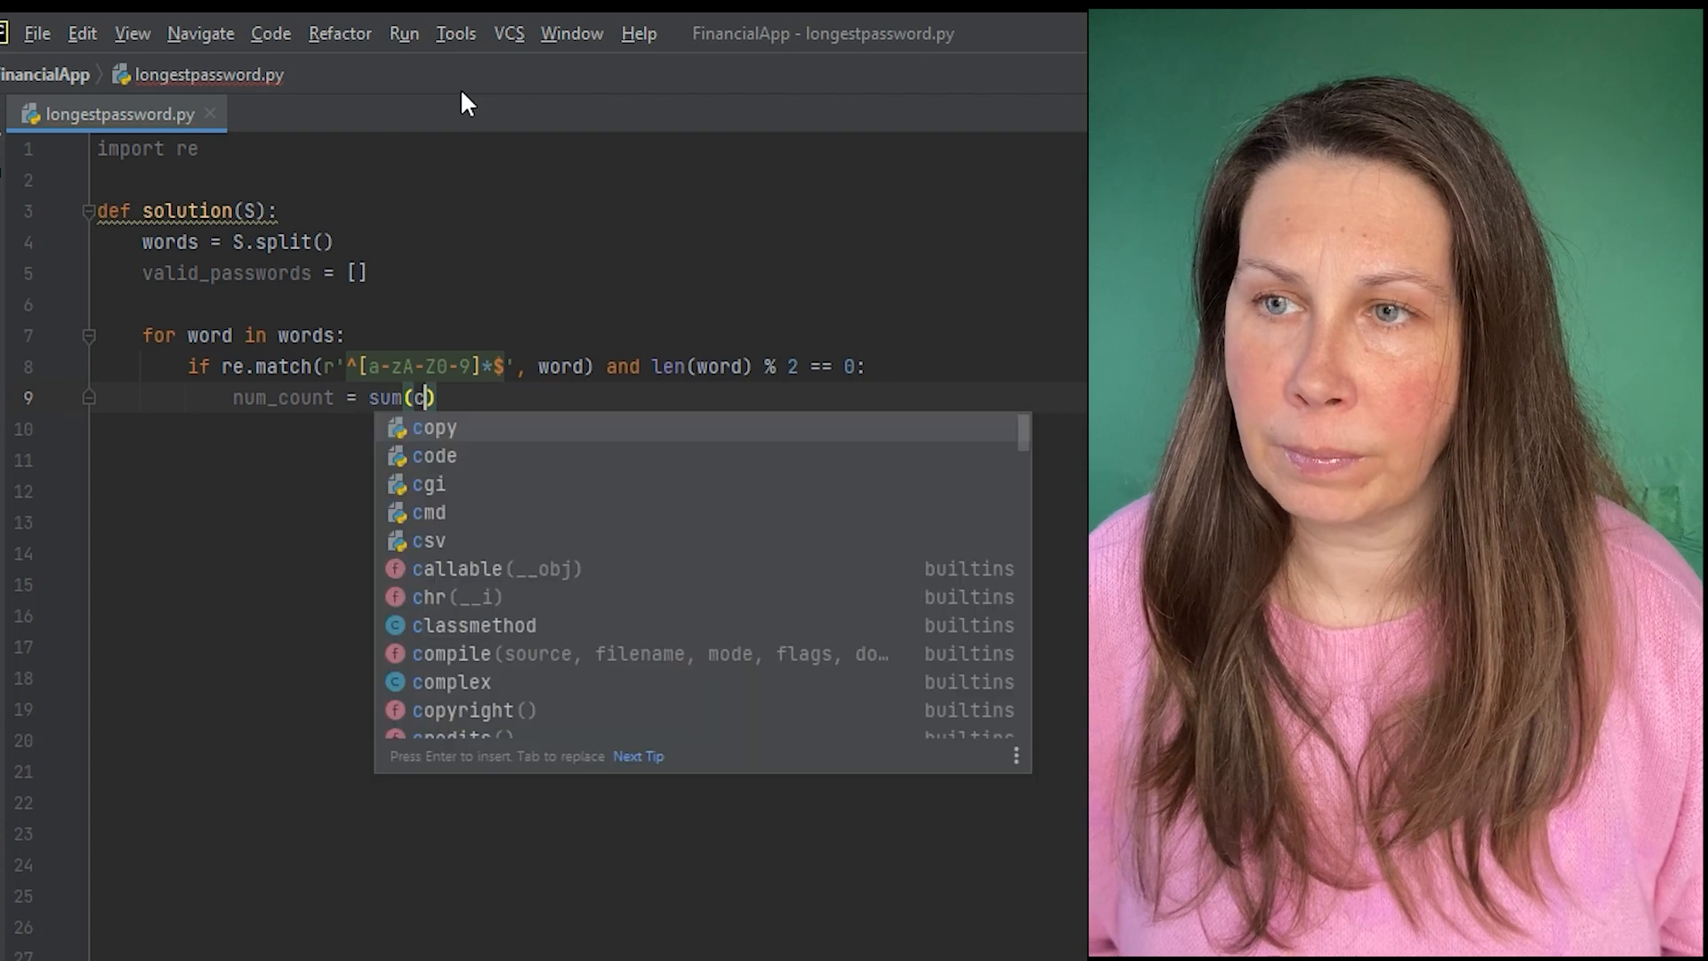
type(".isdigit(")
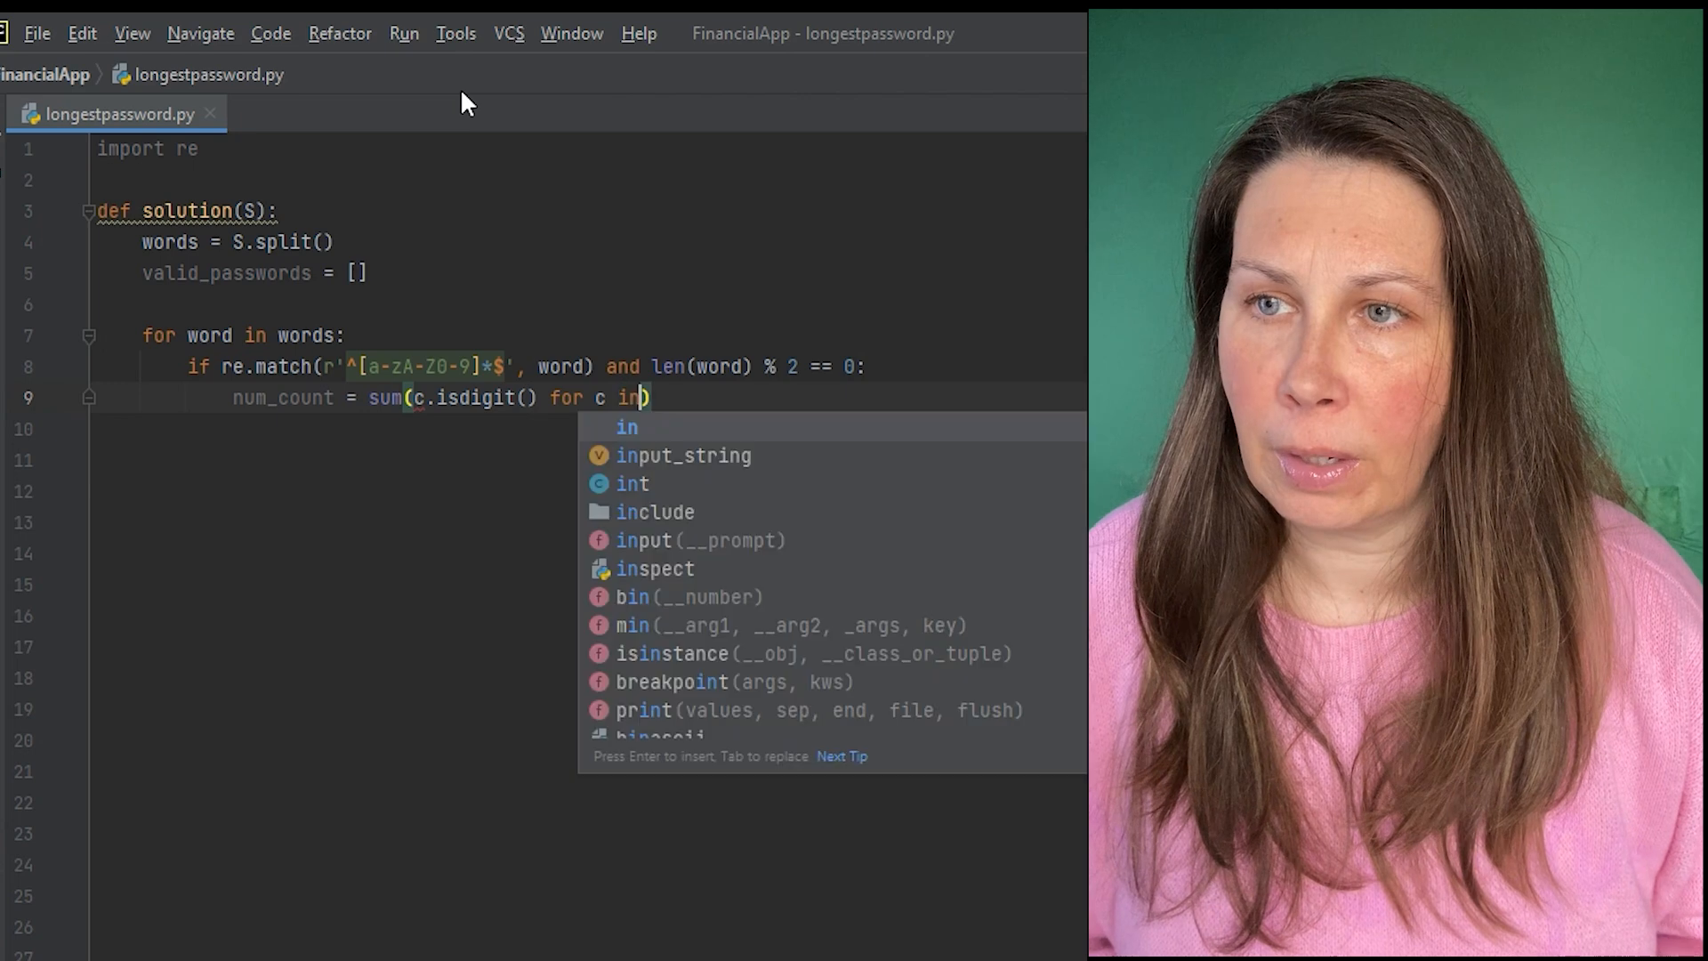
type("word")
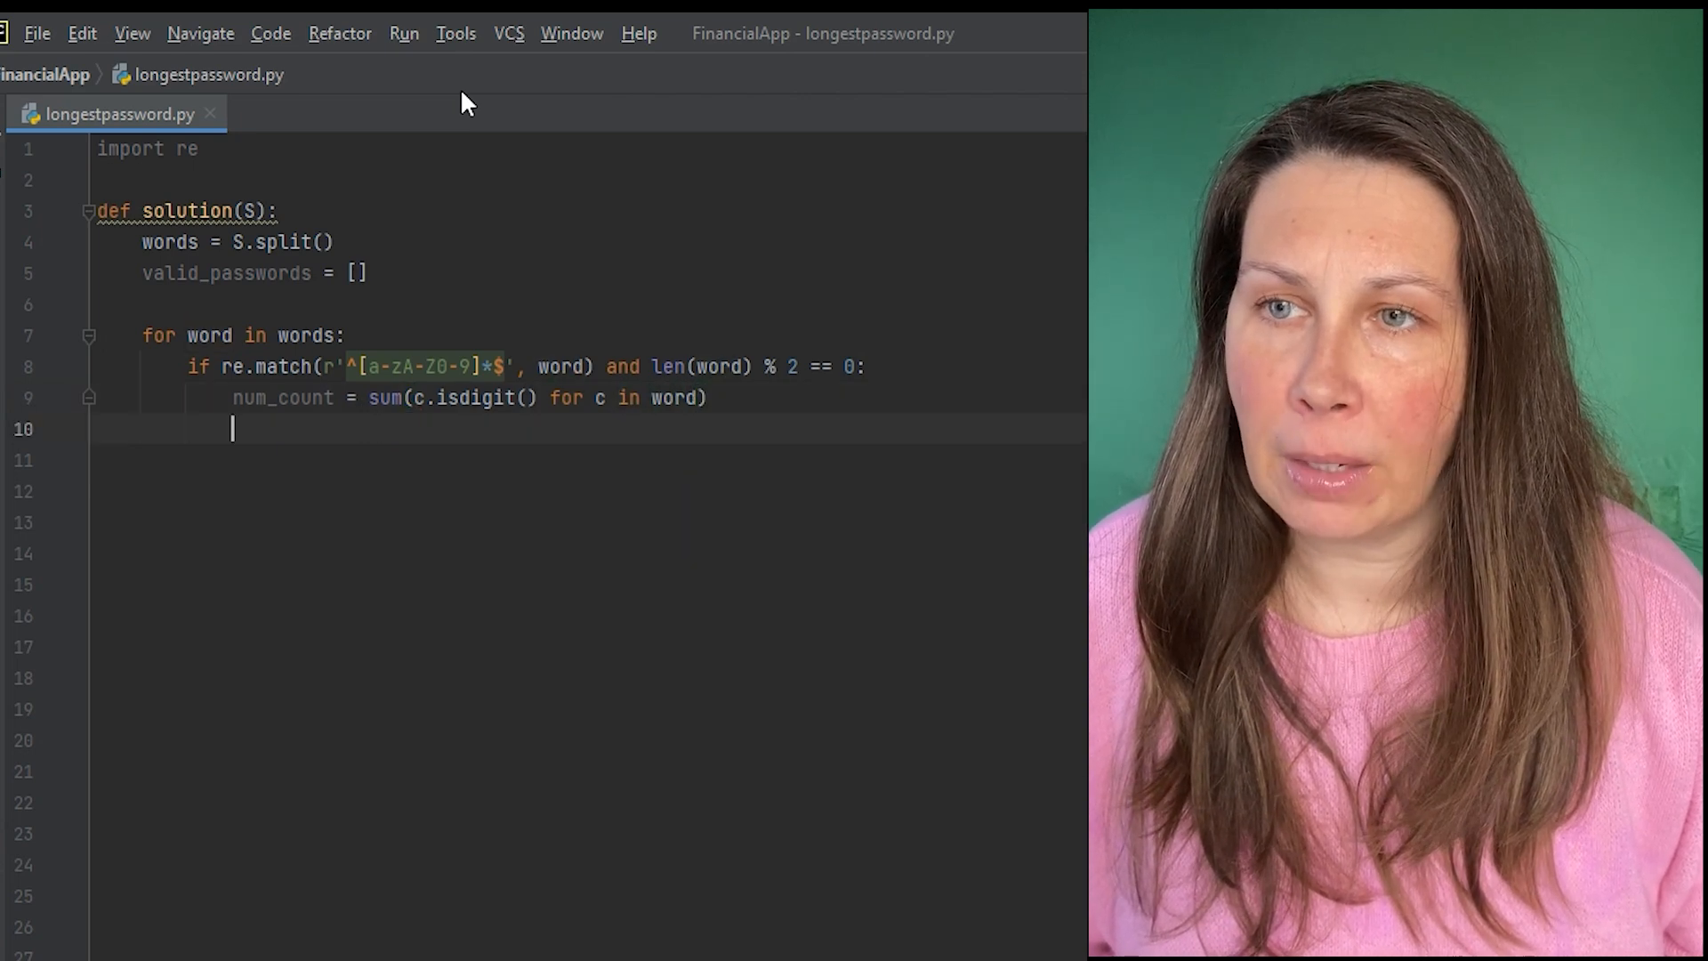
- When num_count != 0, append len(word) to valid_passwords
type("if num_count")
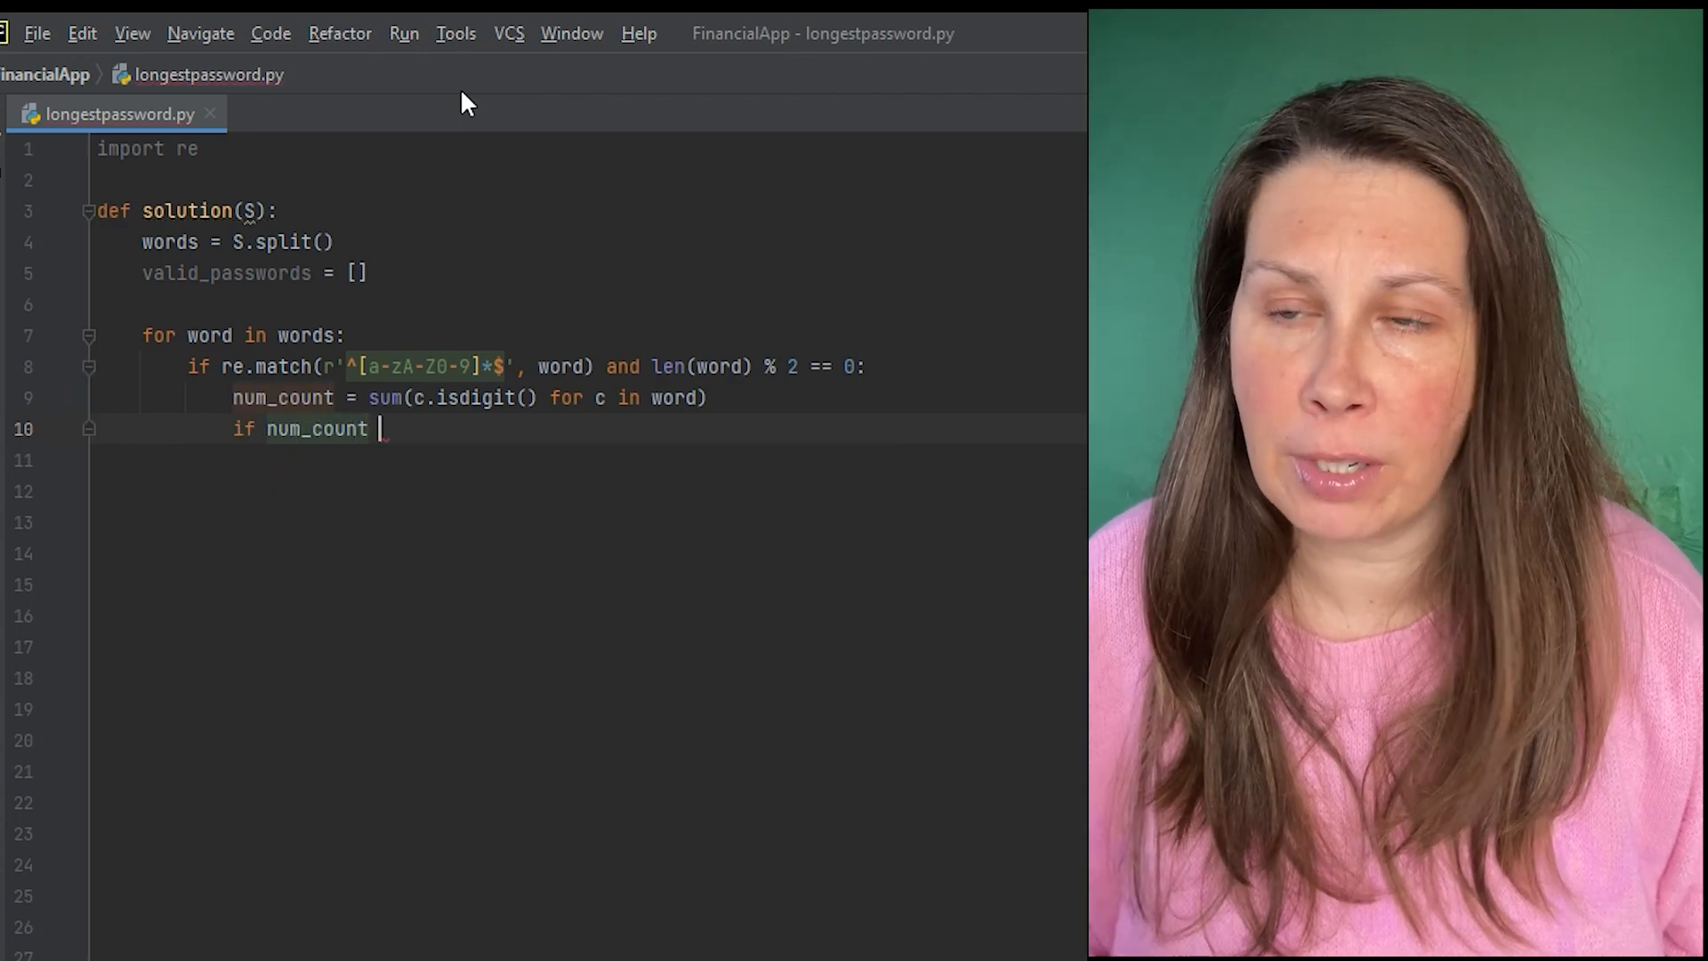
type("!")
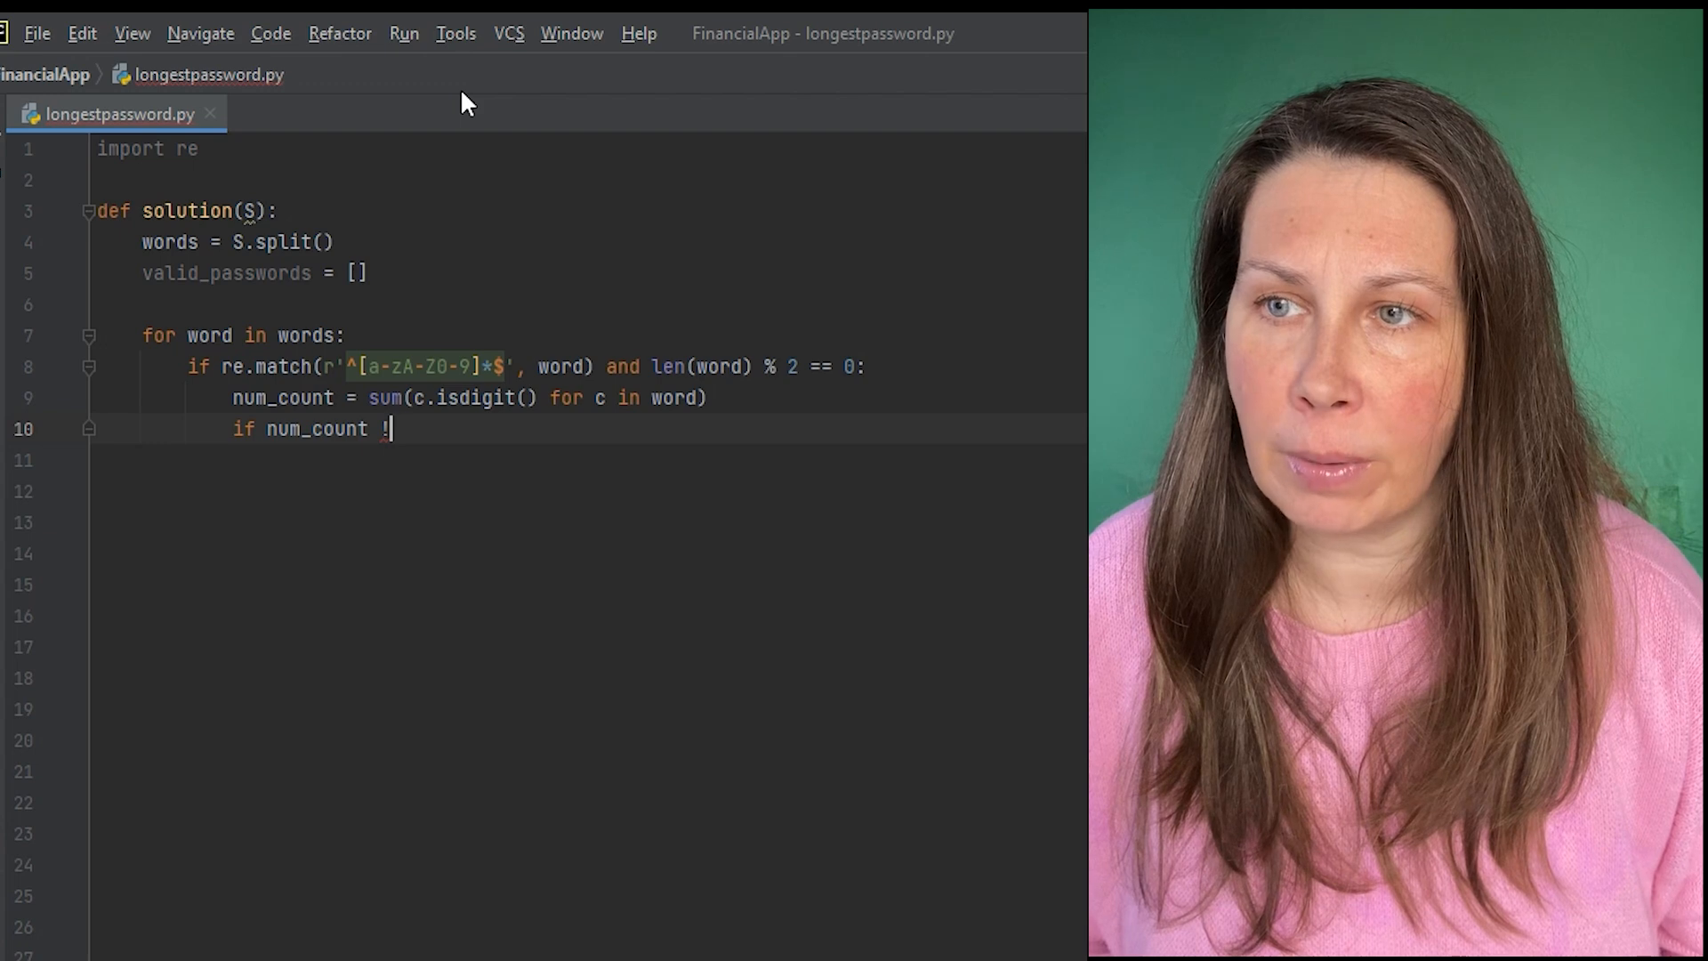
type("= 0:")
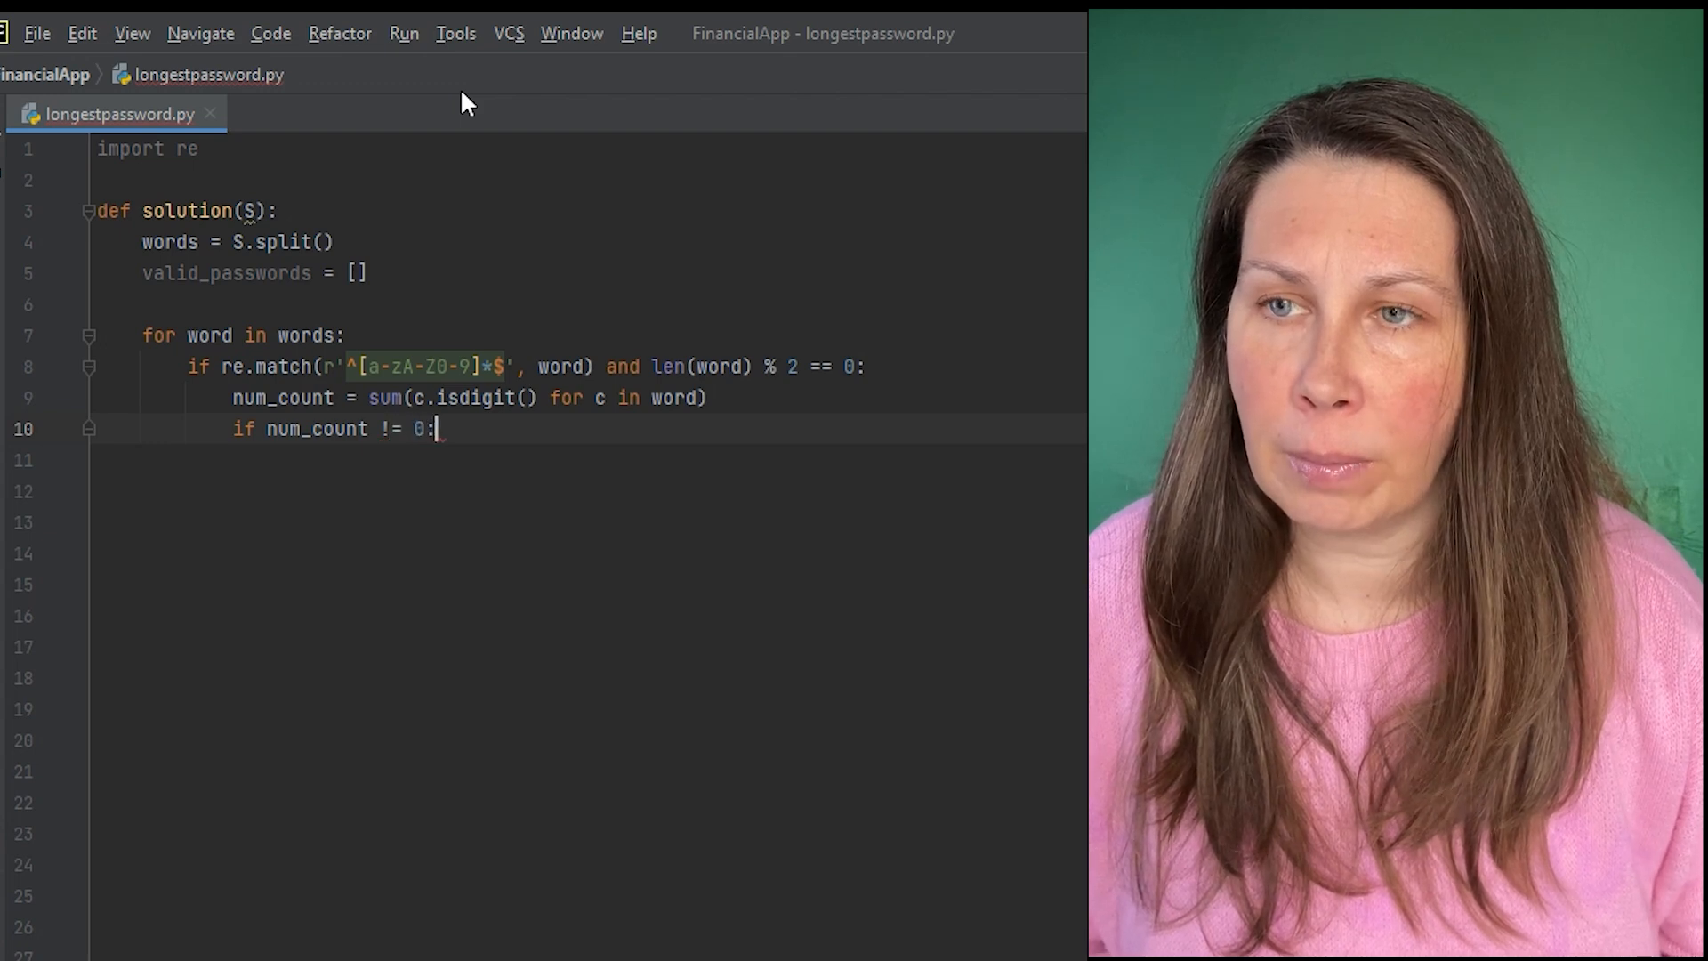
key("enter")
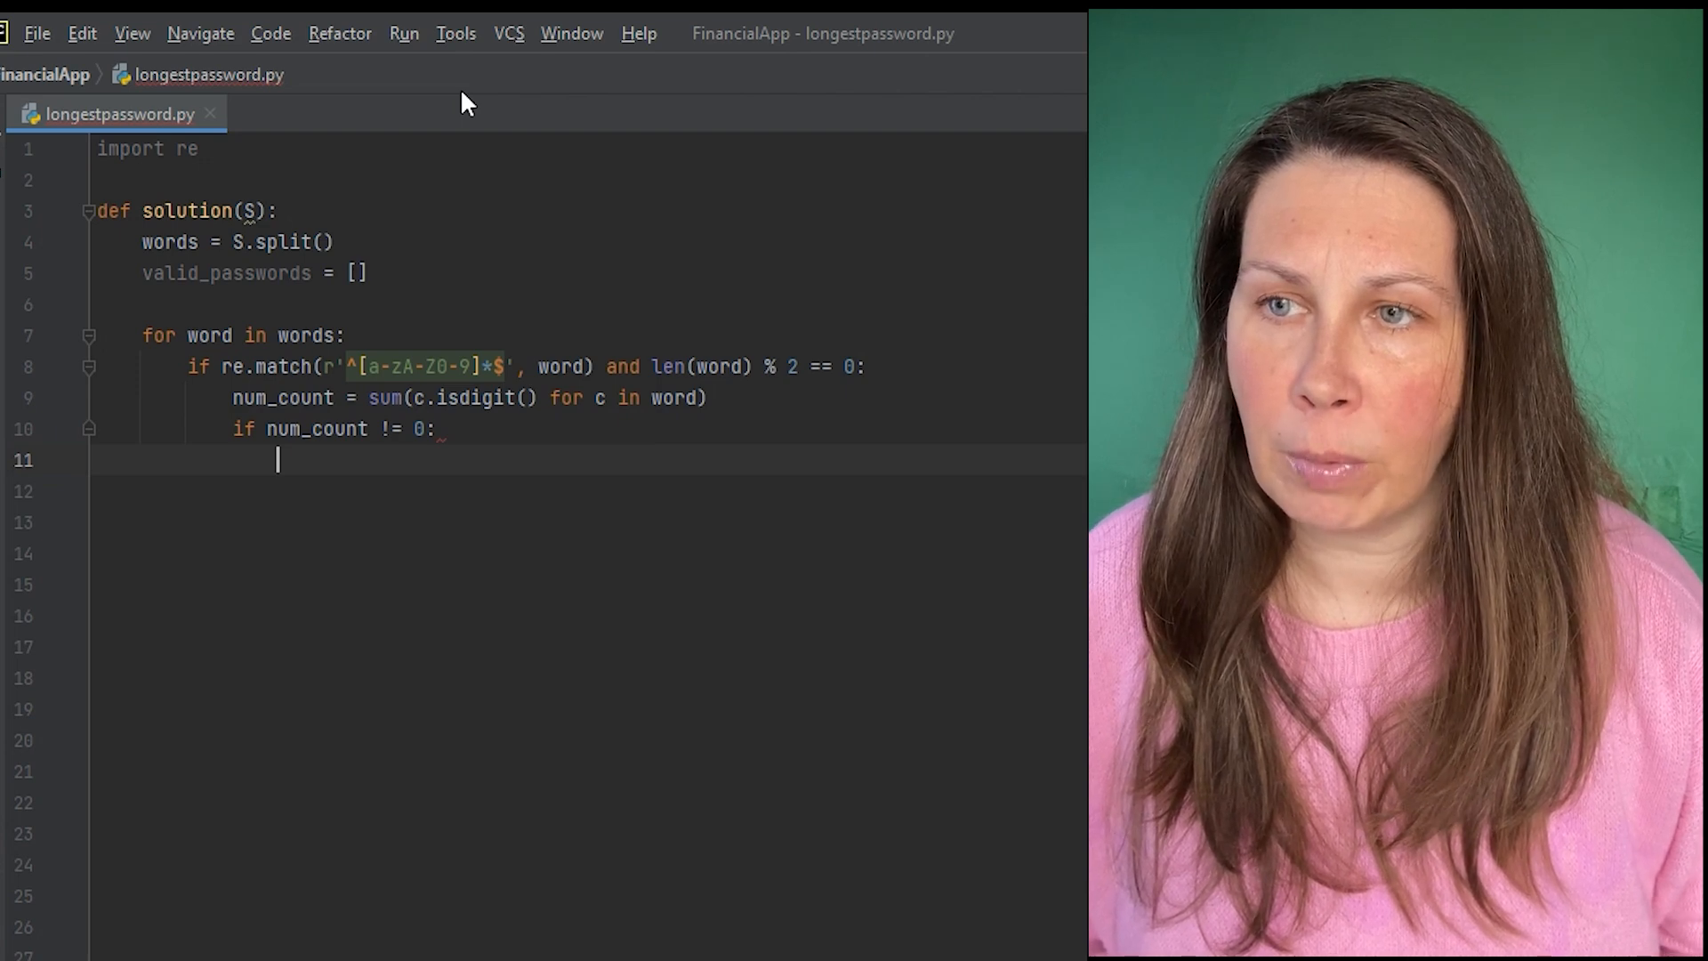
type("v")
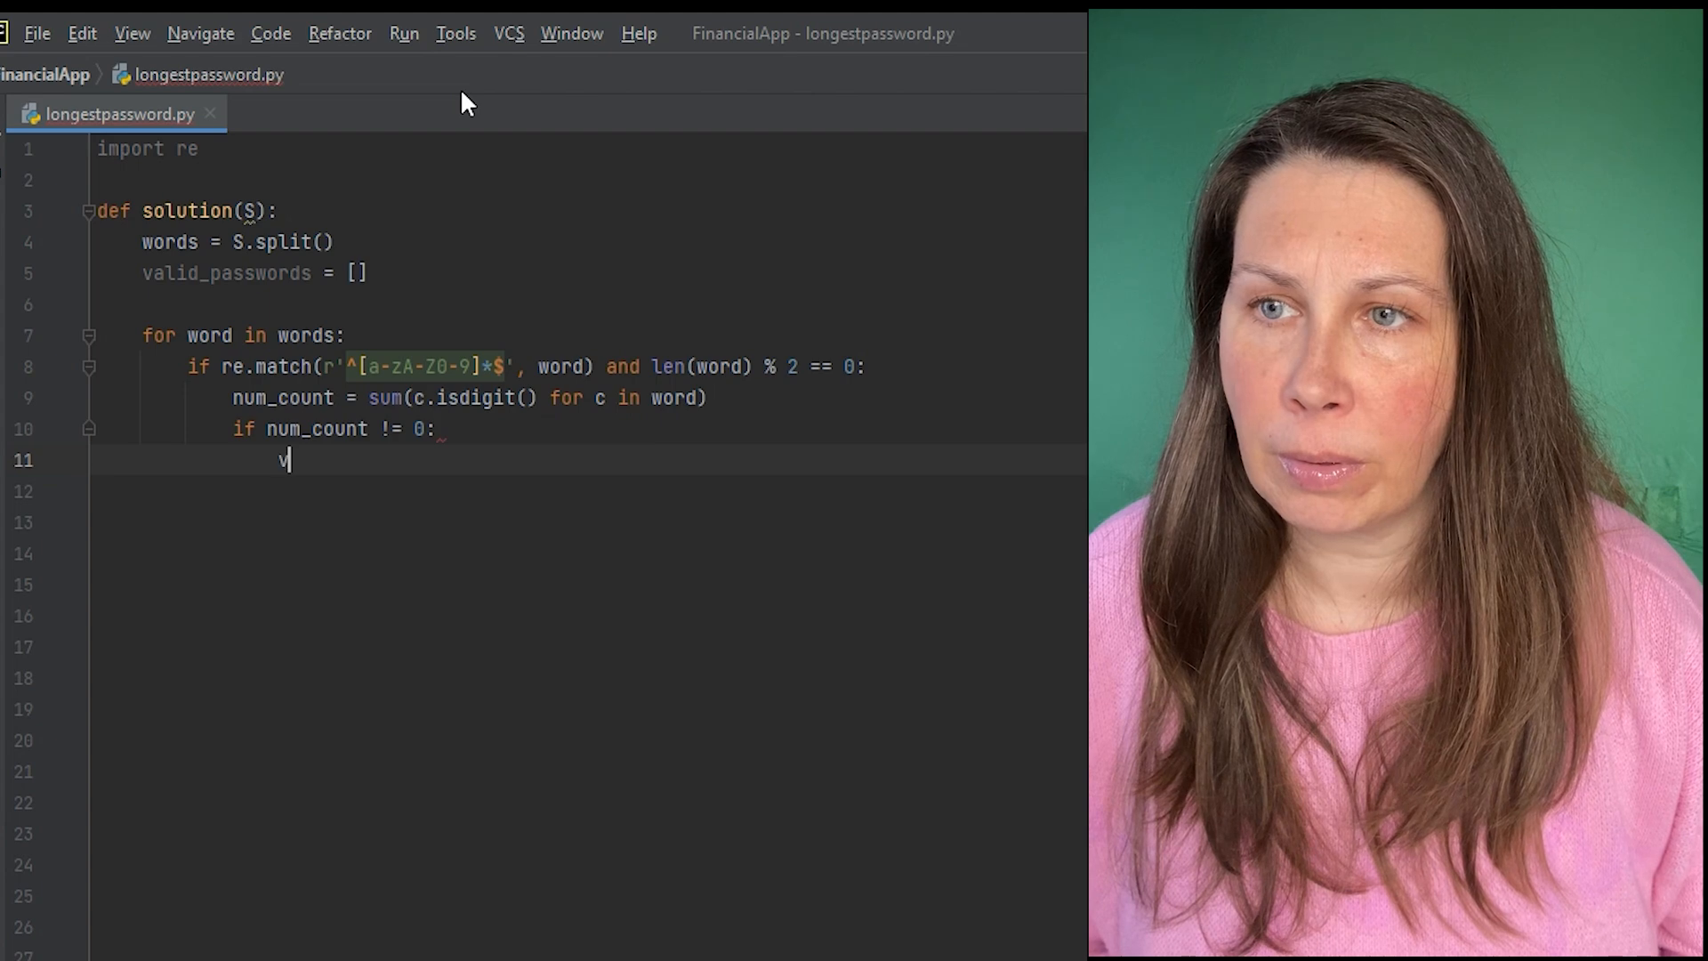
type("alid_passwords.")
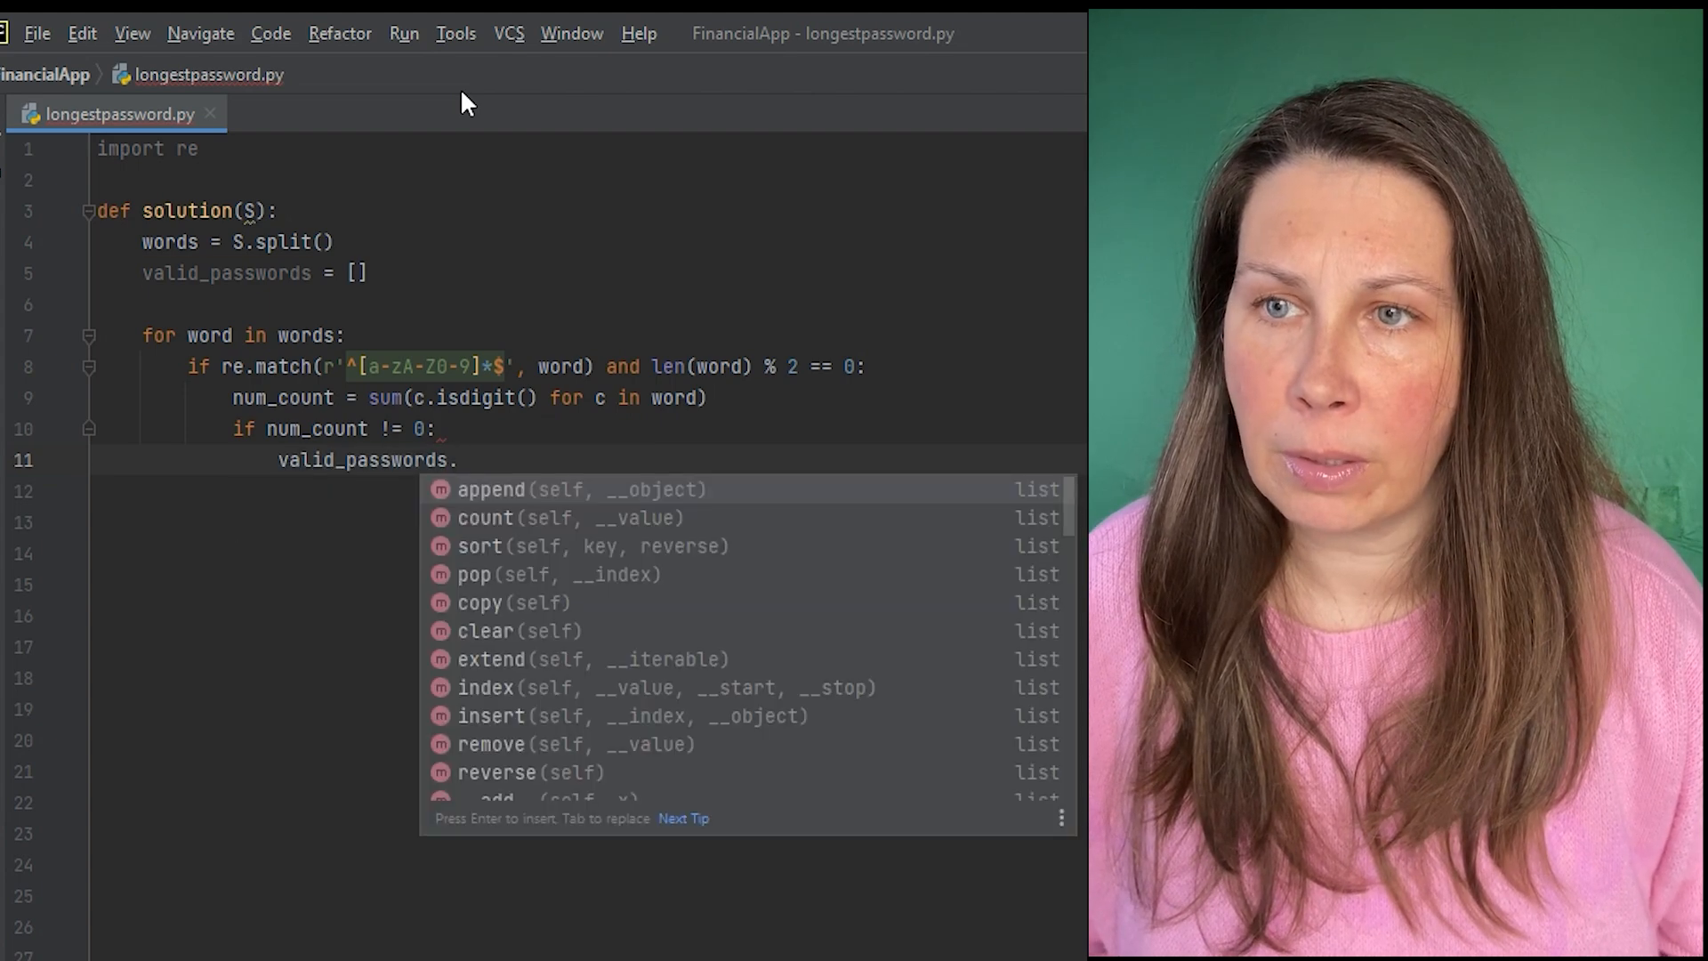
type("append")
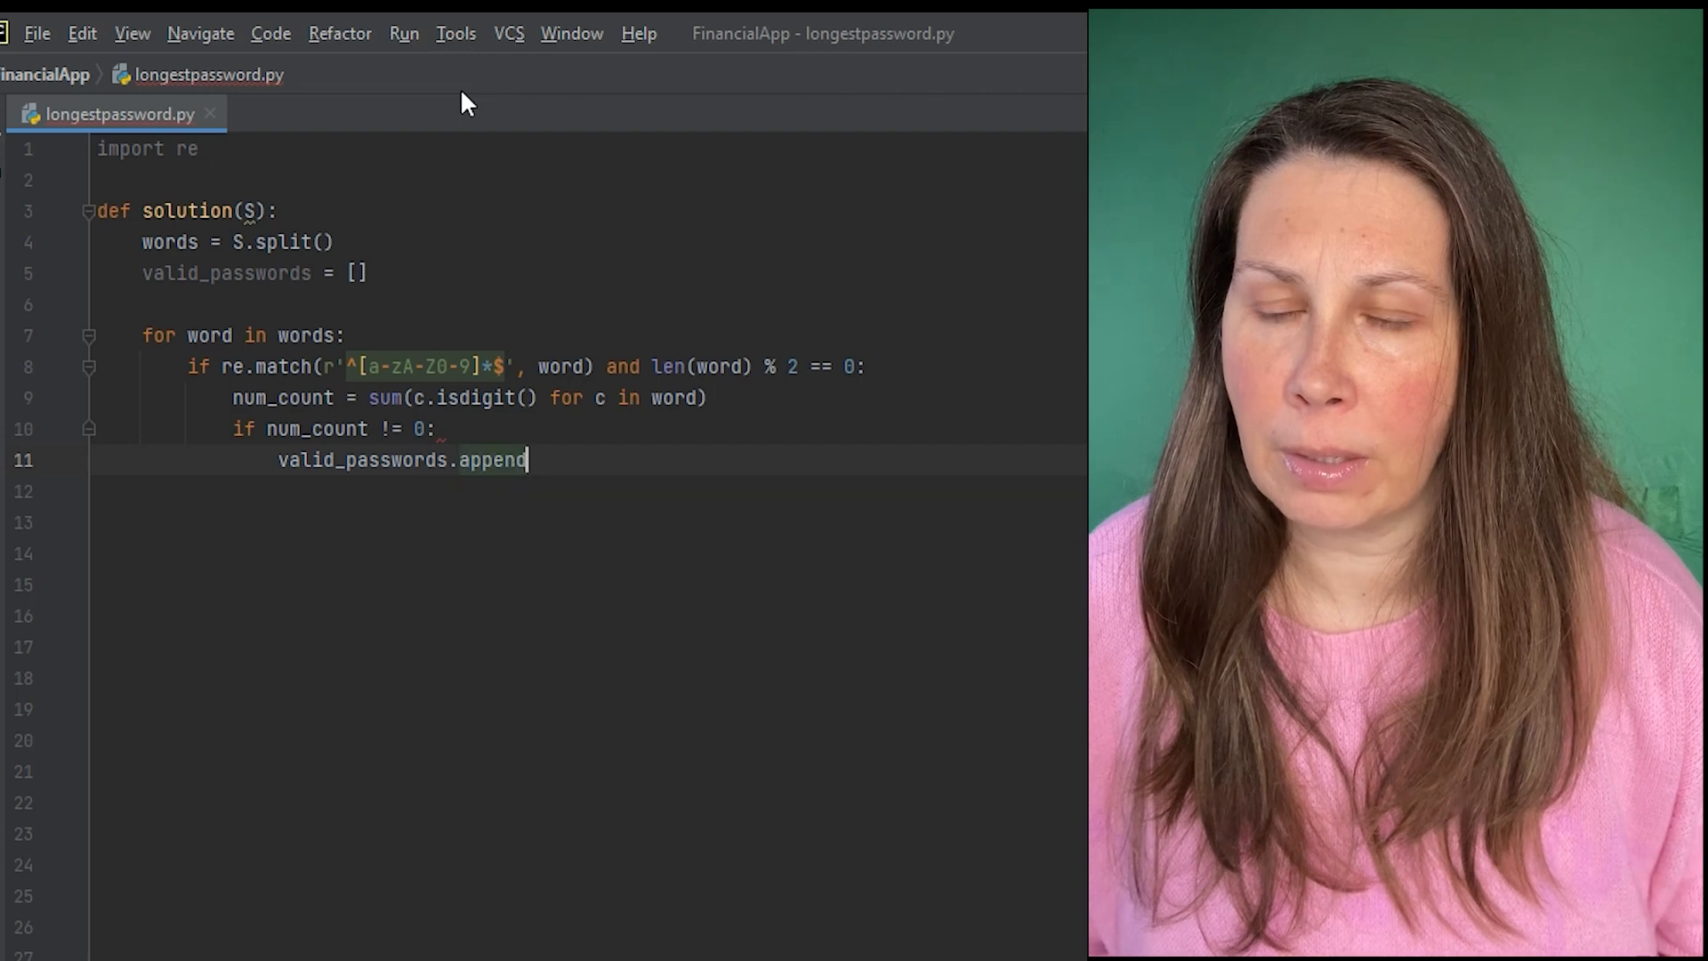
type("(len(word")
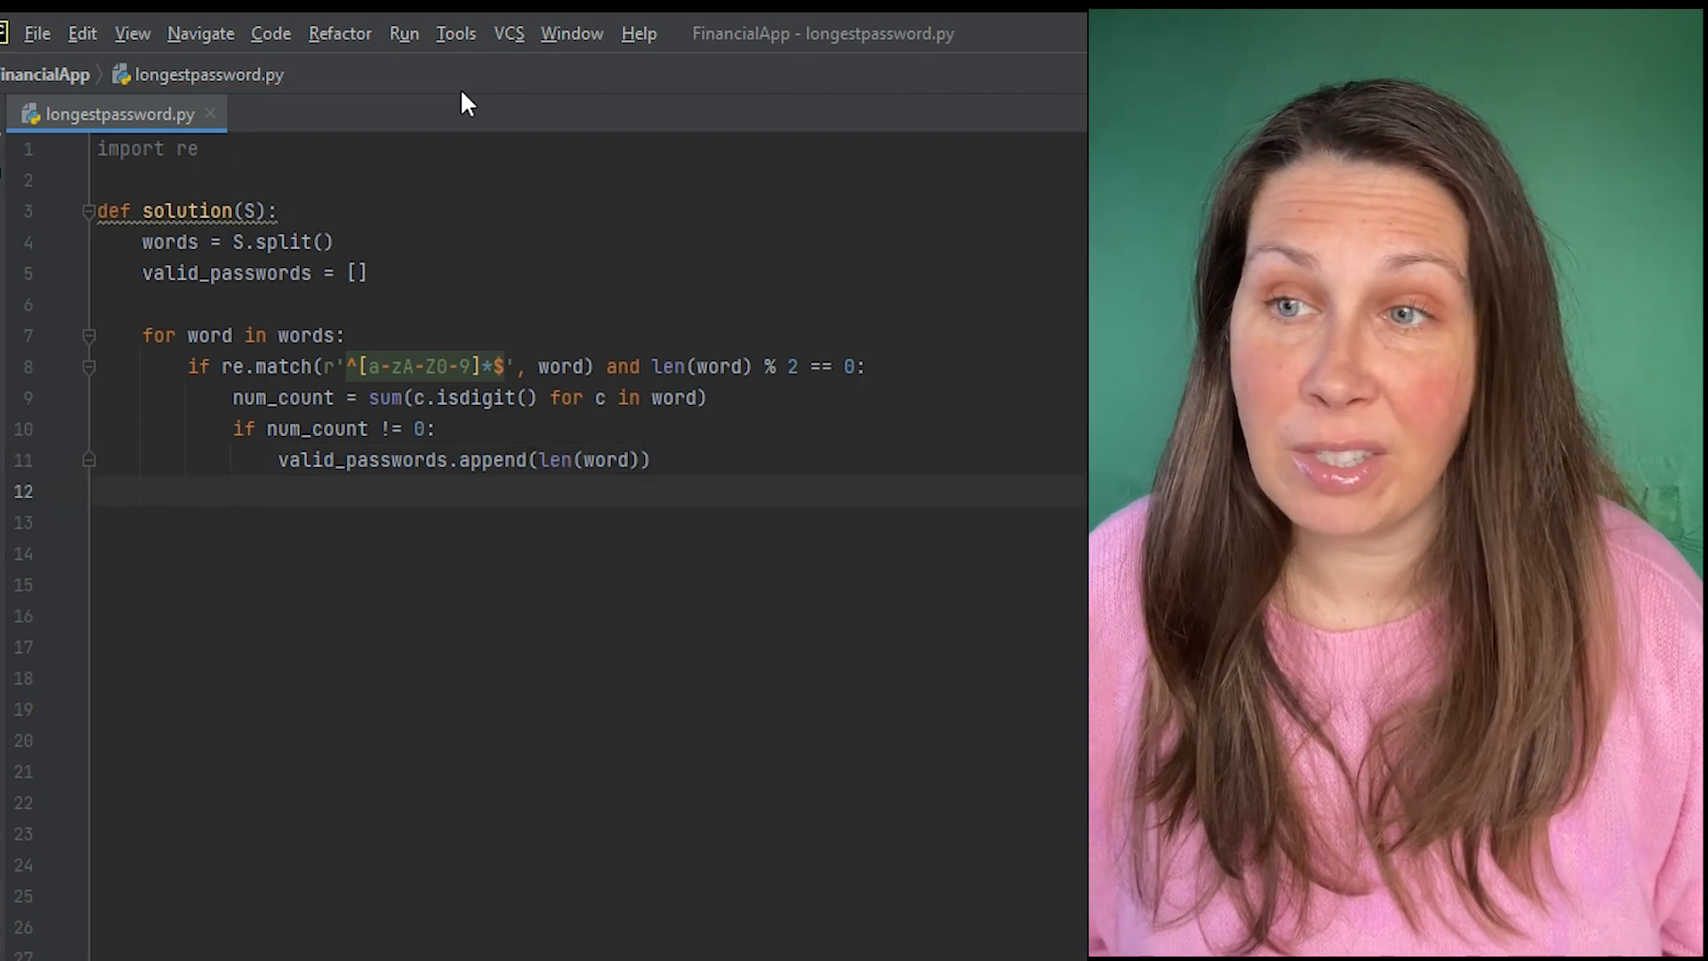
key("enter")
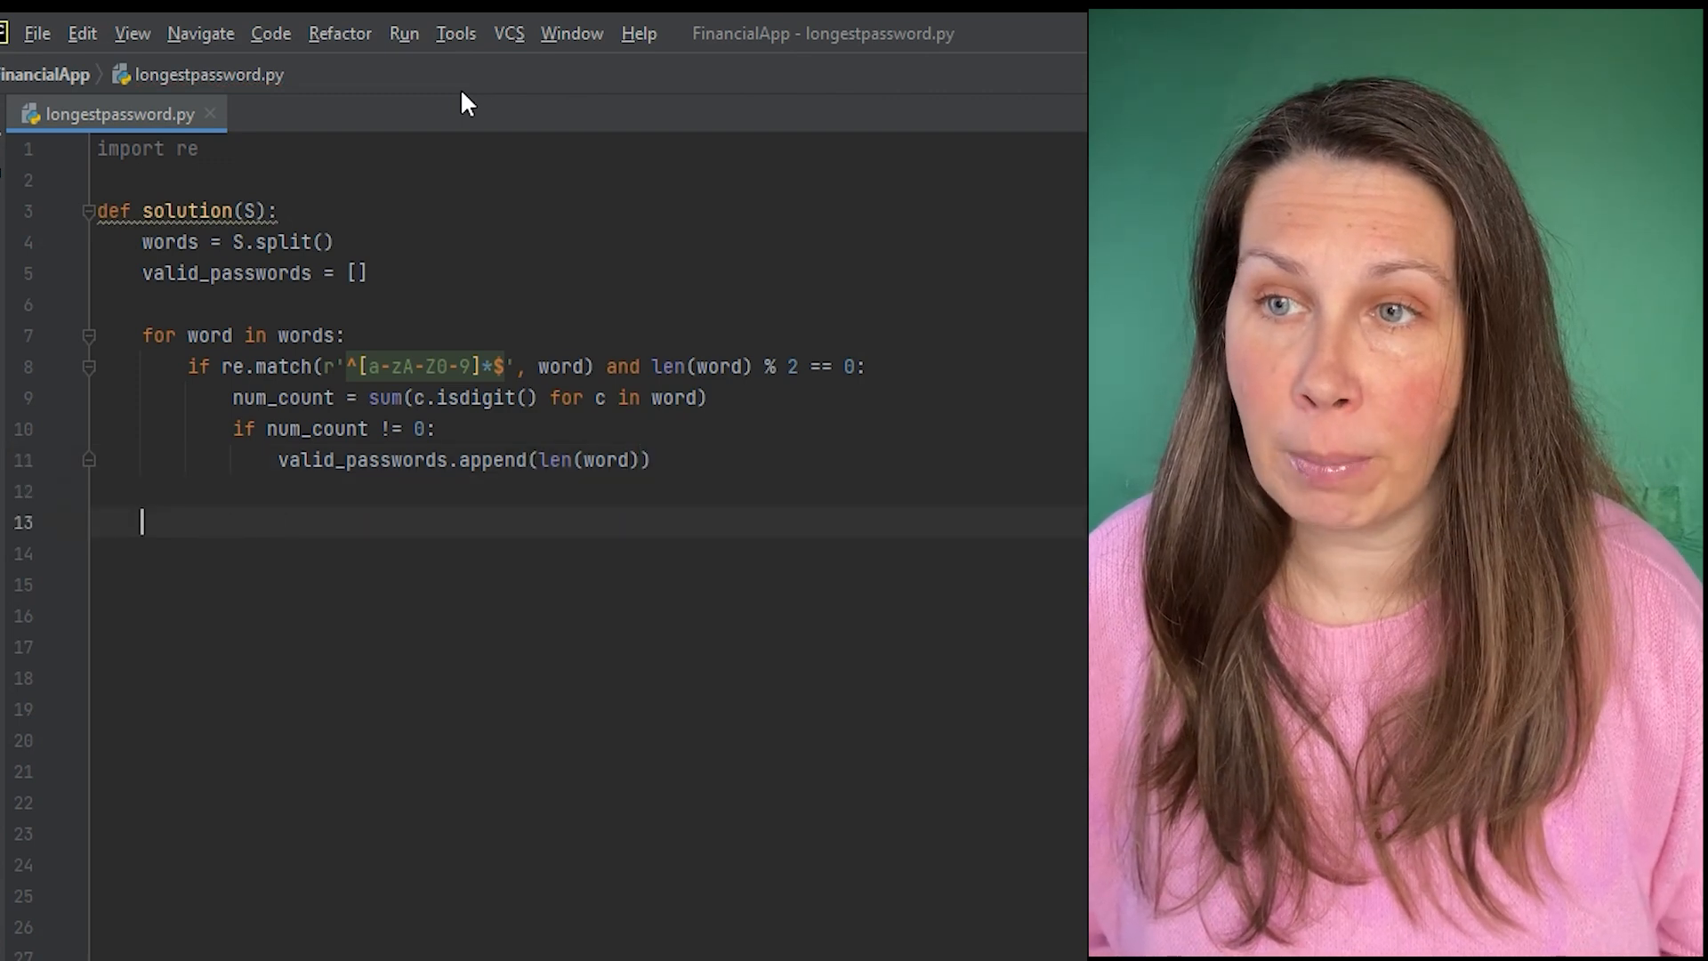
- Return max(valid_passwords), or -1 if no valid passwords exist
type("return")
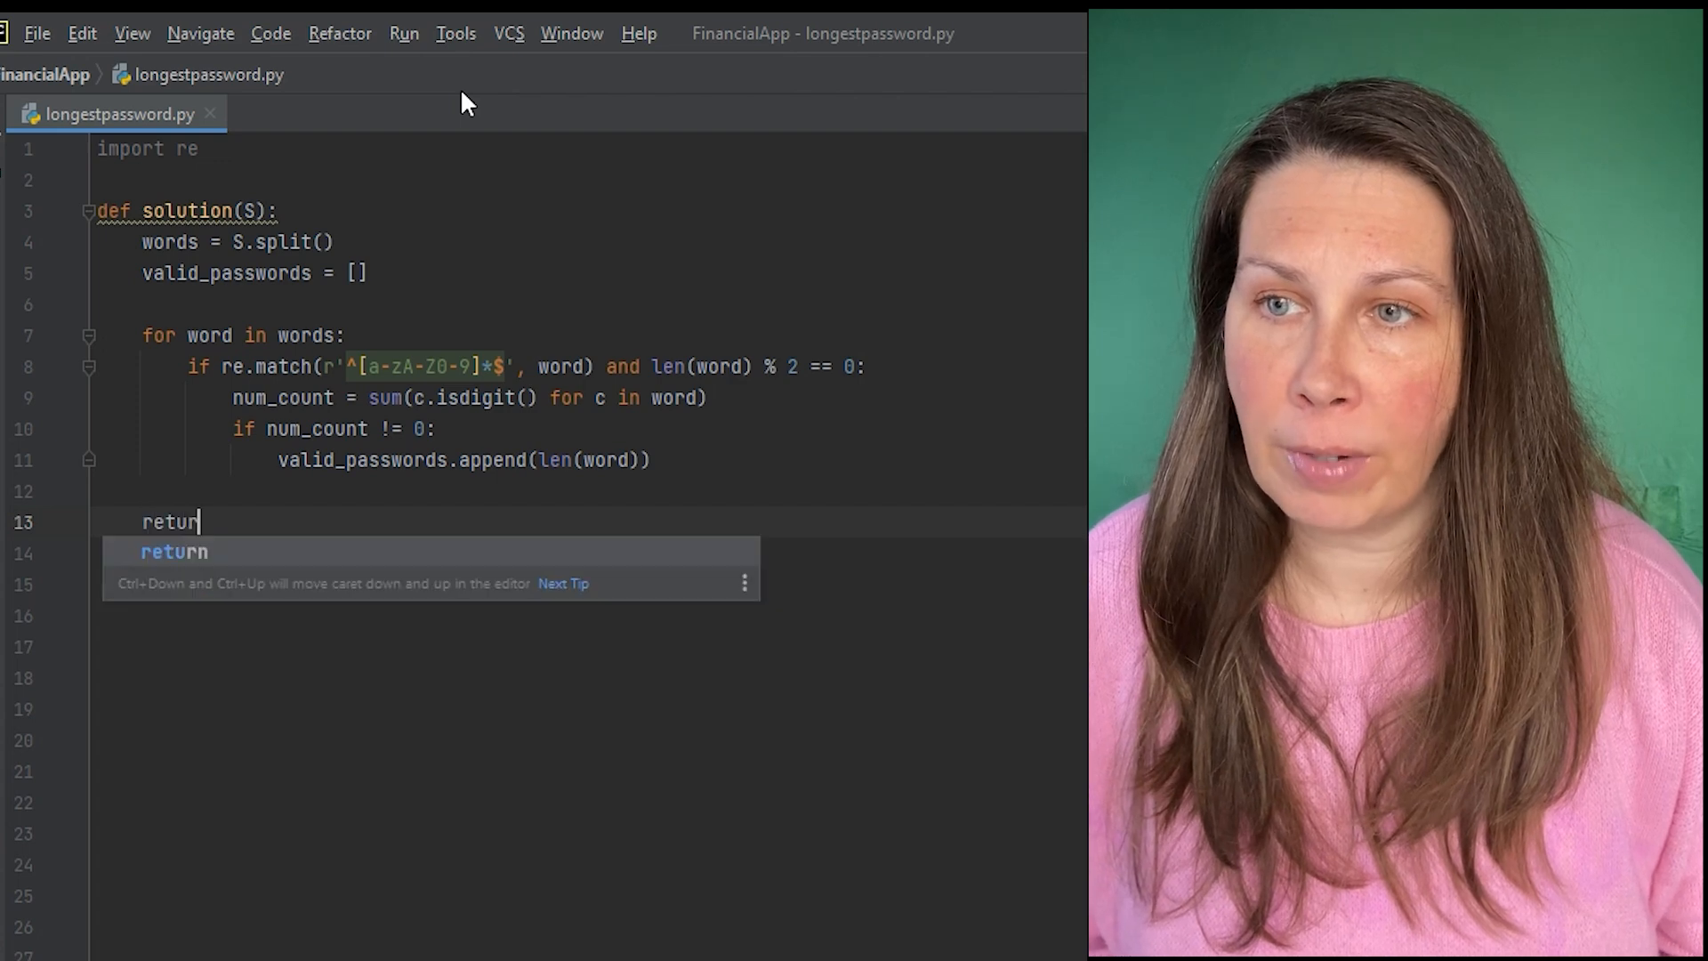
type("max")
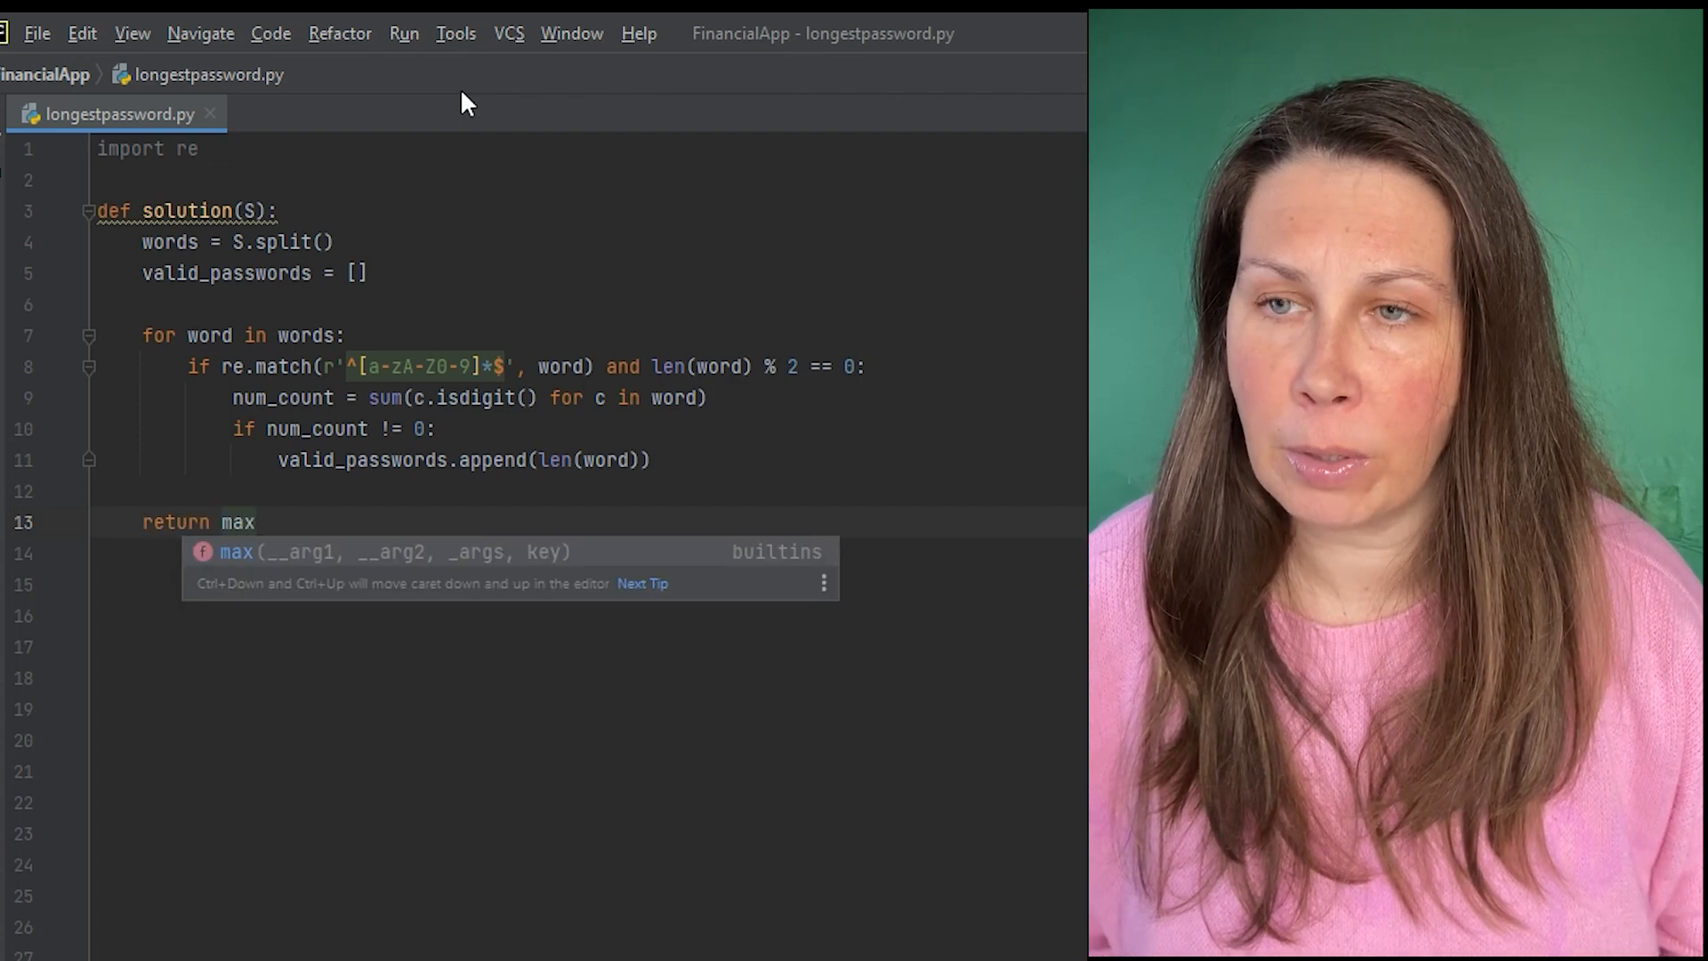
type("(valid_passwor")
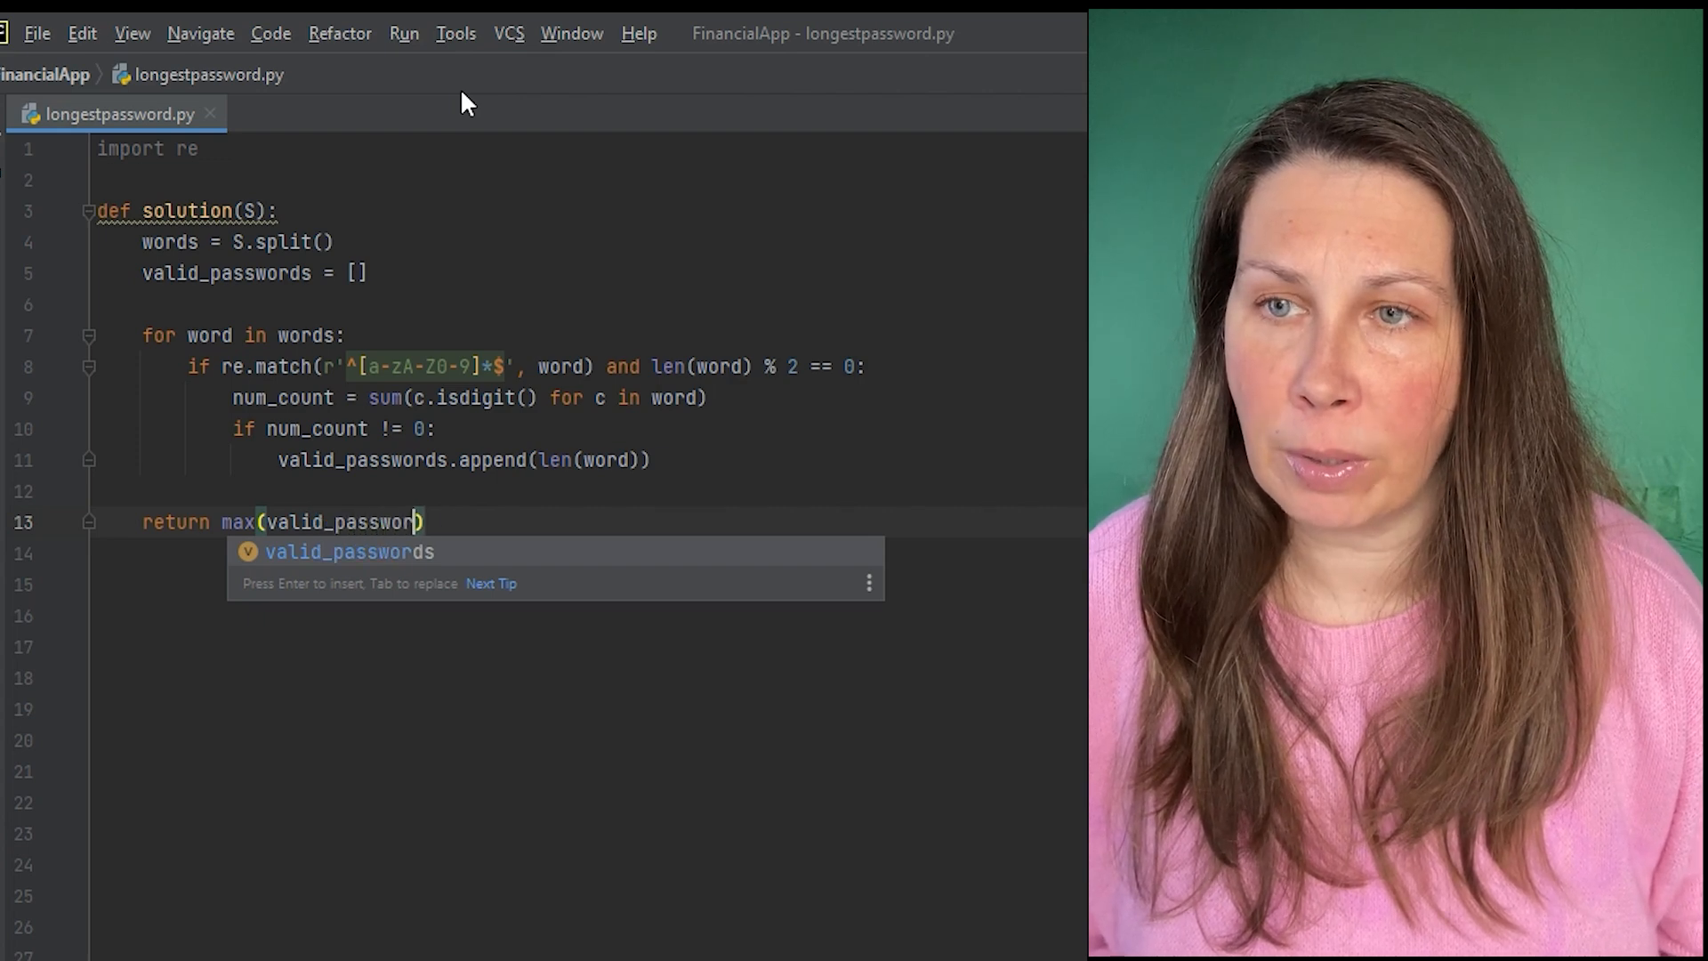
key("Tab")
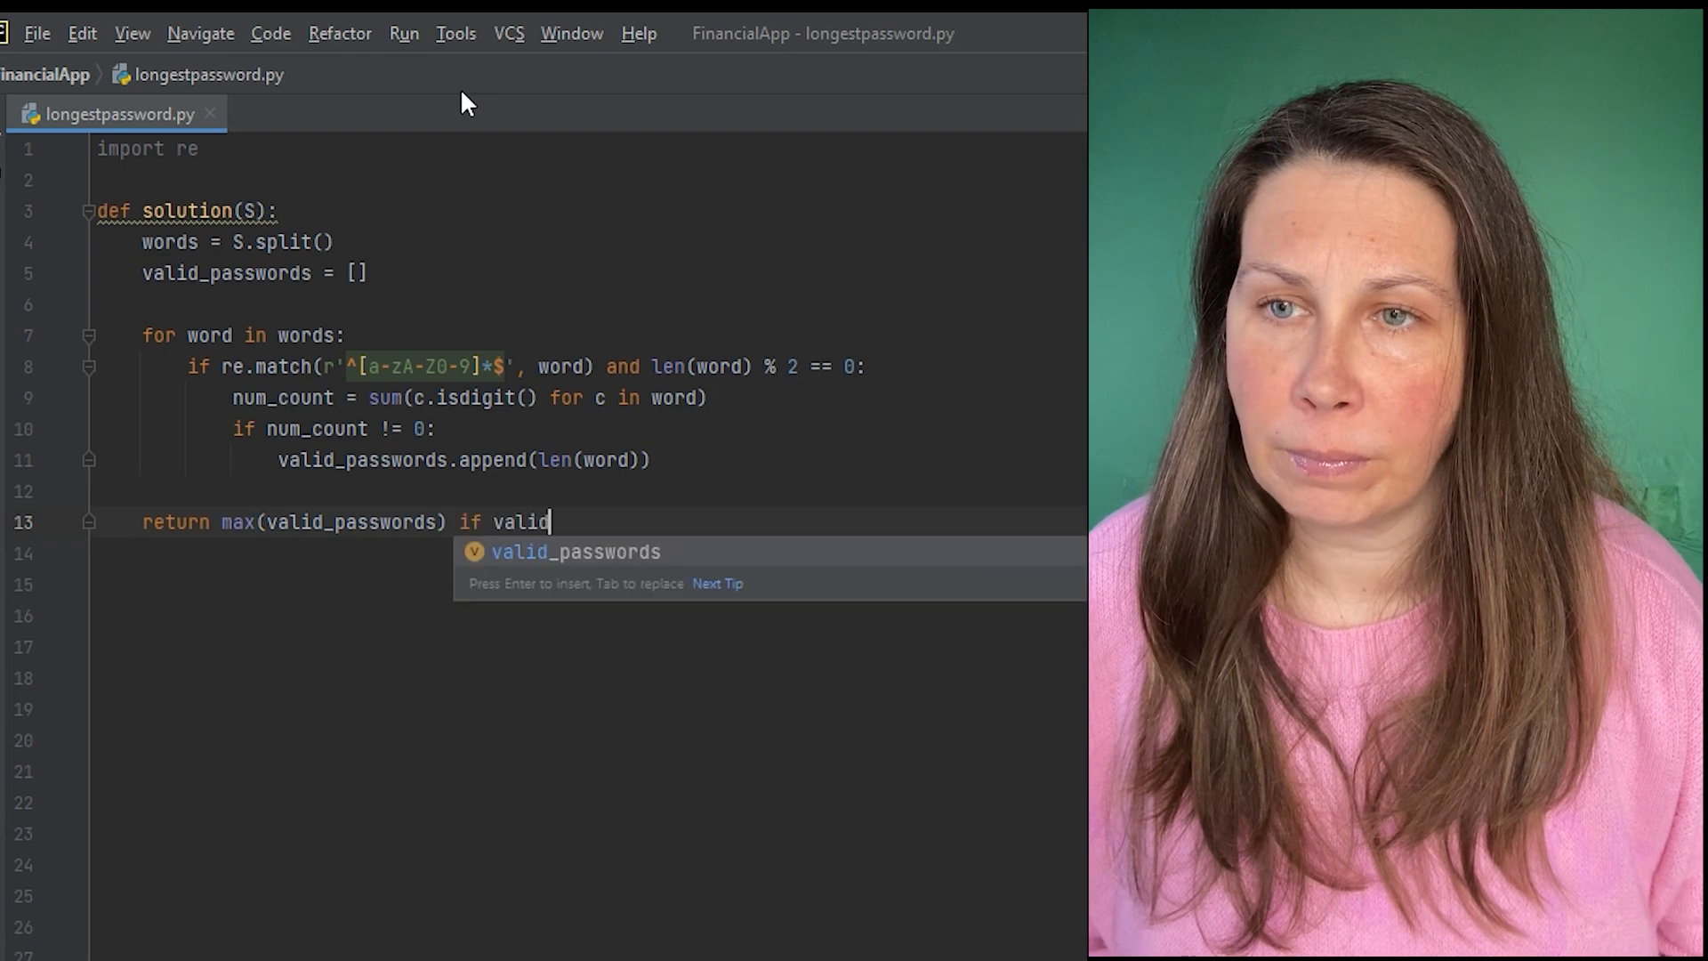
type("_passwords else")
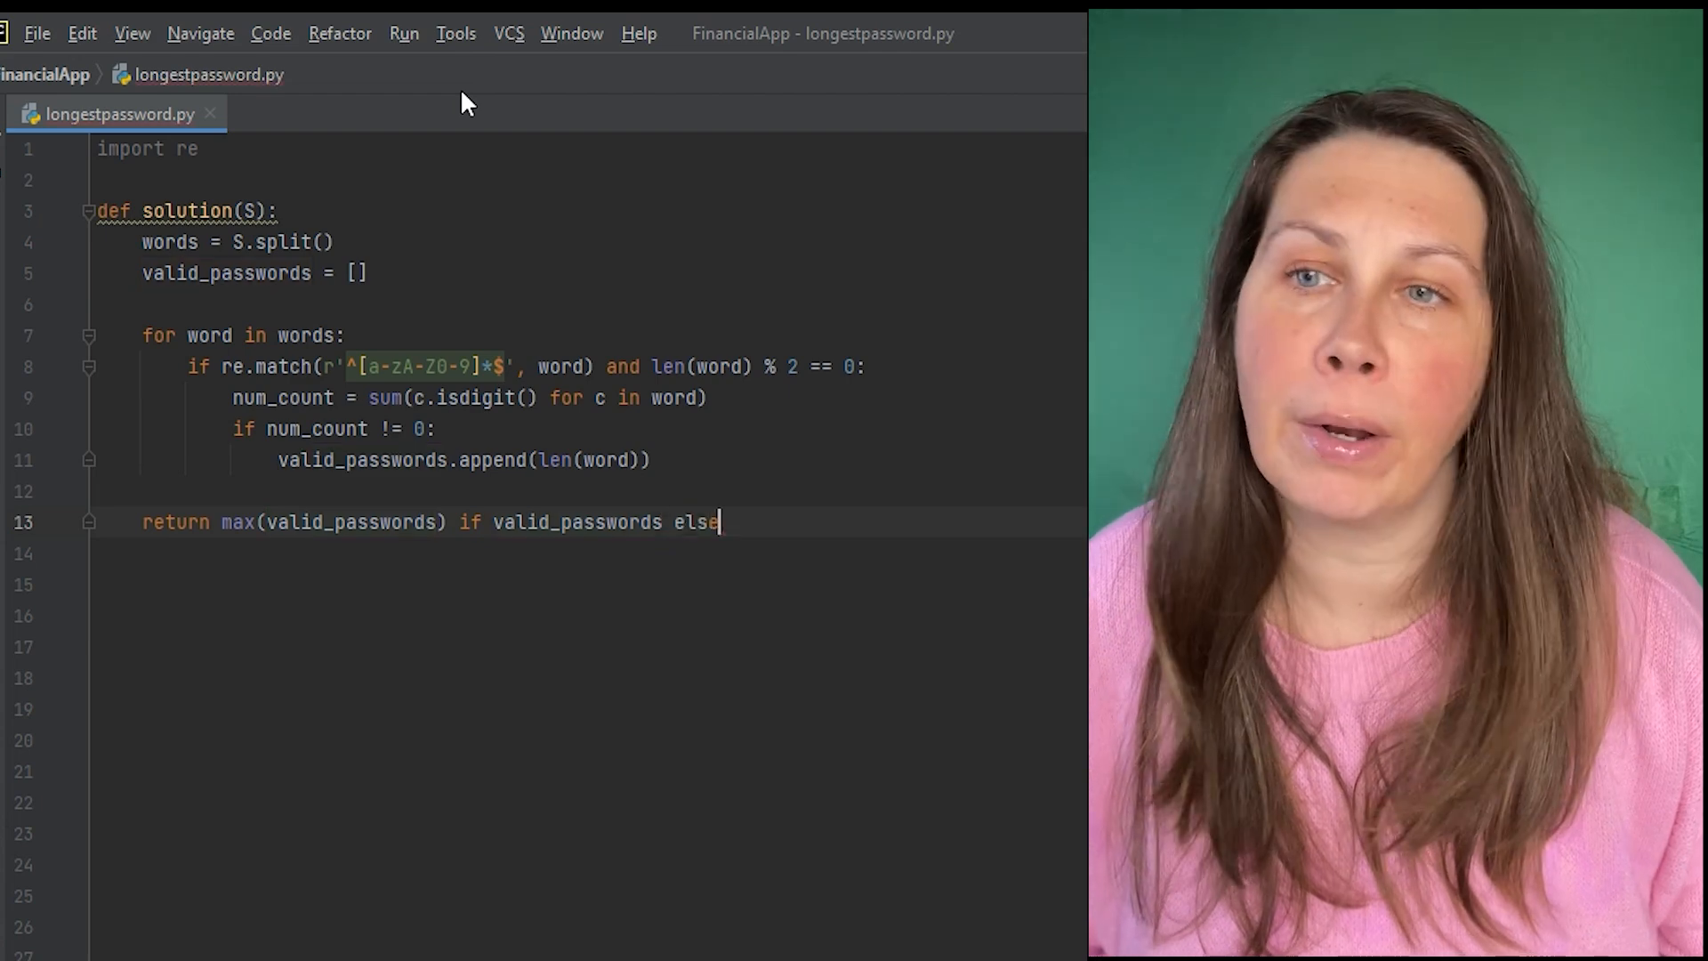
type("-1")
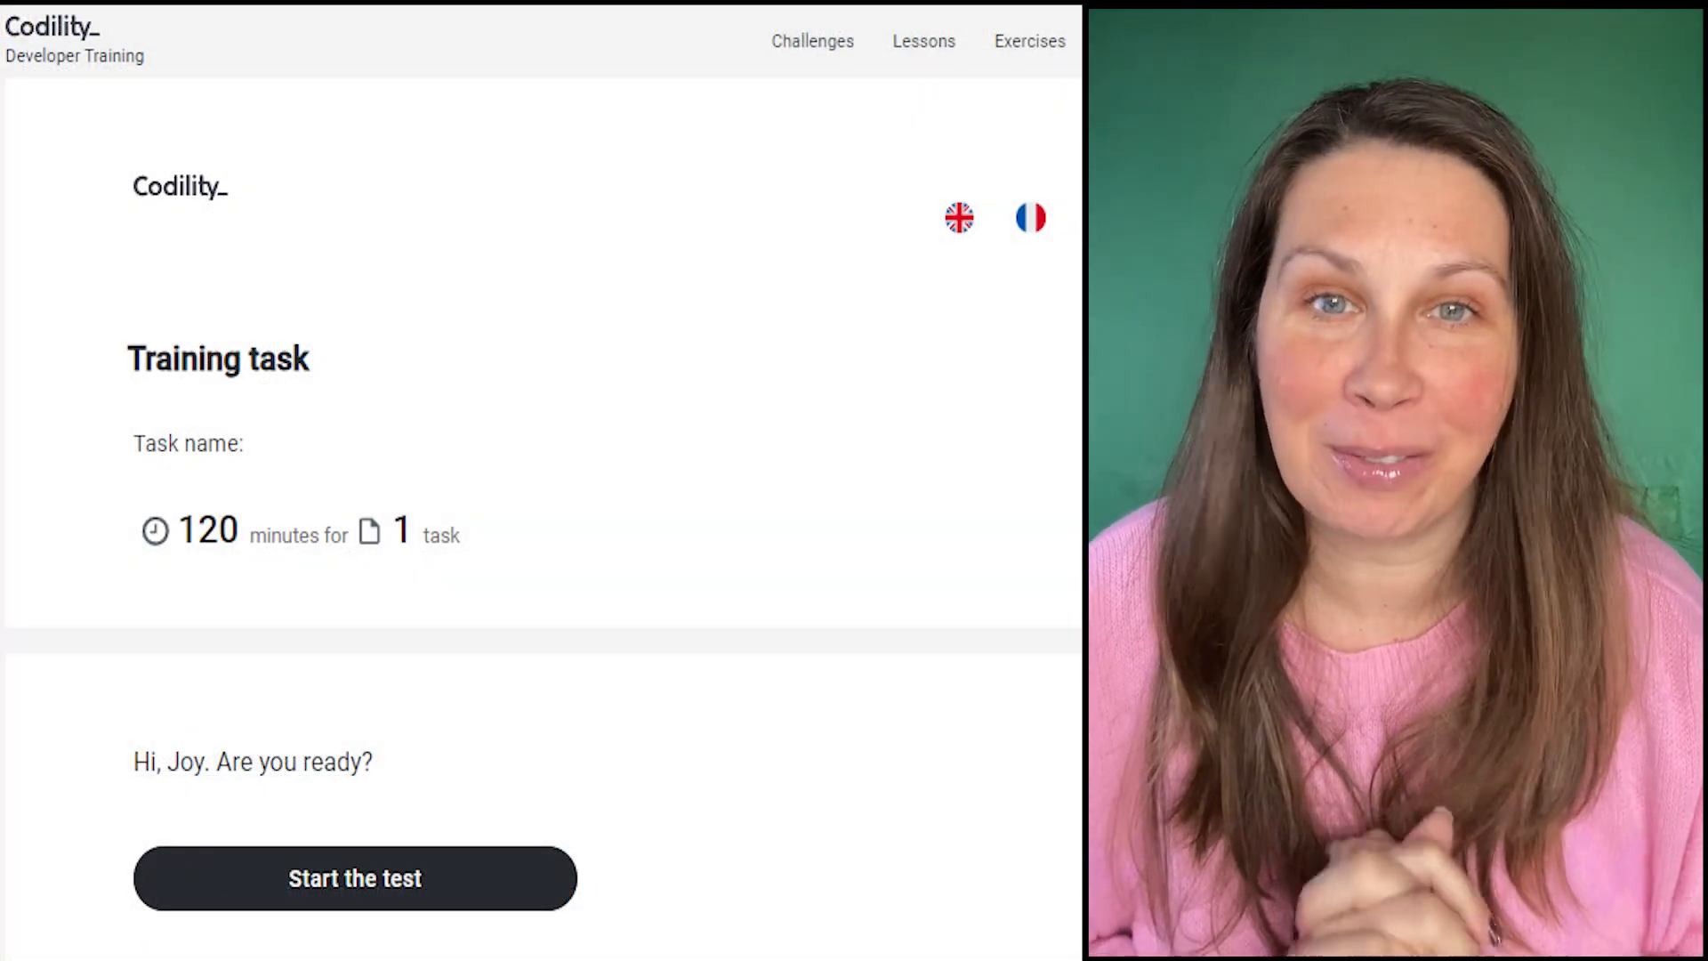
- Start the Codility training test to show the password task and Python editor
left_click(354, 879)
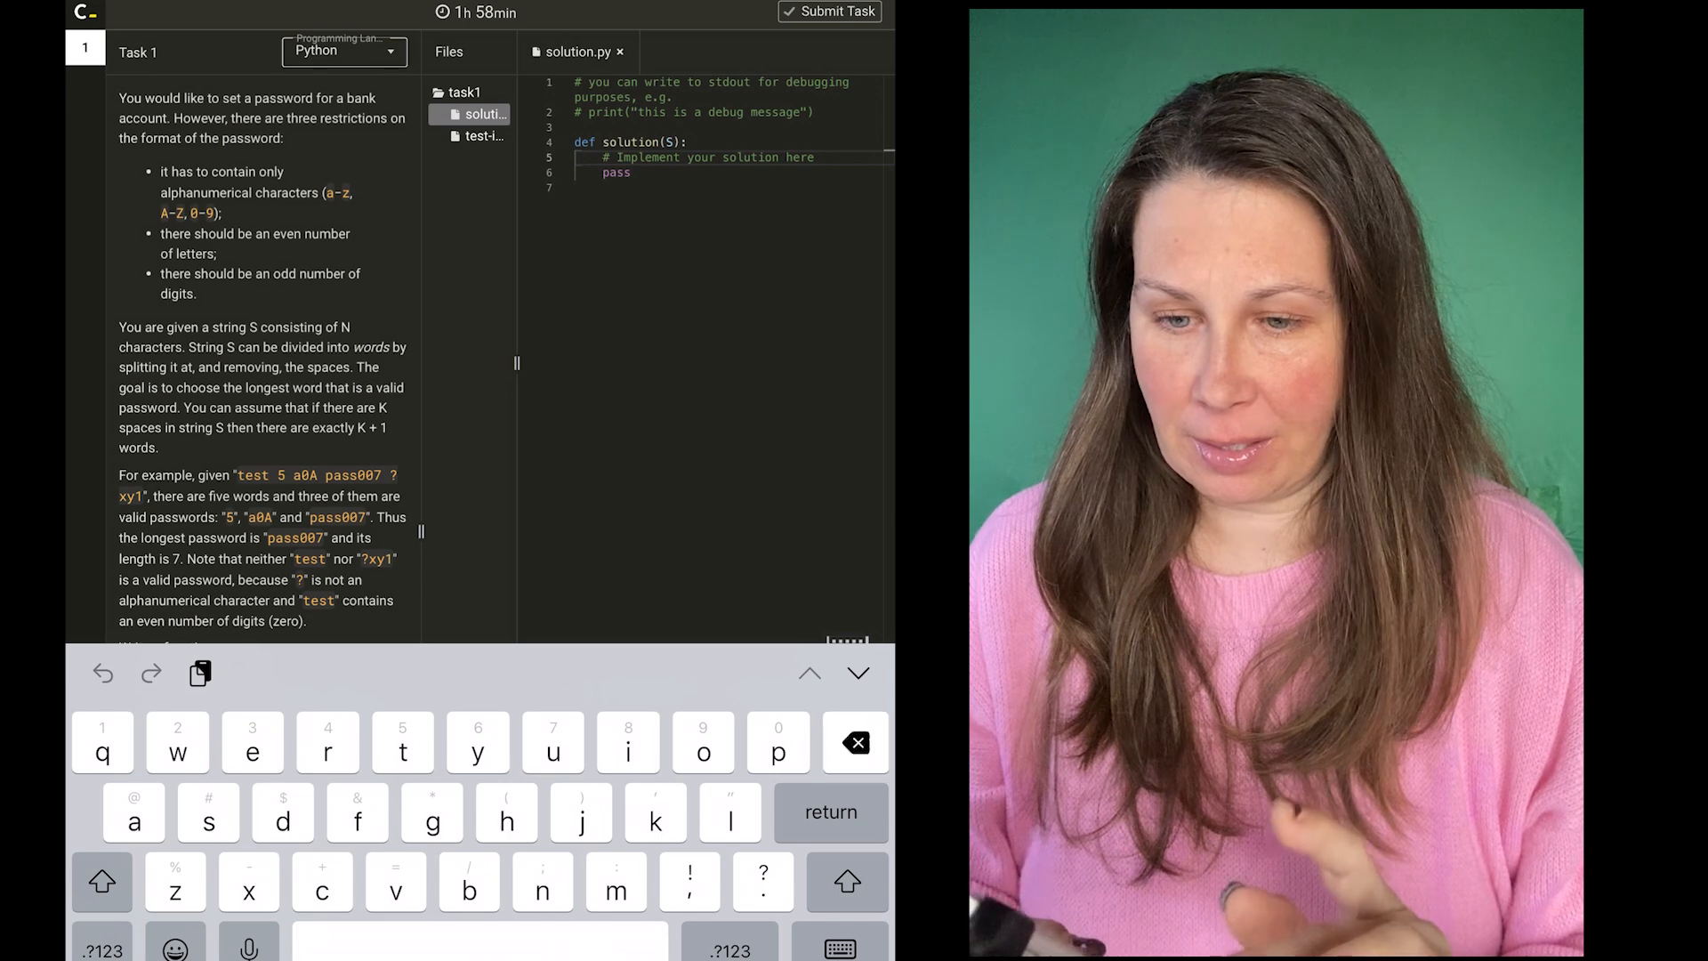
- Clear the placeholder comment and move 'import re' from inside solution() to the file top
key("Backspace")
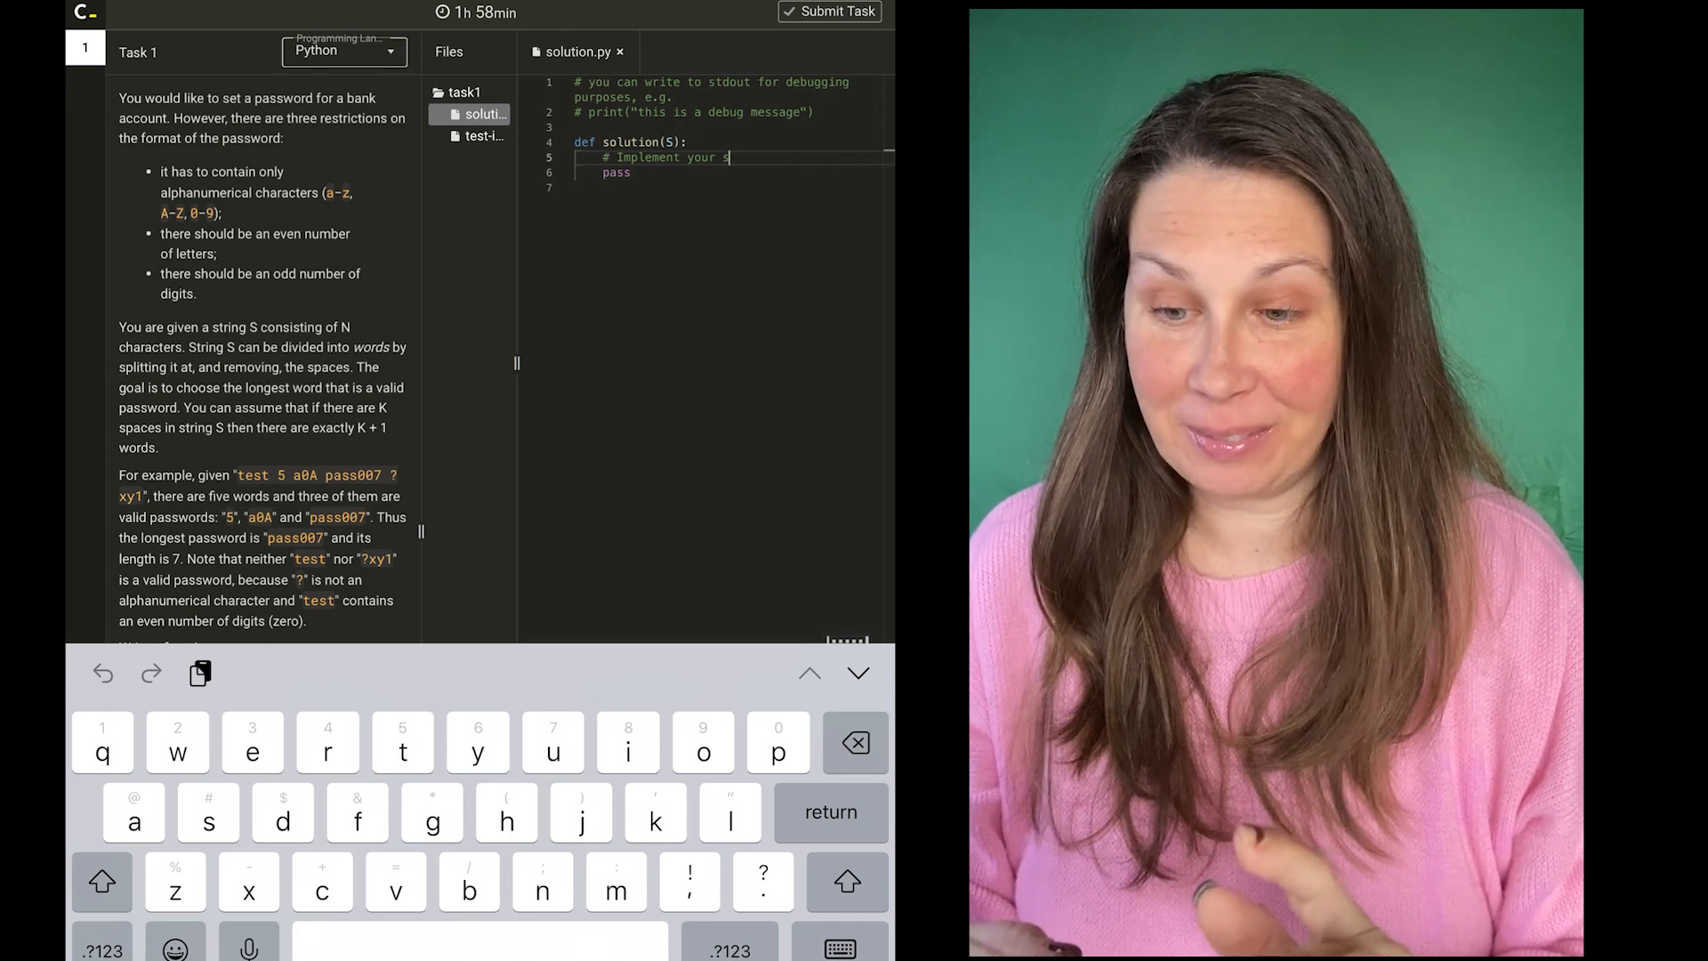
left_click(856, 741)
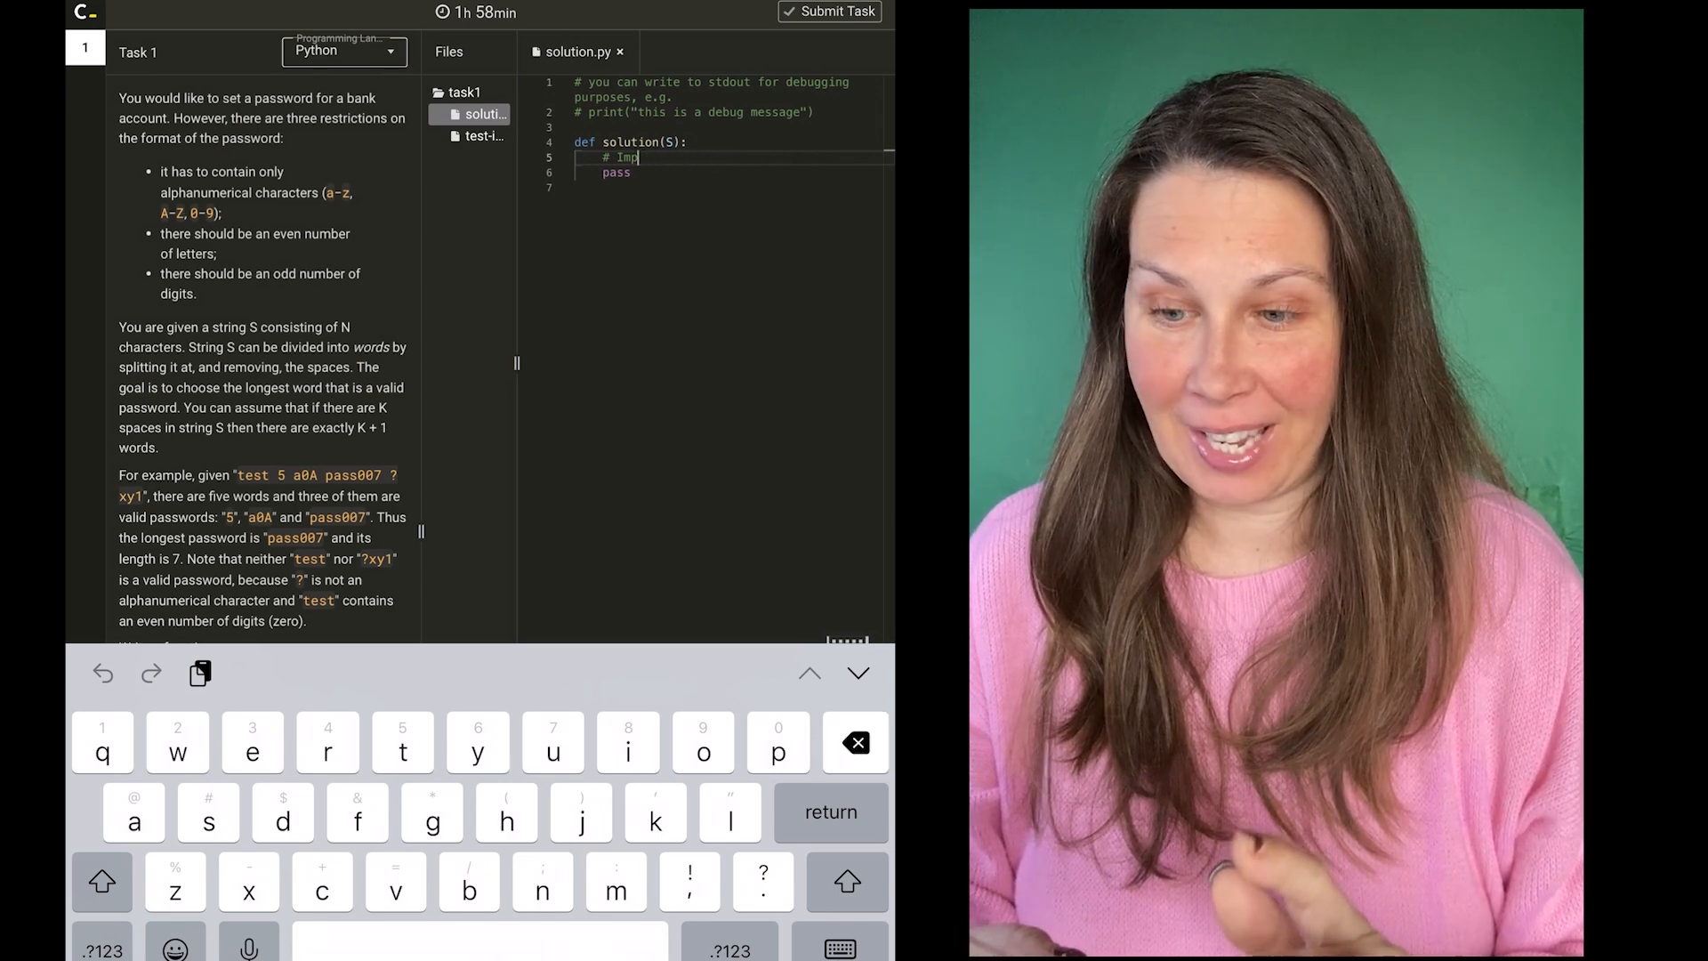
key("Backspace")
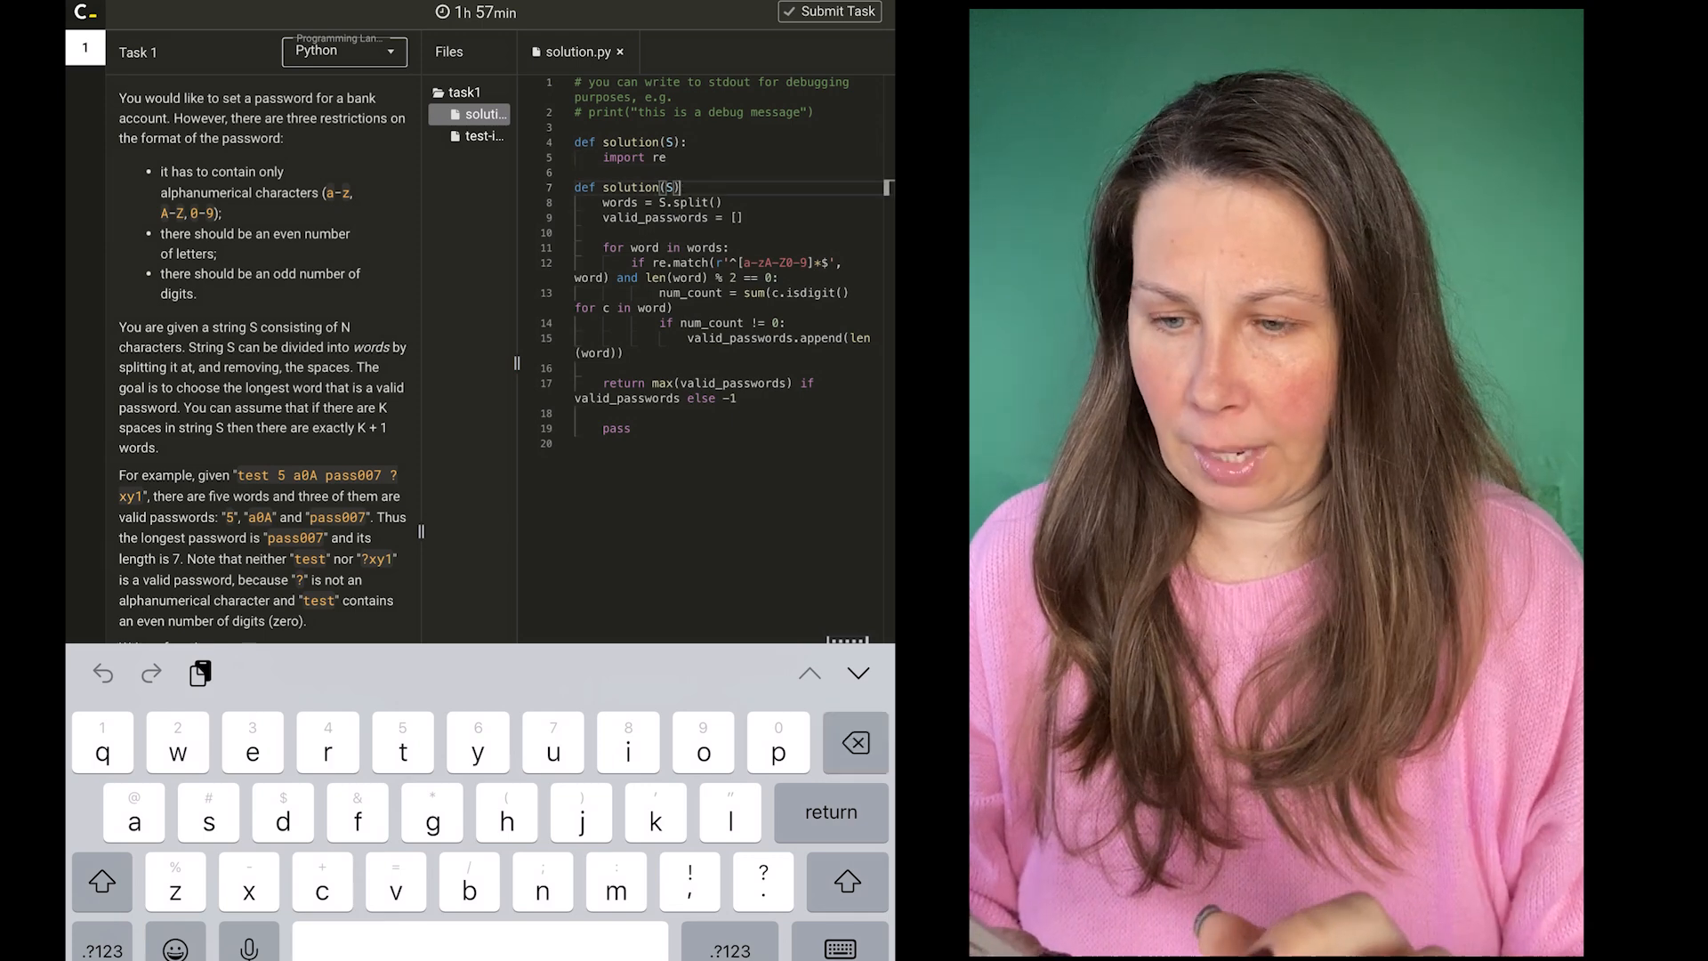
key("backspace")
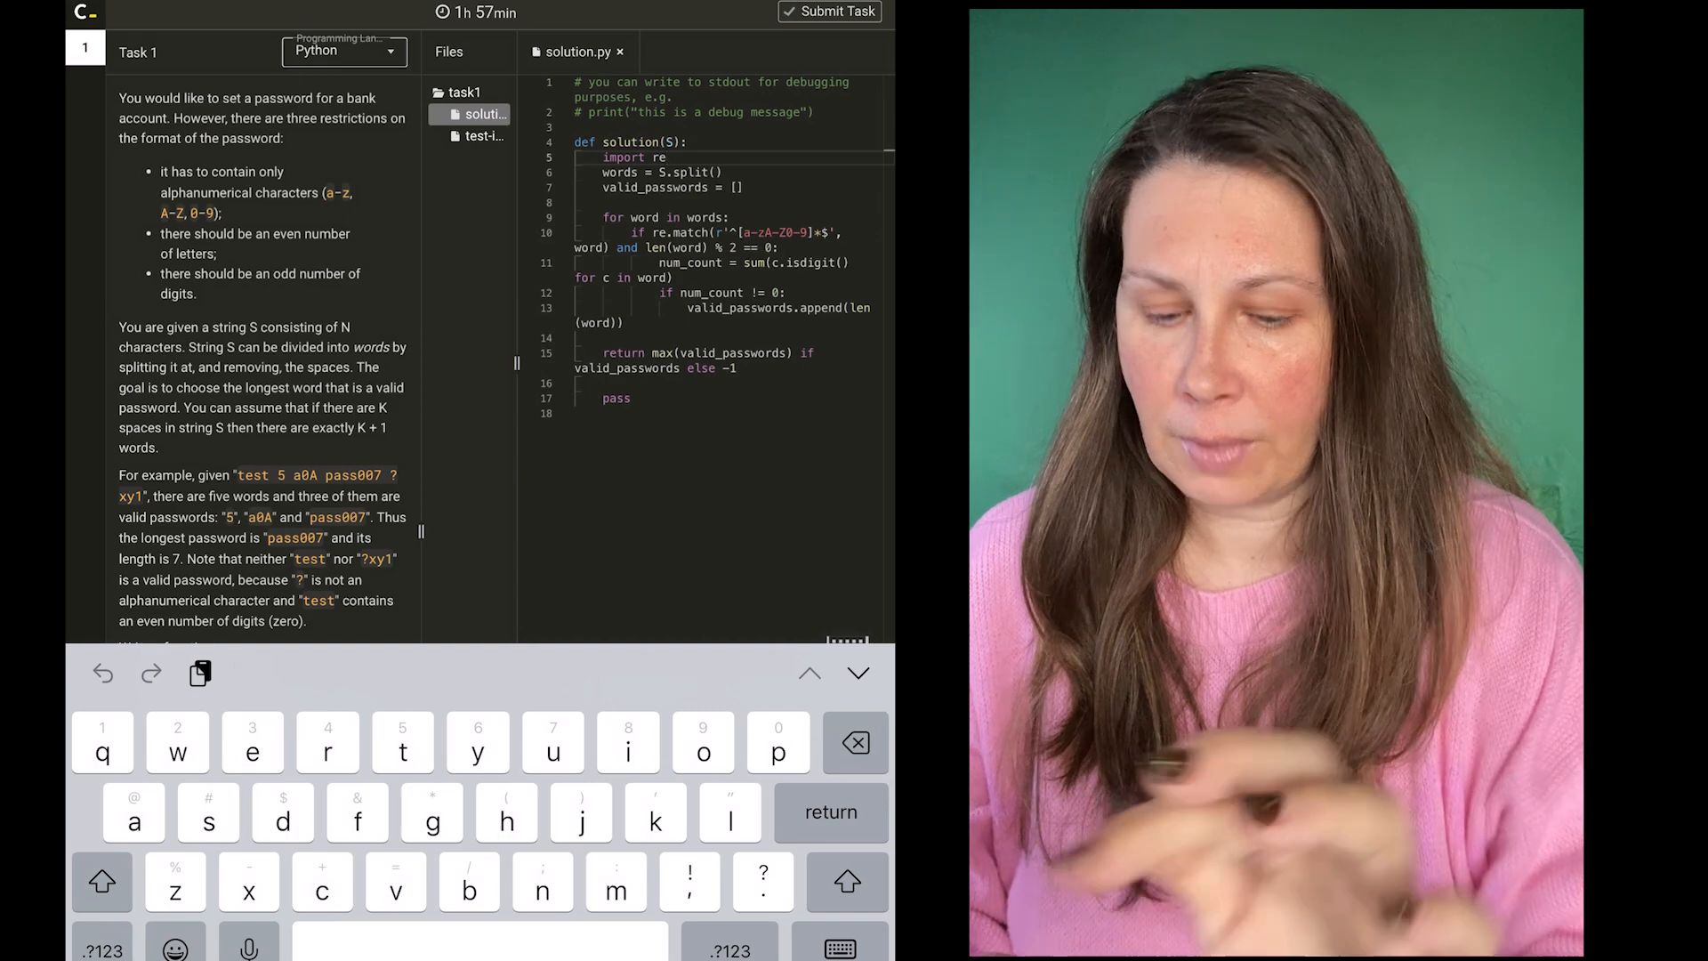
key("backspace")
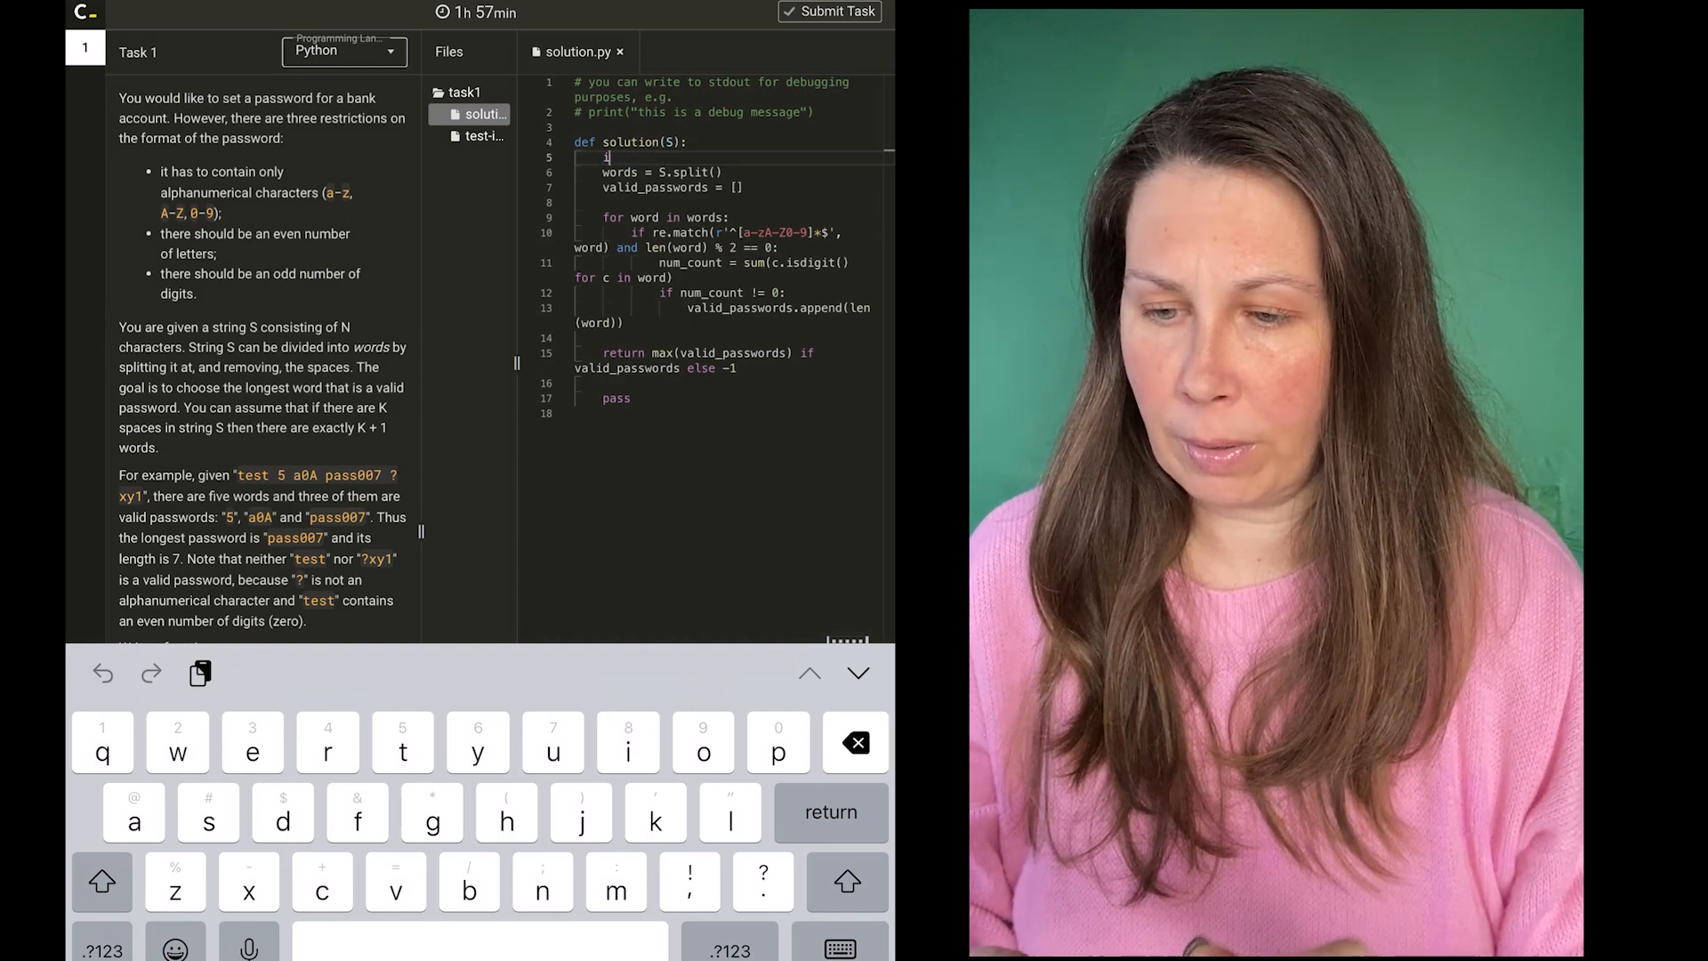
key("Backspace")
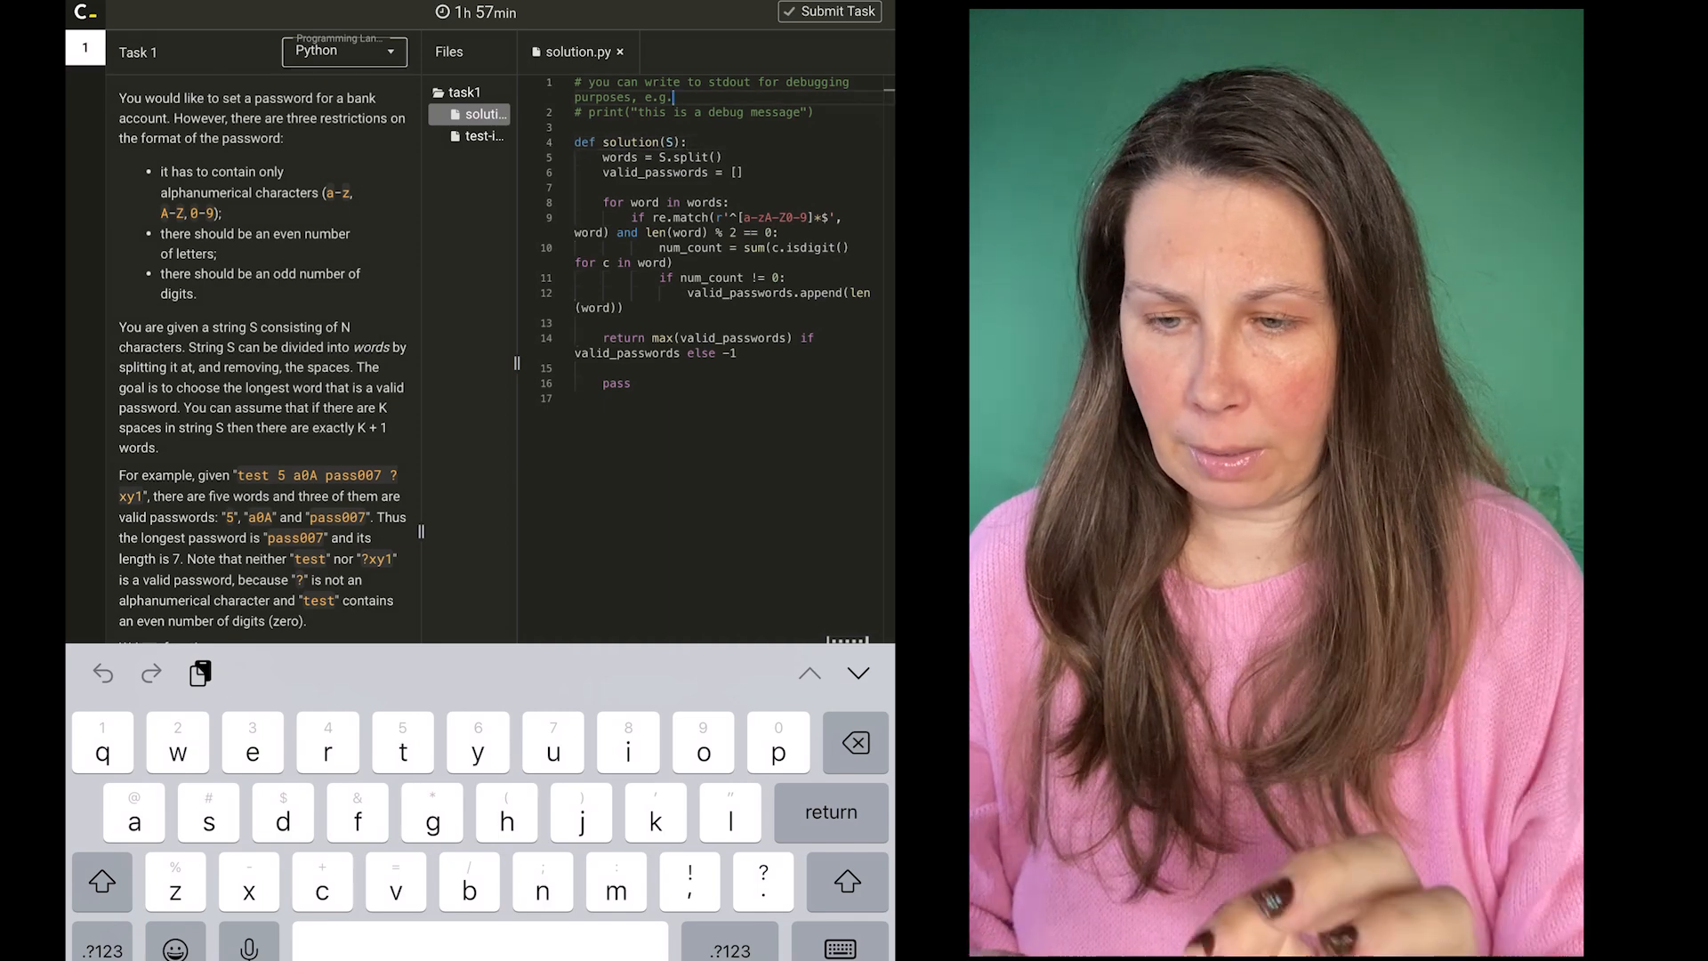
key("Return")
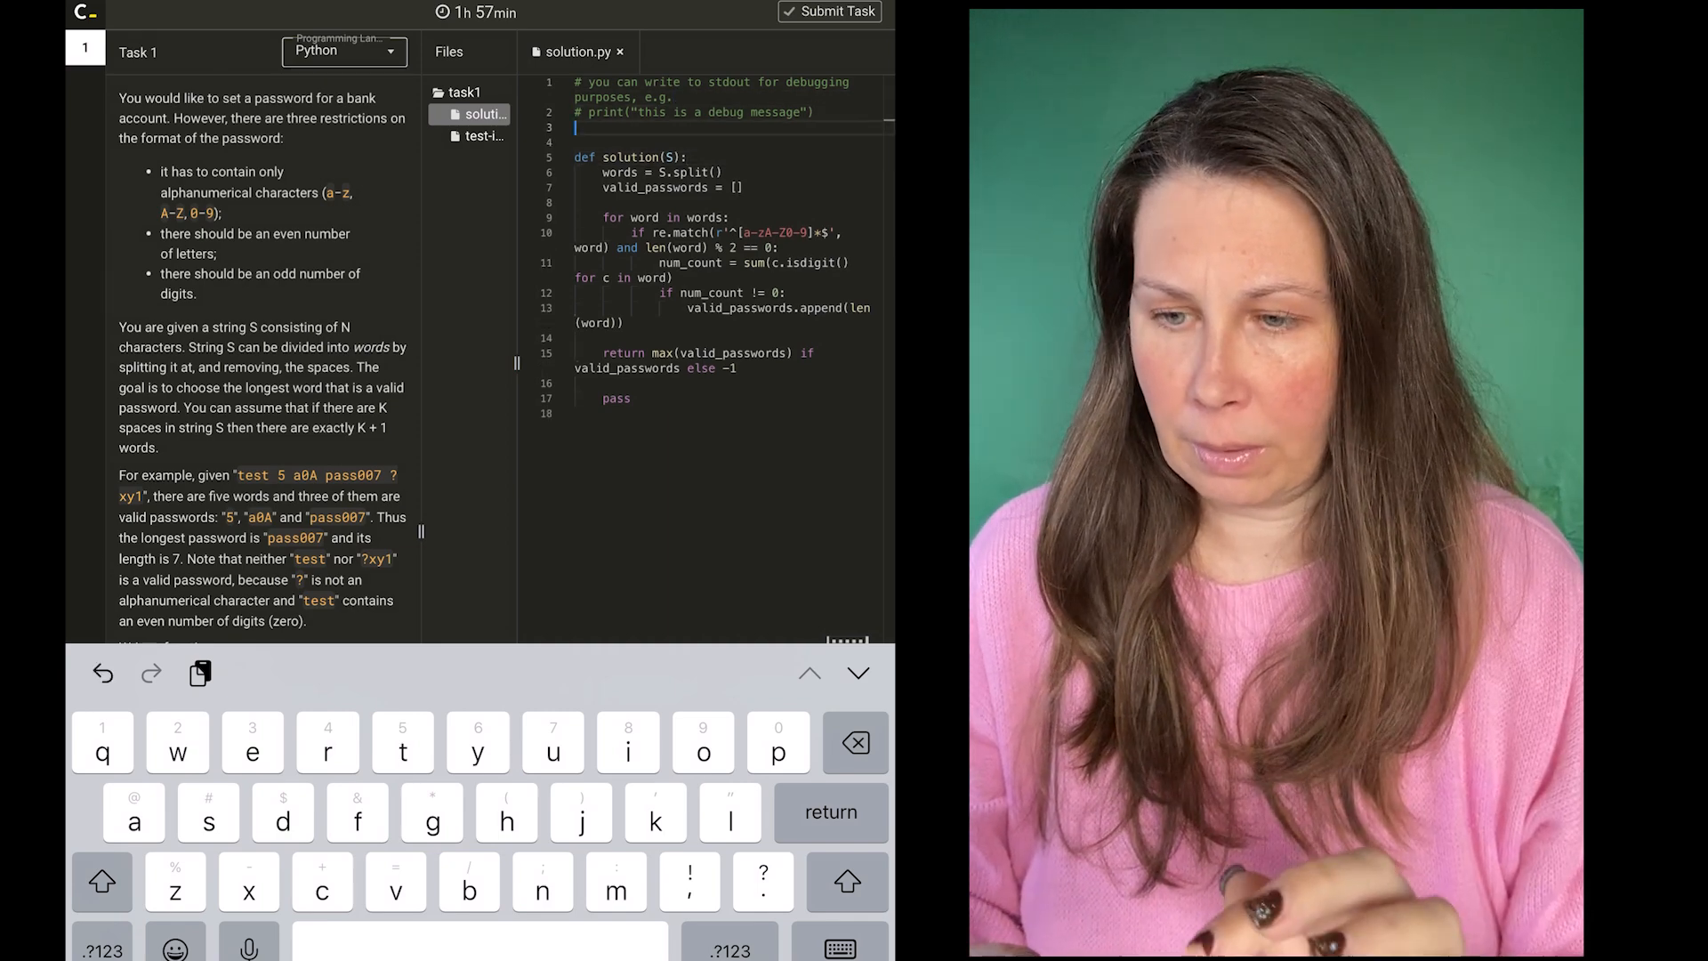
type("import re")
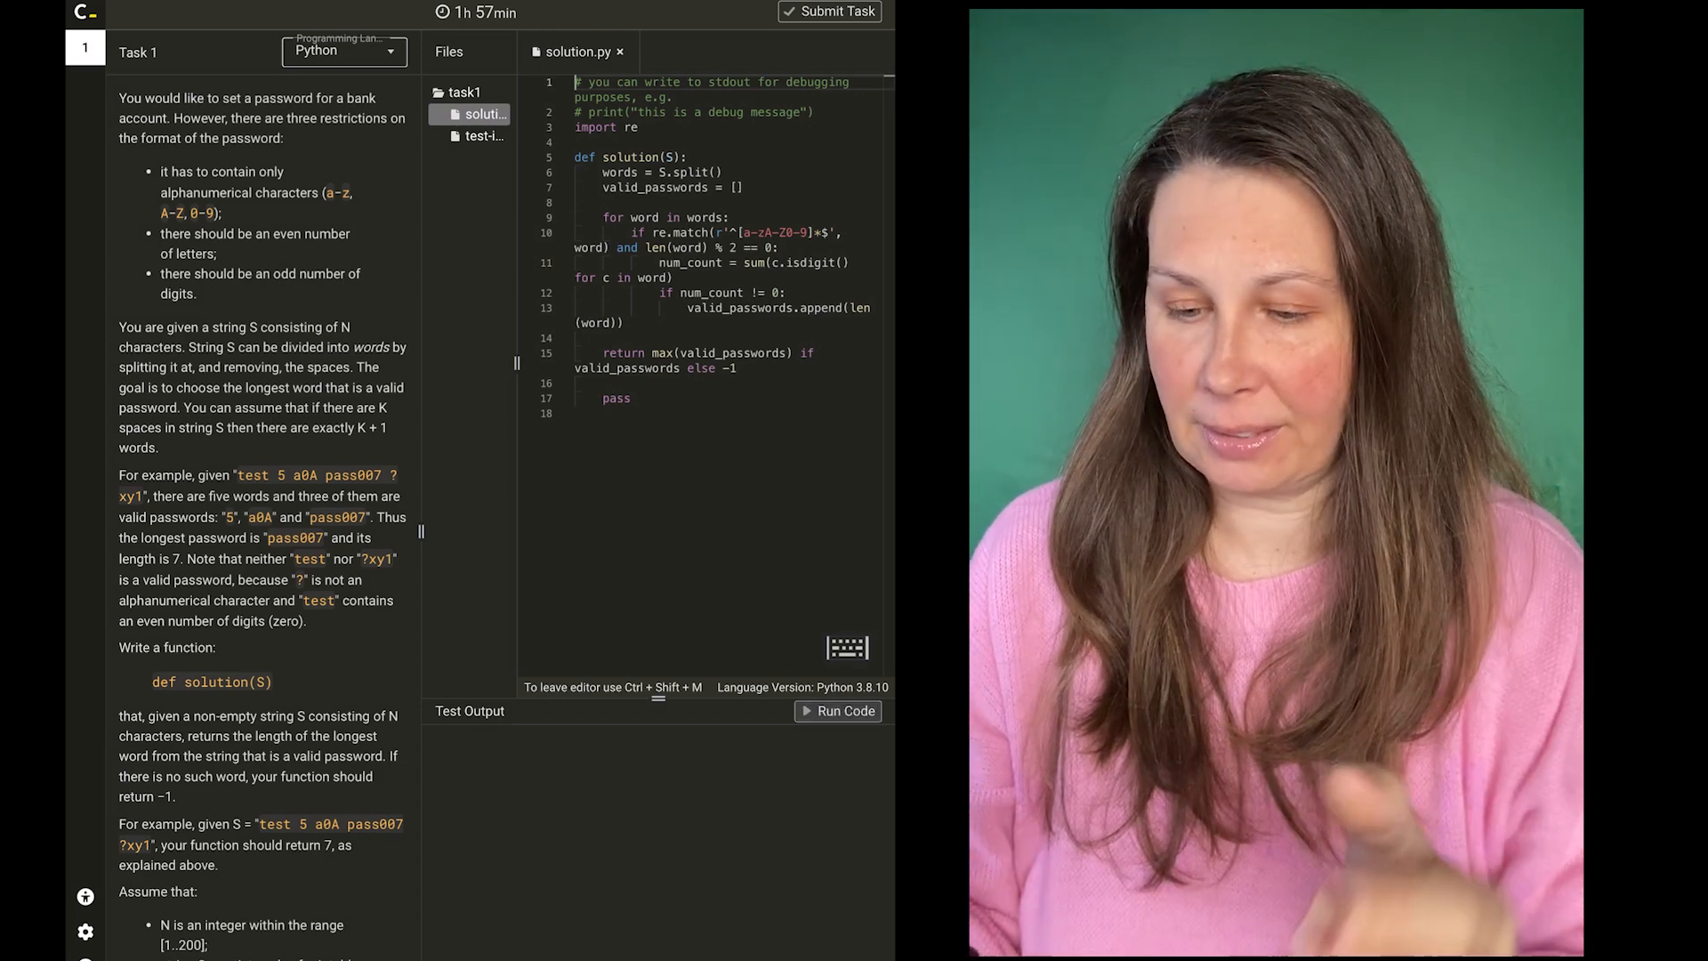
- Change the digit check to if num_count % 2 == 1:
left_click(838, 710)
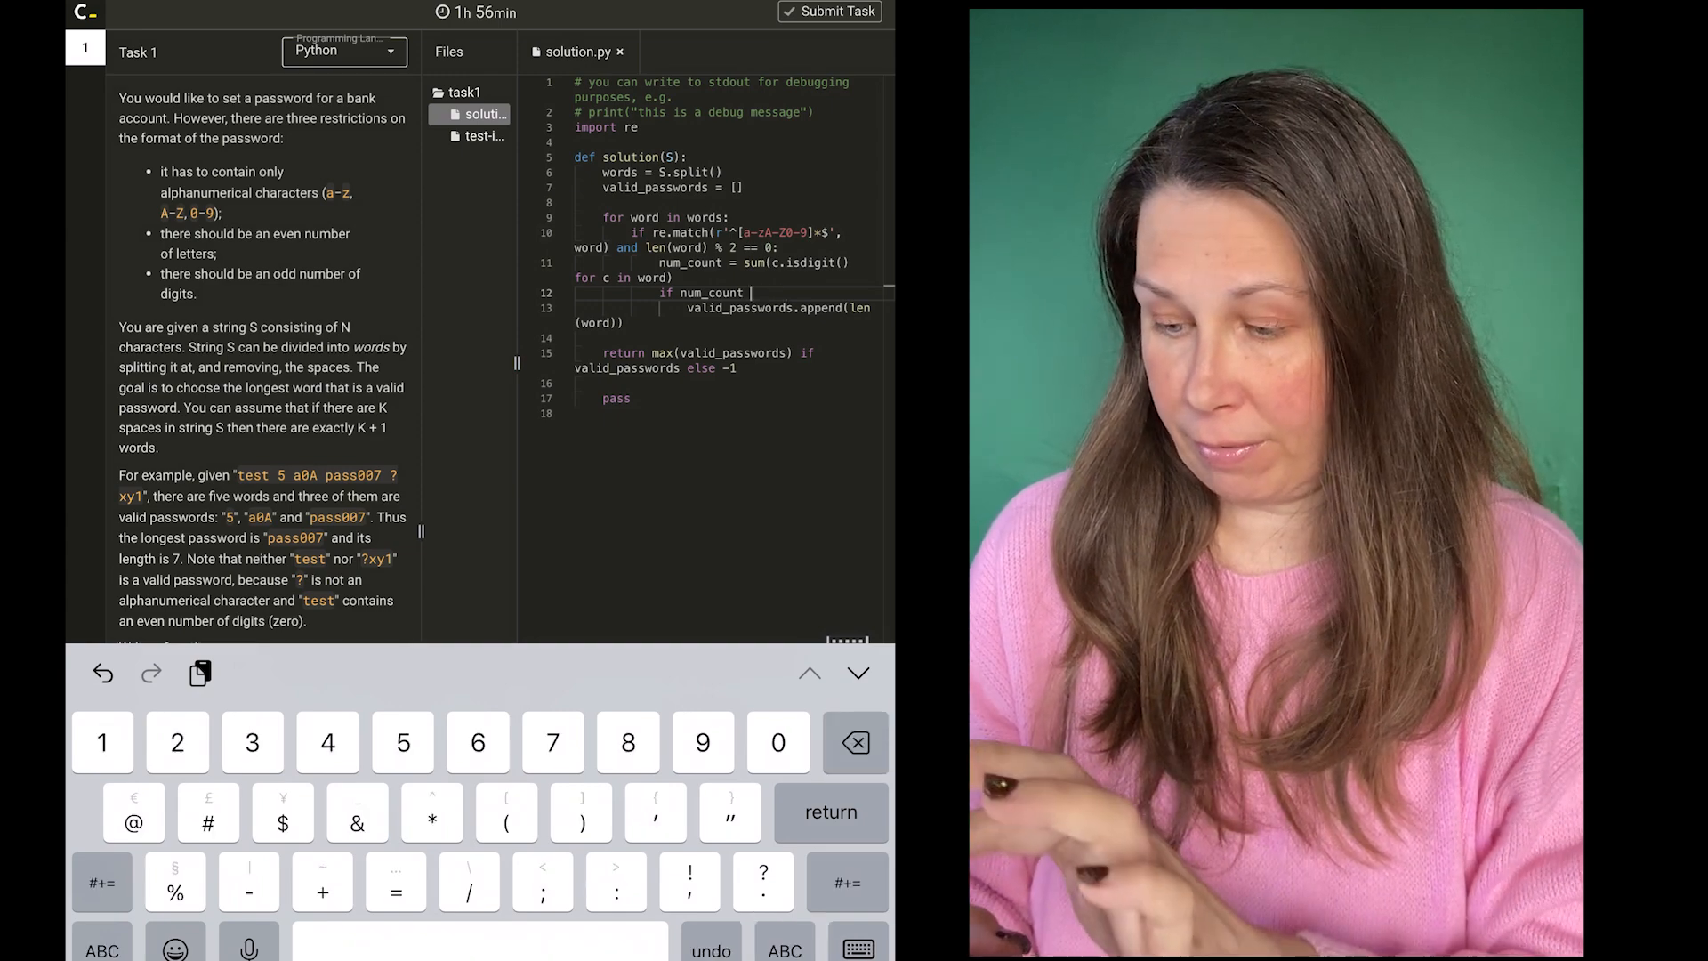
type("%")
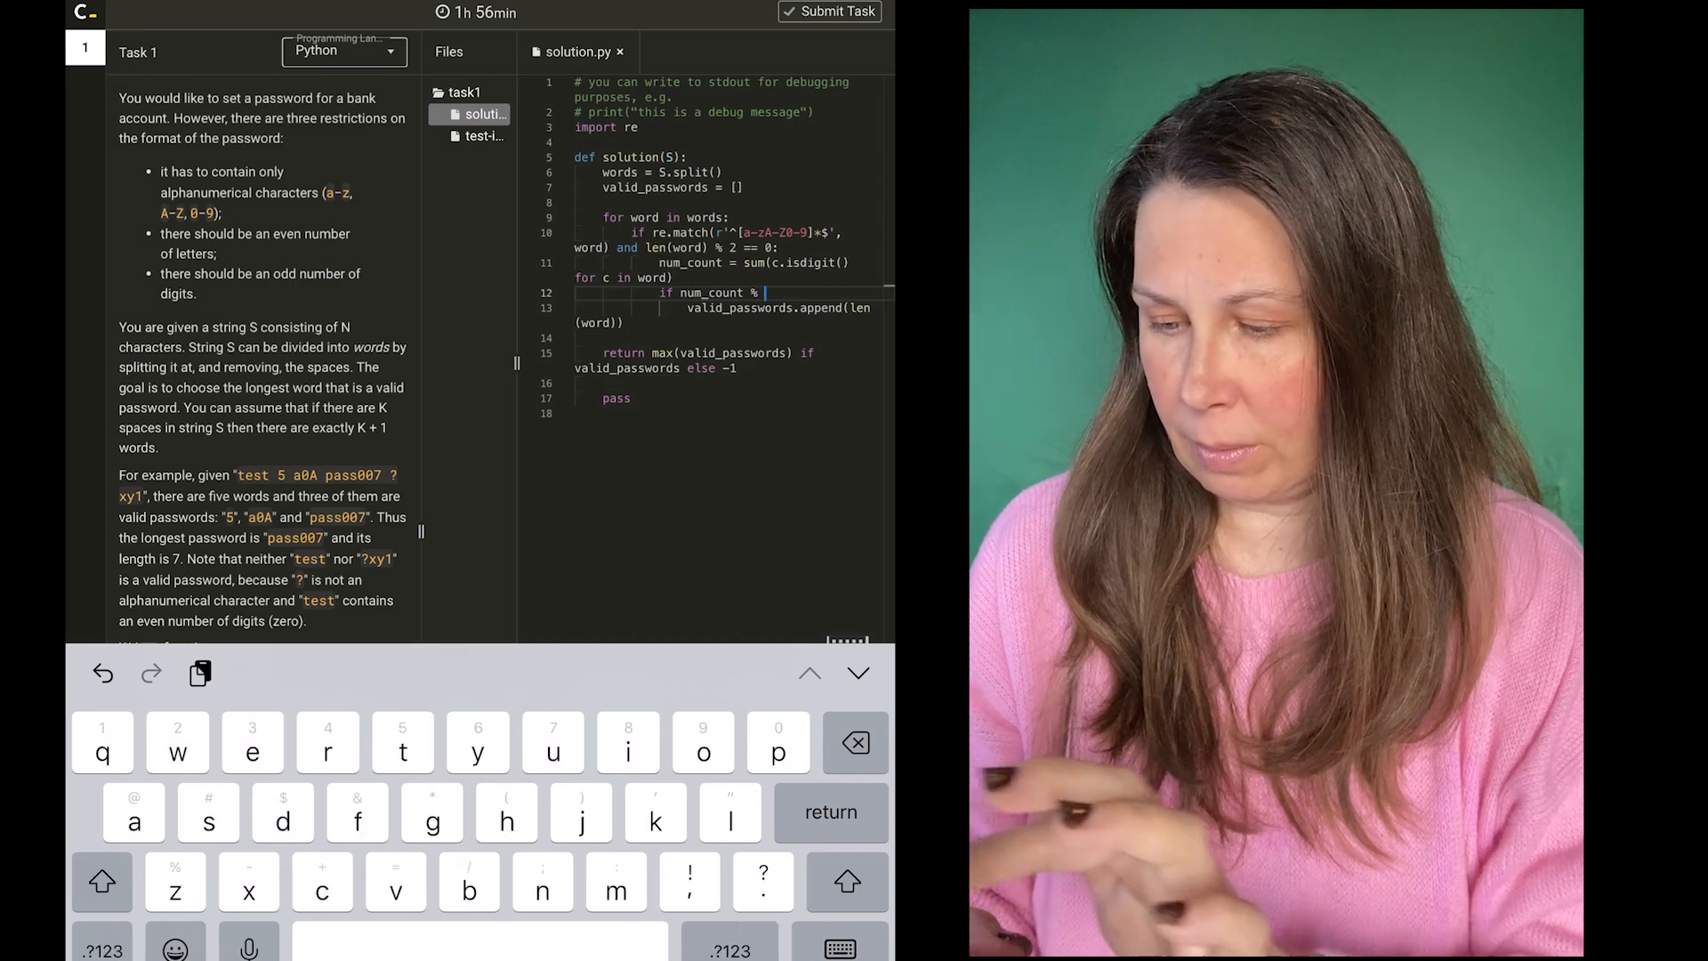
type("2 ==")
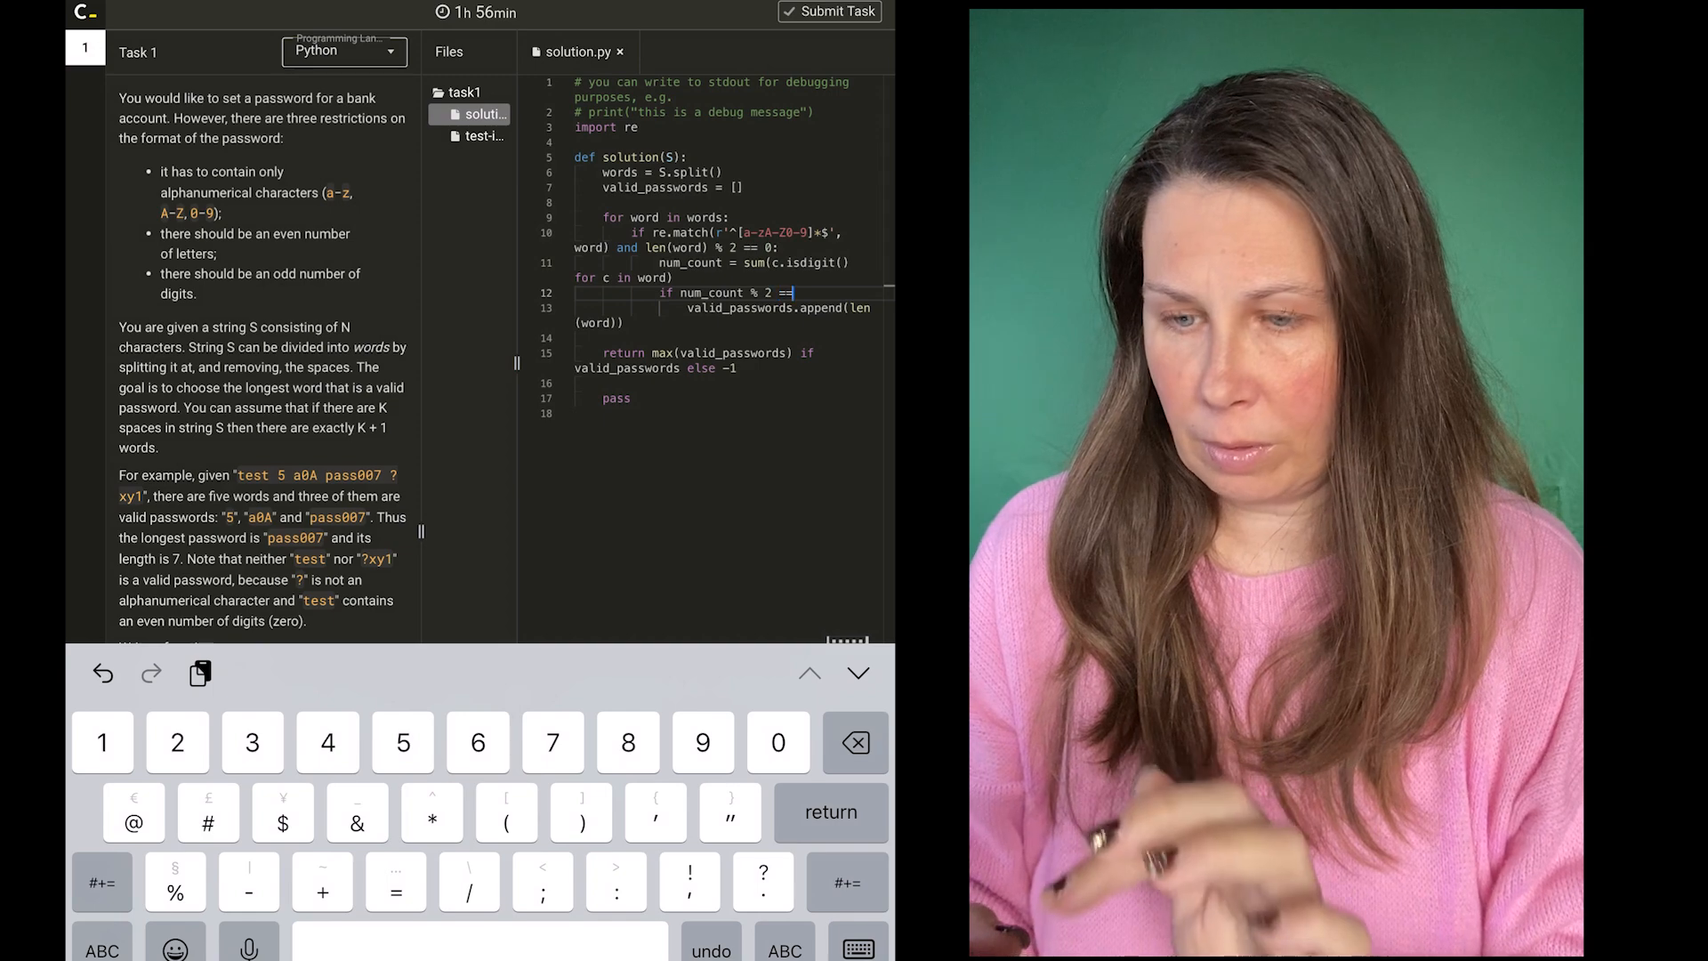
type("1")
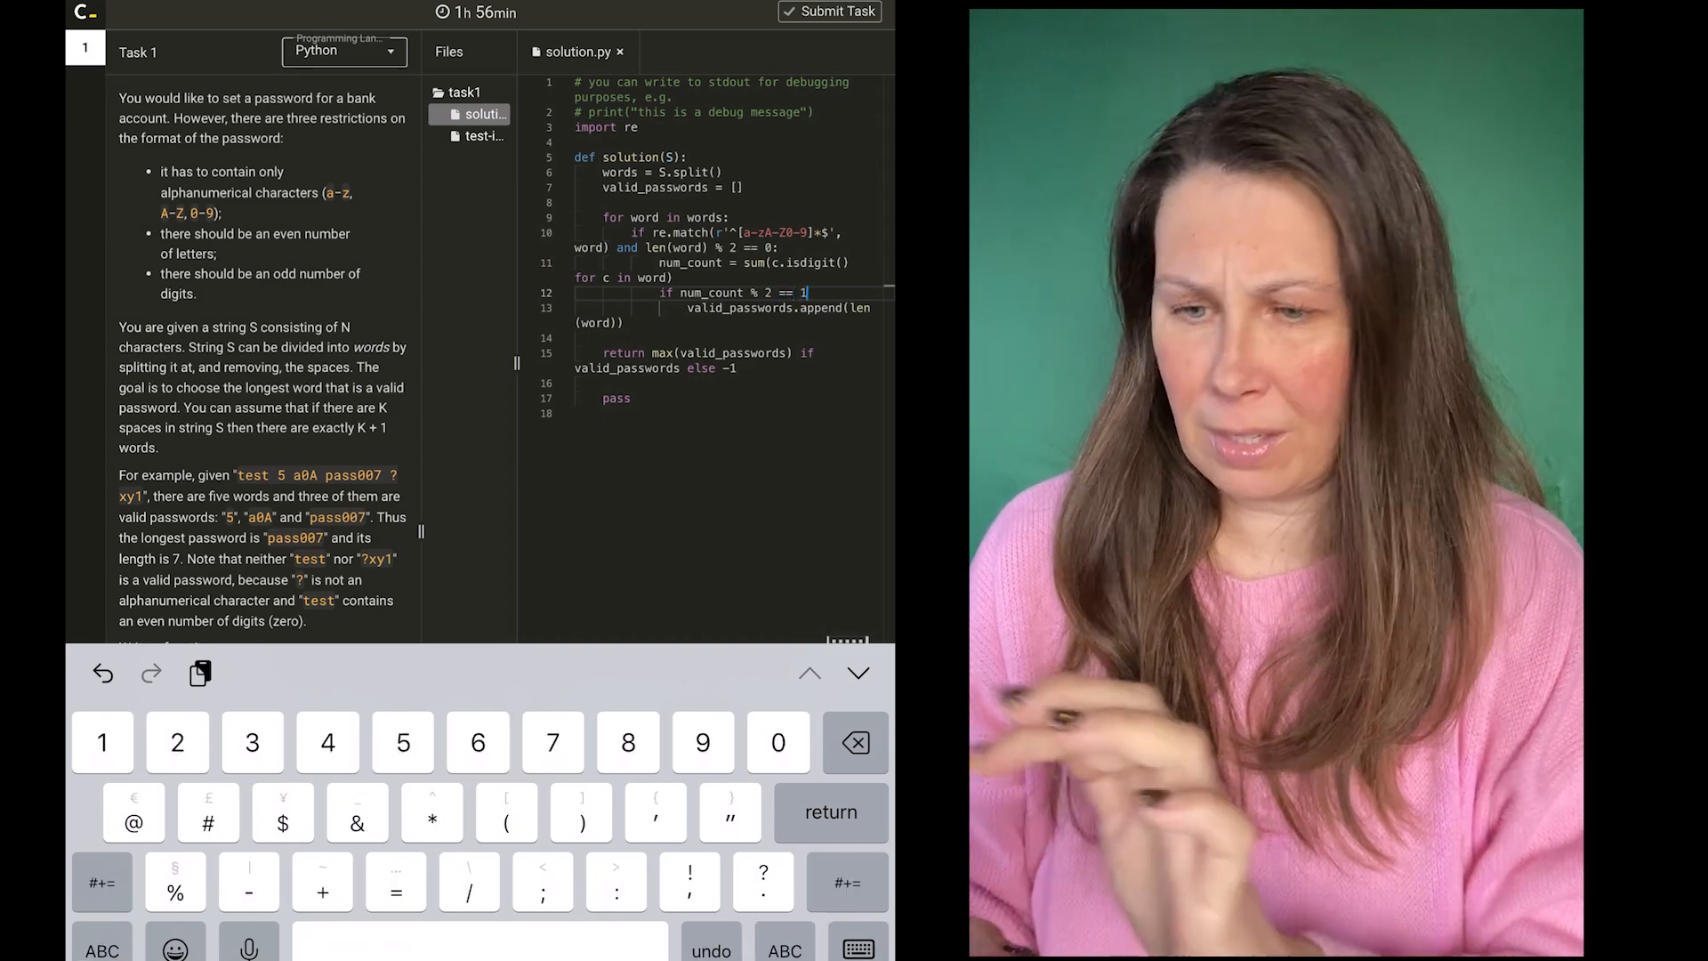
type(":")
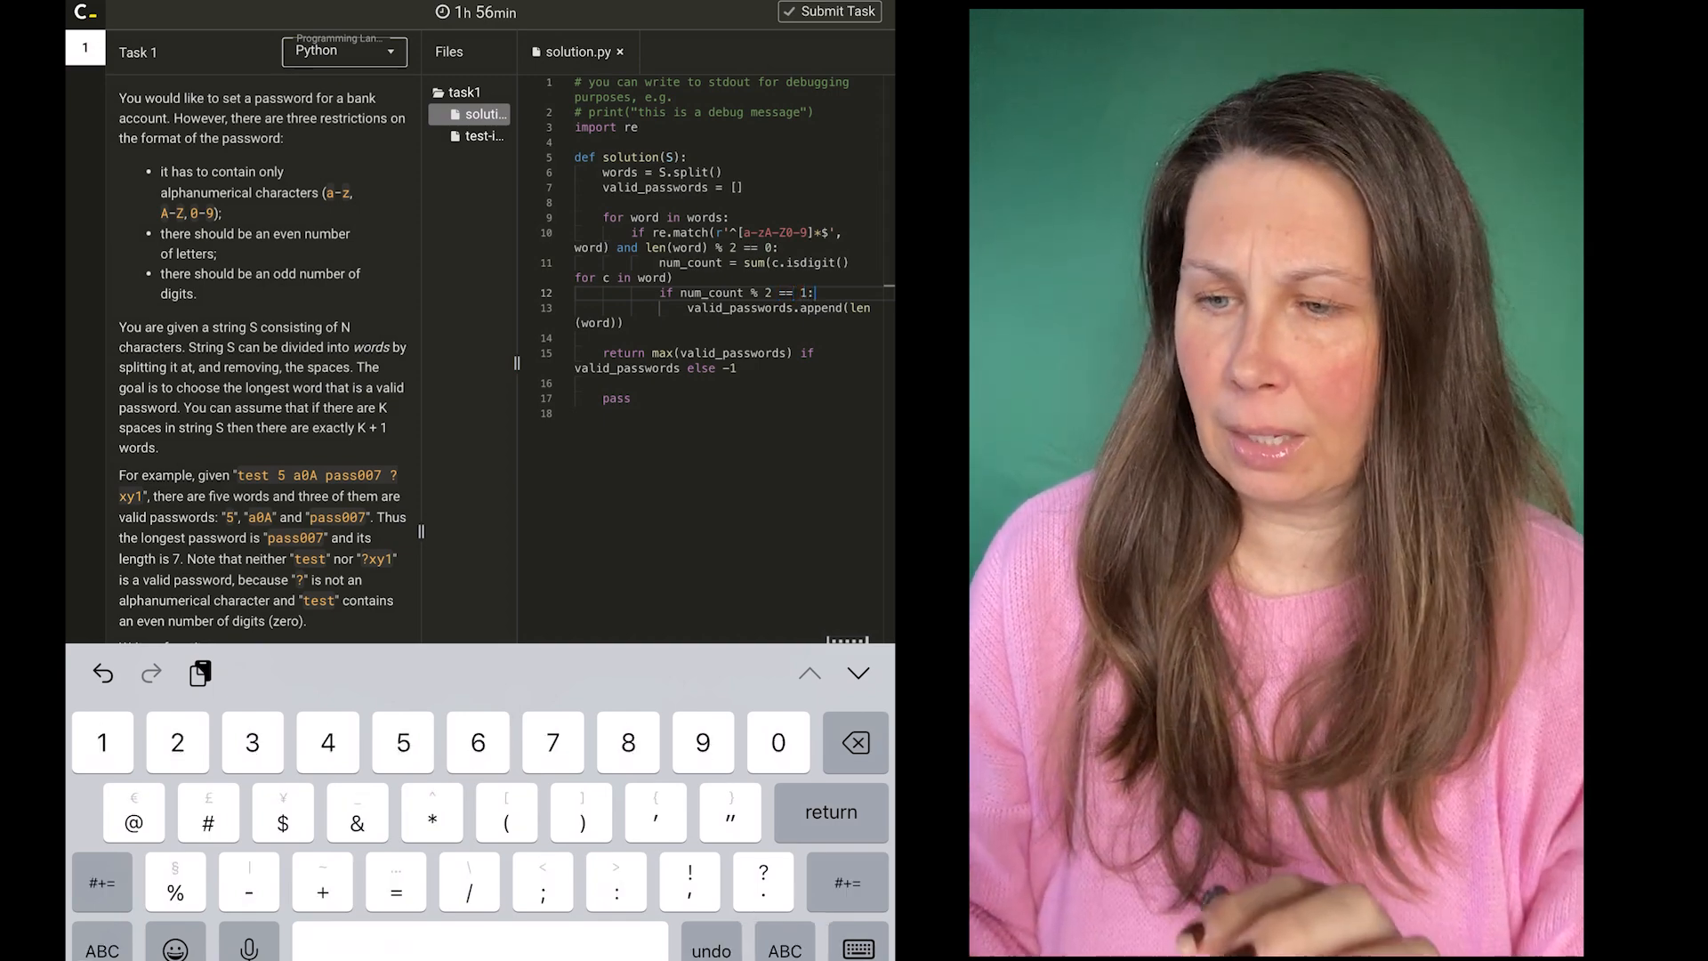
- Run the code against the example test
left_click(839, 710)
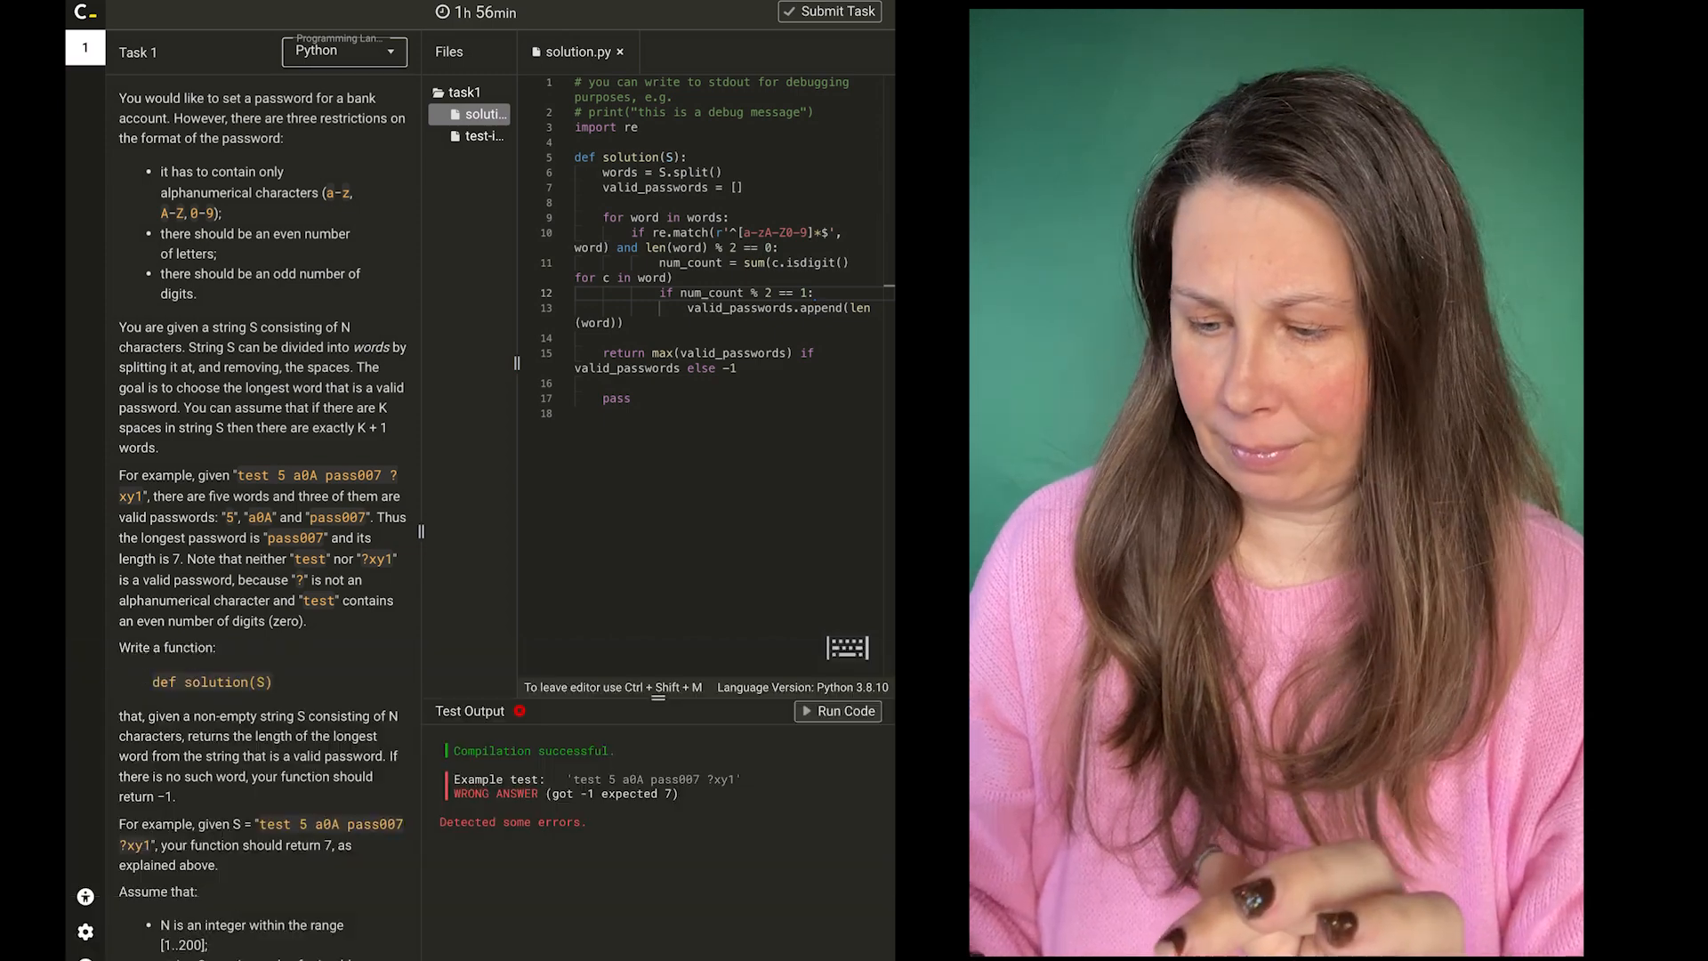
left_click(844, 710)
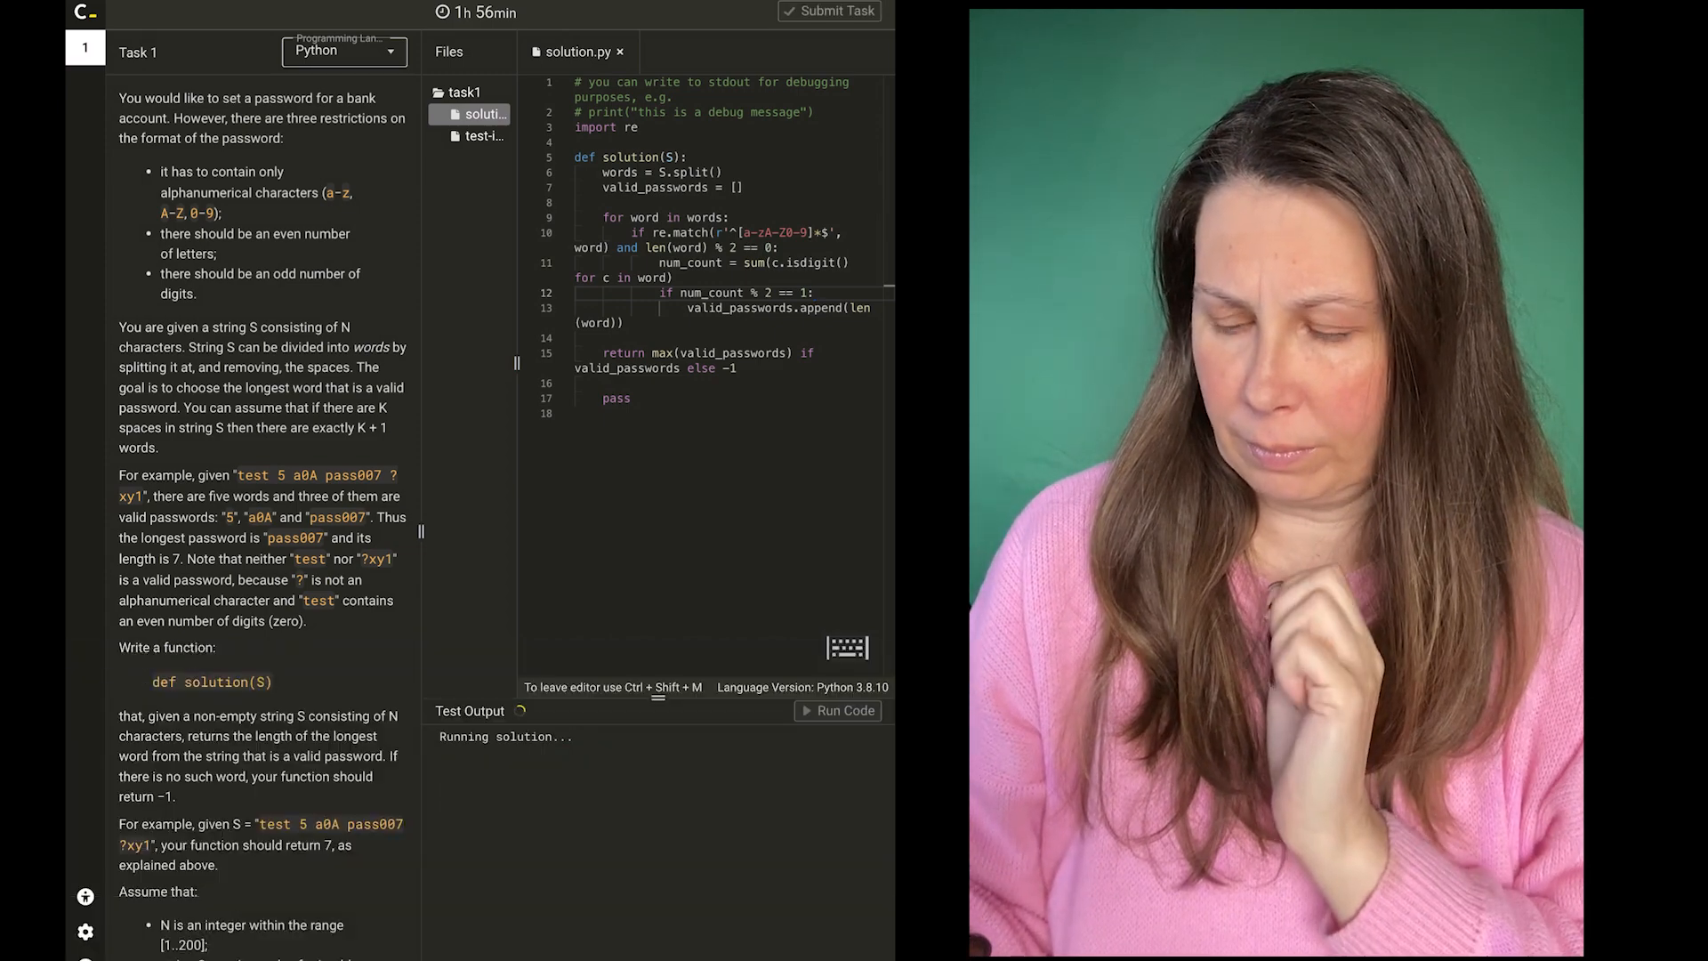
left_click(838, 710)
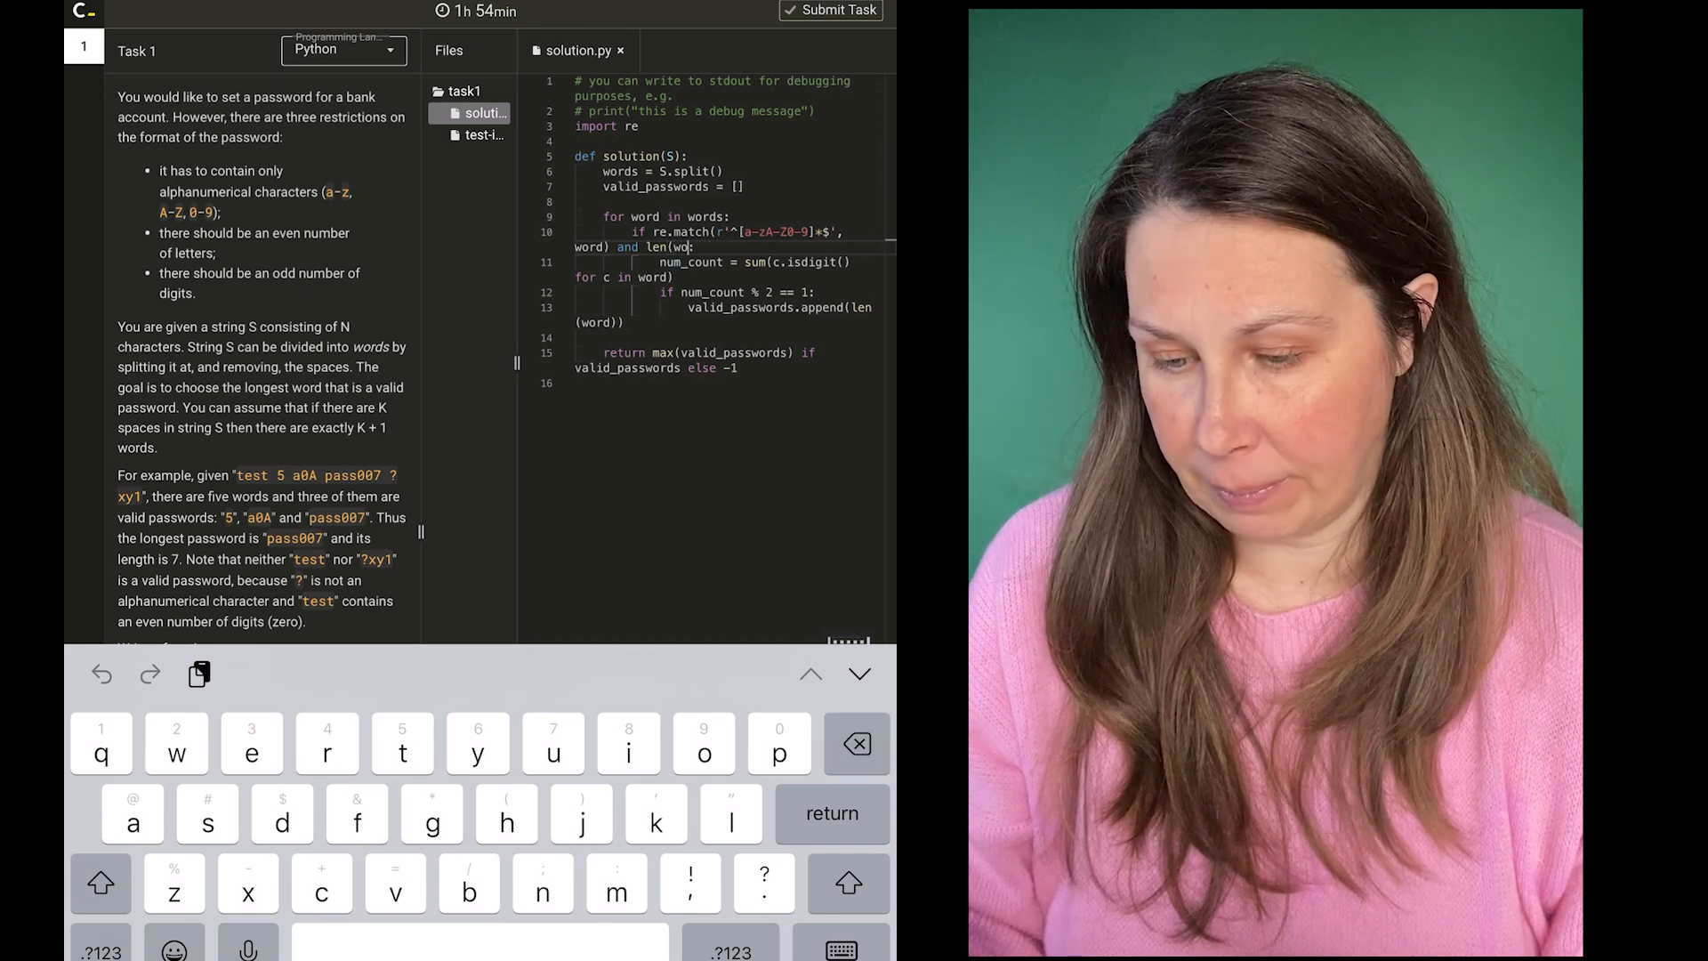
- Delete 'and len(word) % 2 == 0' from the word check and rerun the example test
key("Backspace")
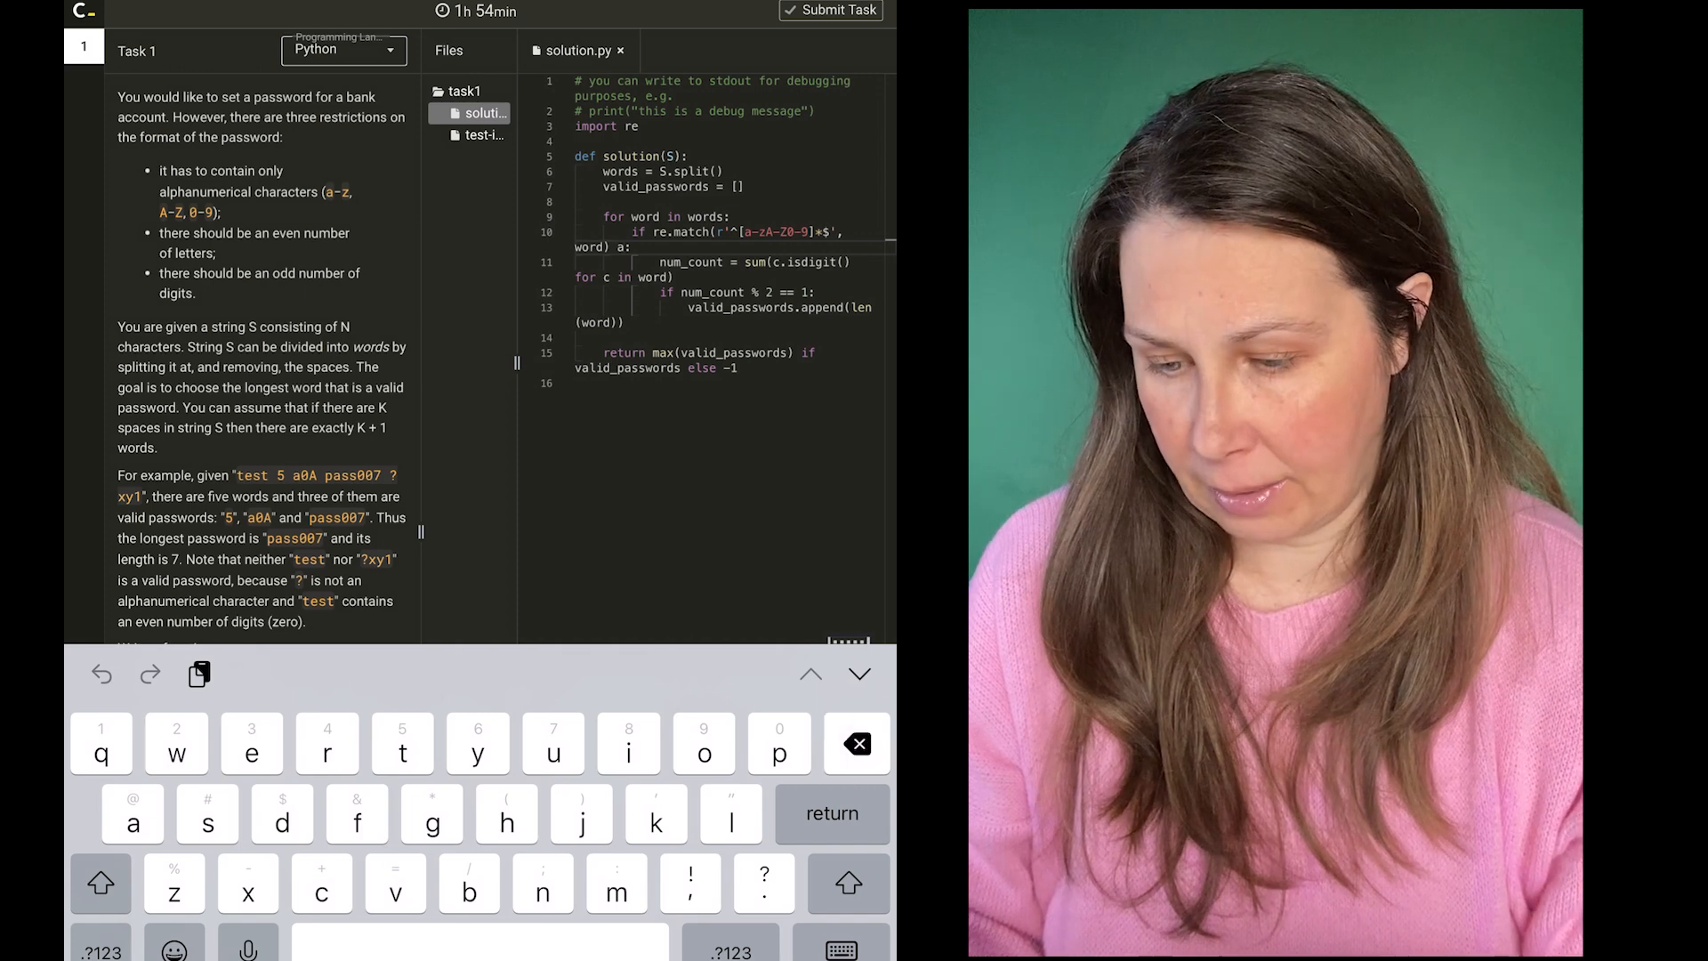
key("Backspace")
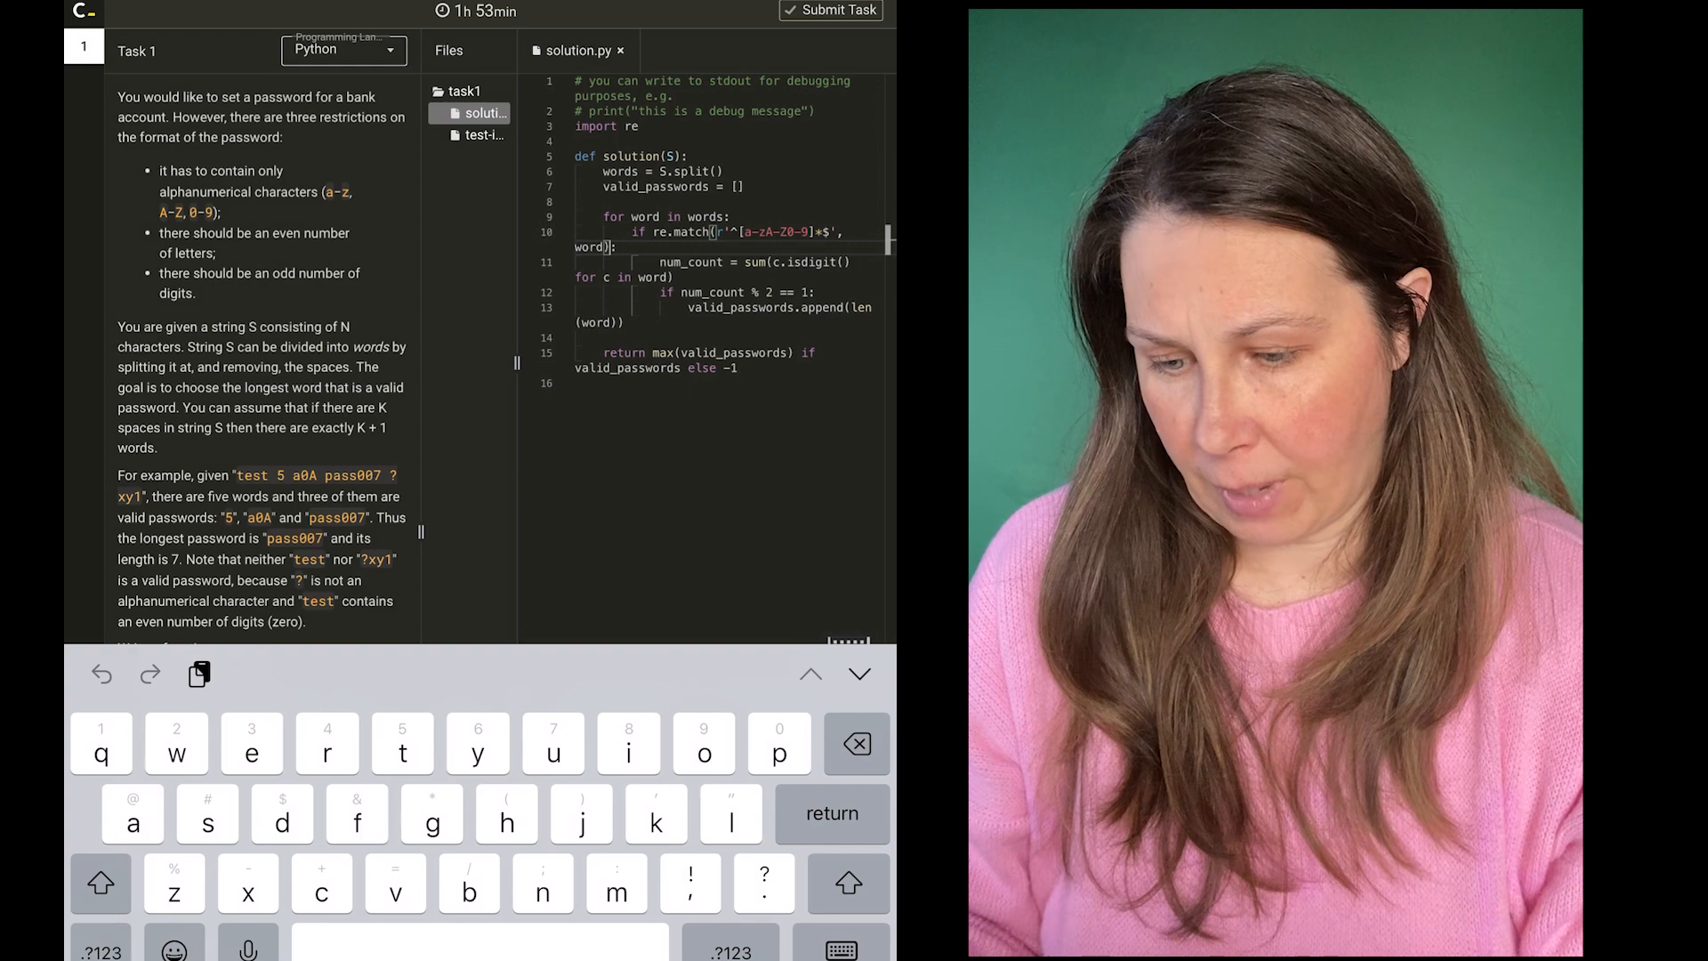
left_click(839, 712)
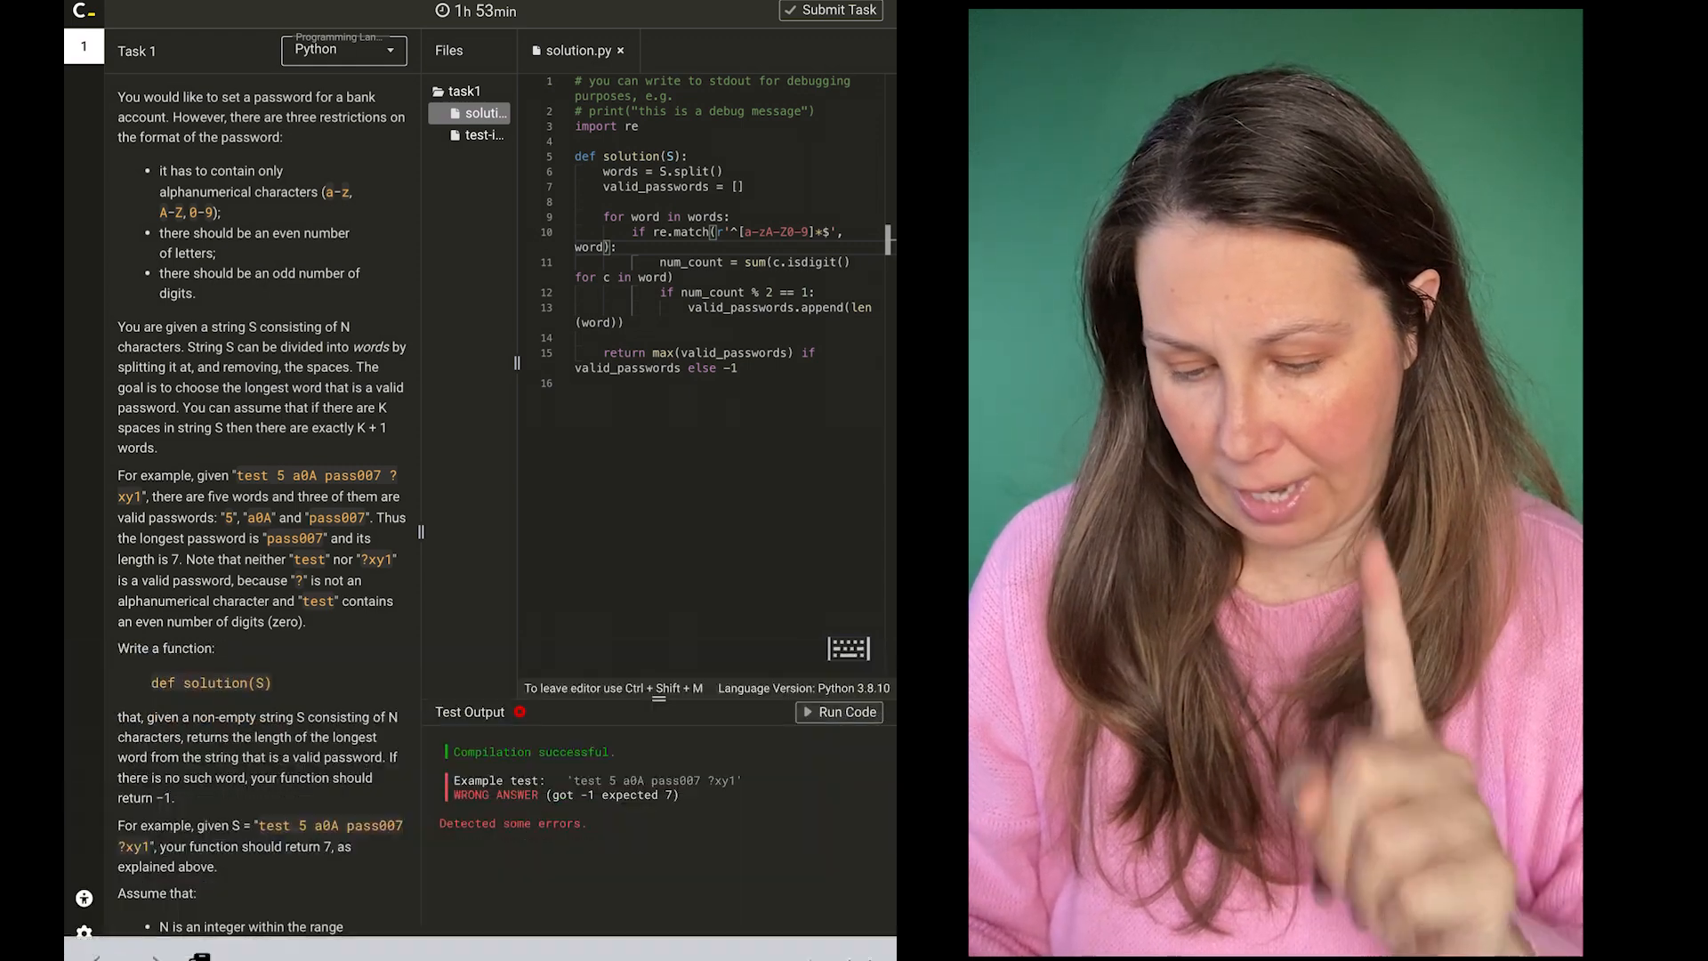
left_click(839, 712)
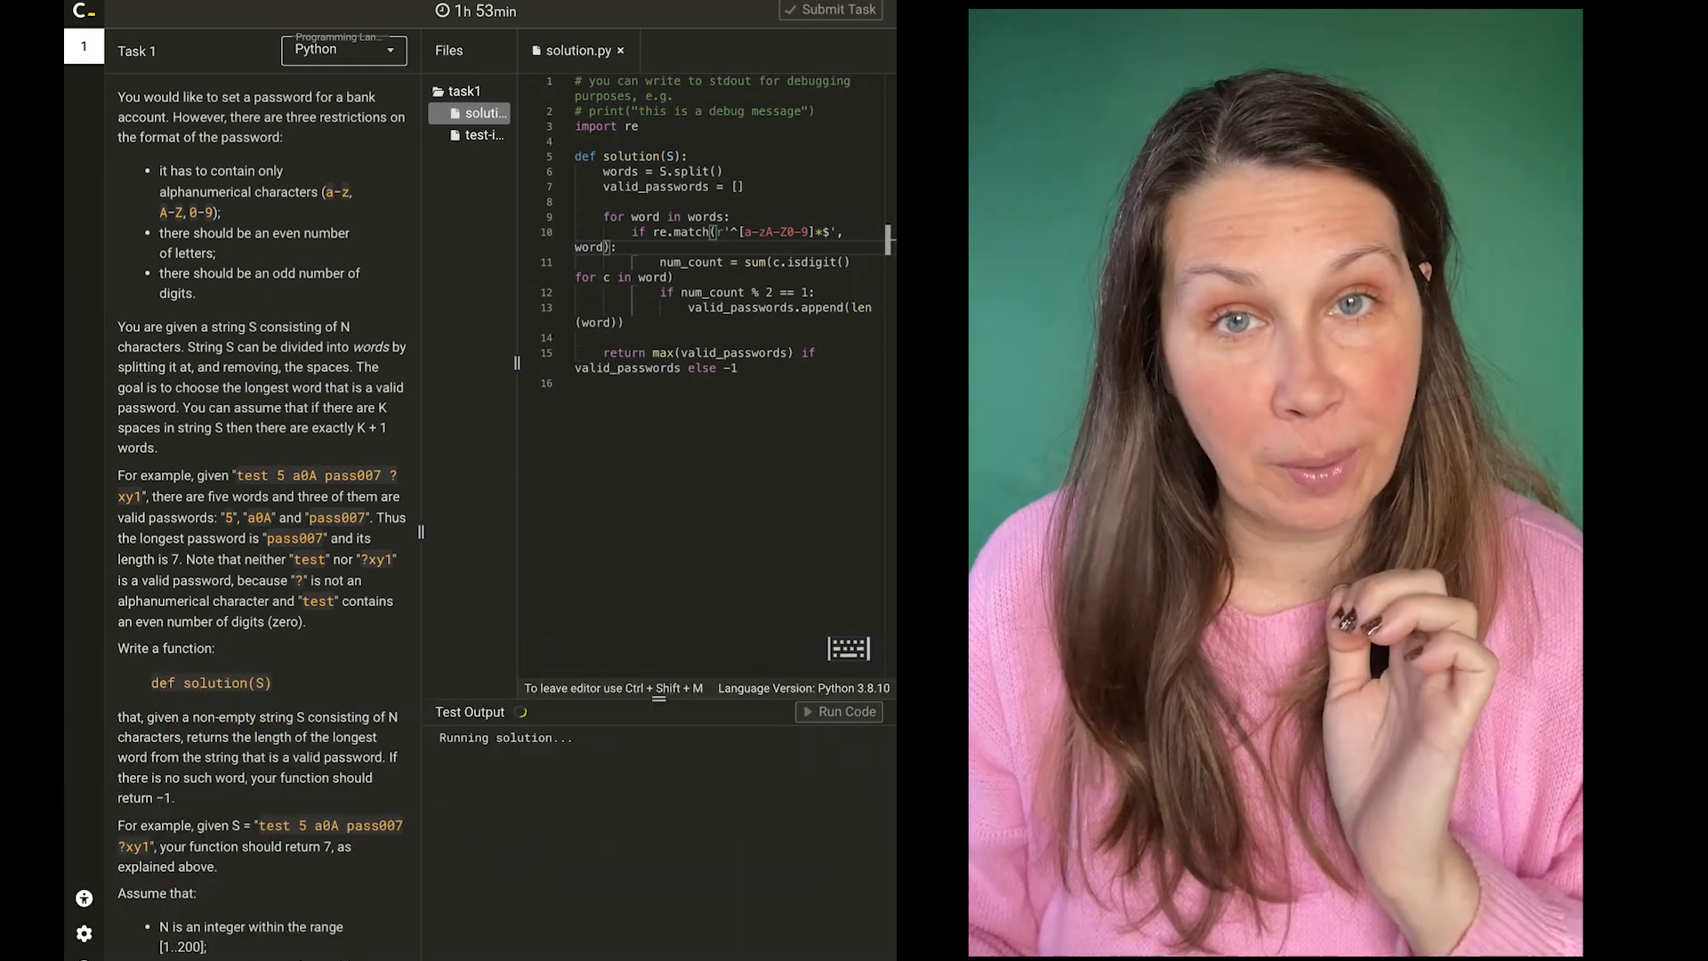
left_click(838, 712)
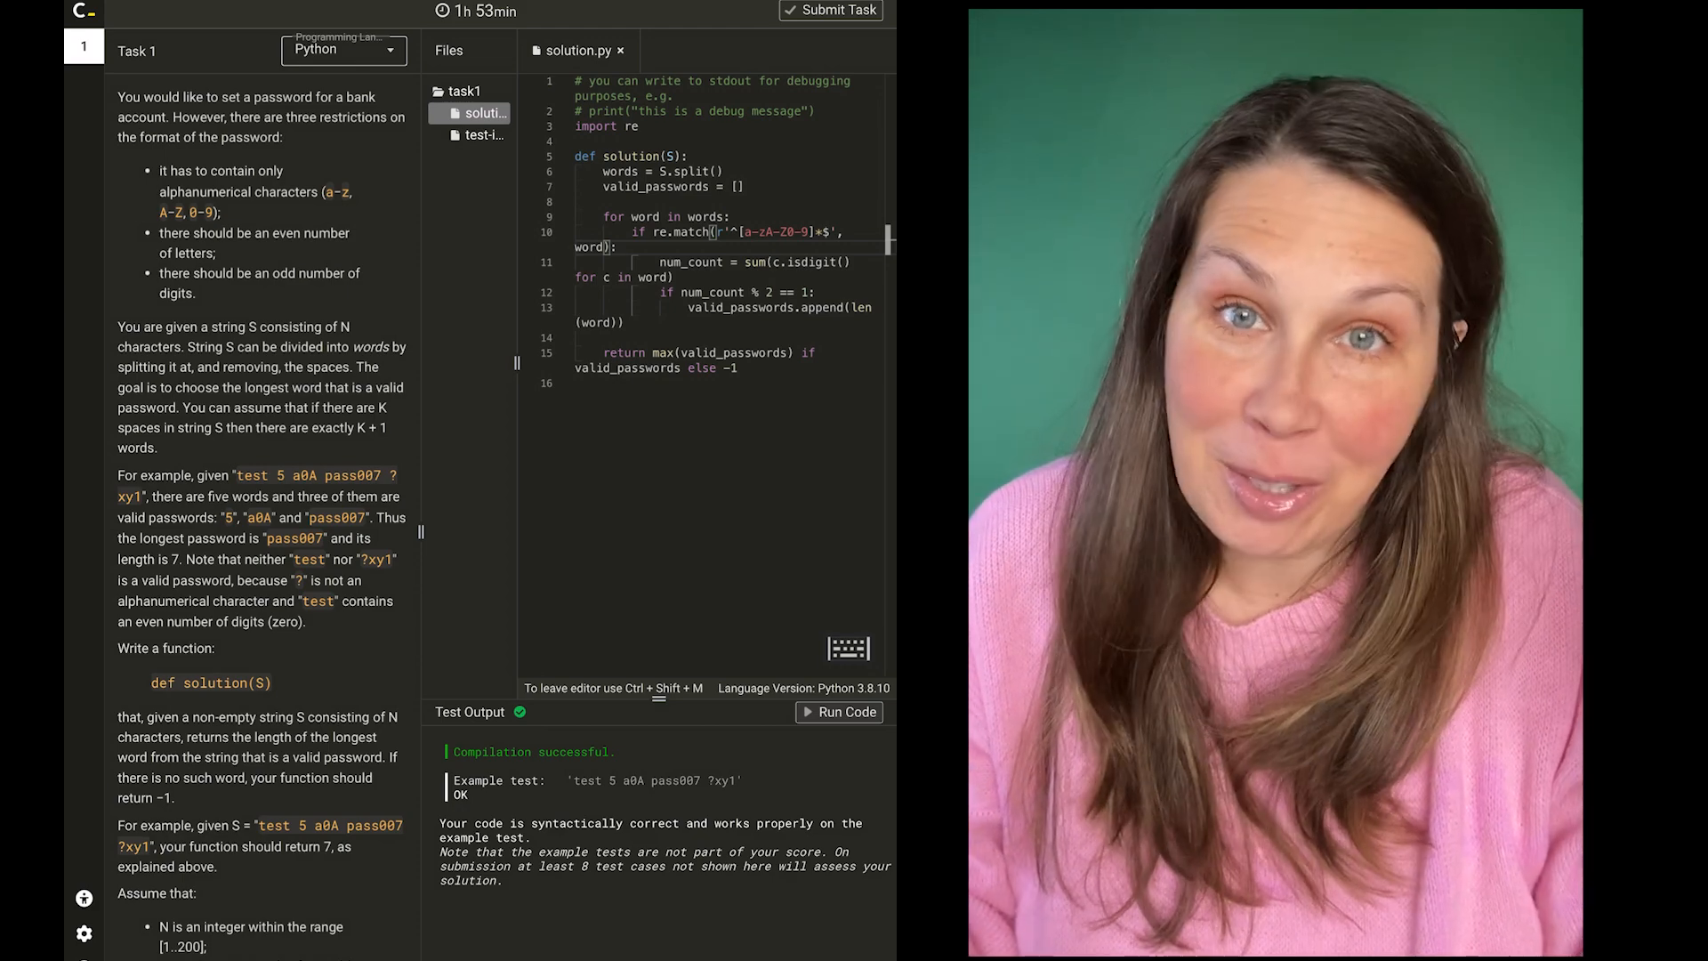
- Submit the task and confirm the final submission
left_click(830, 10)
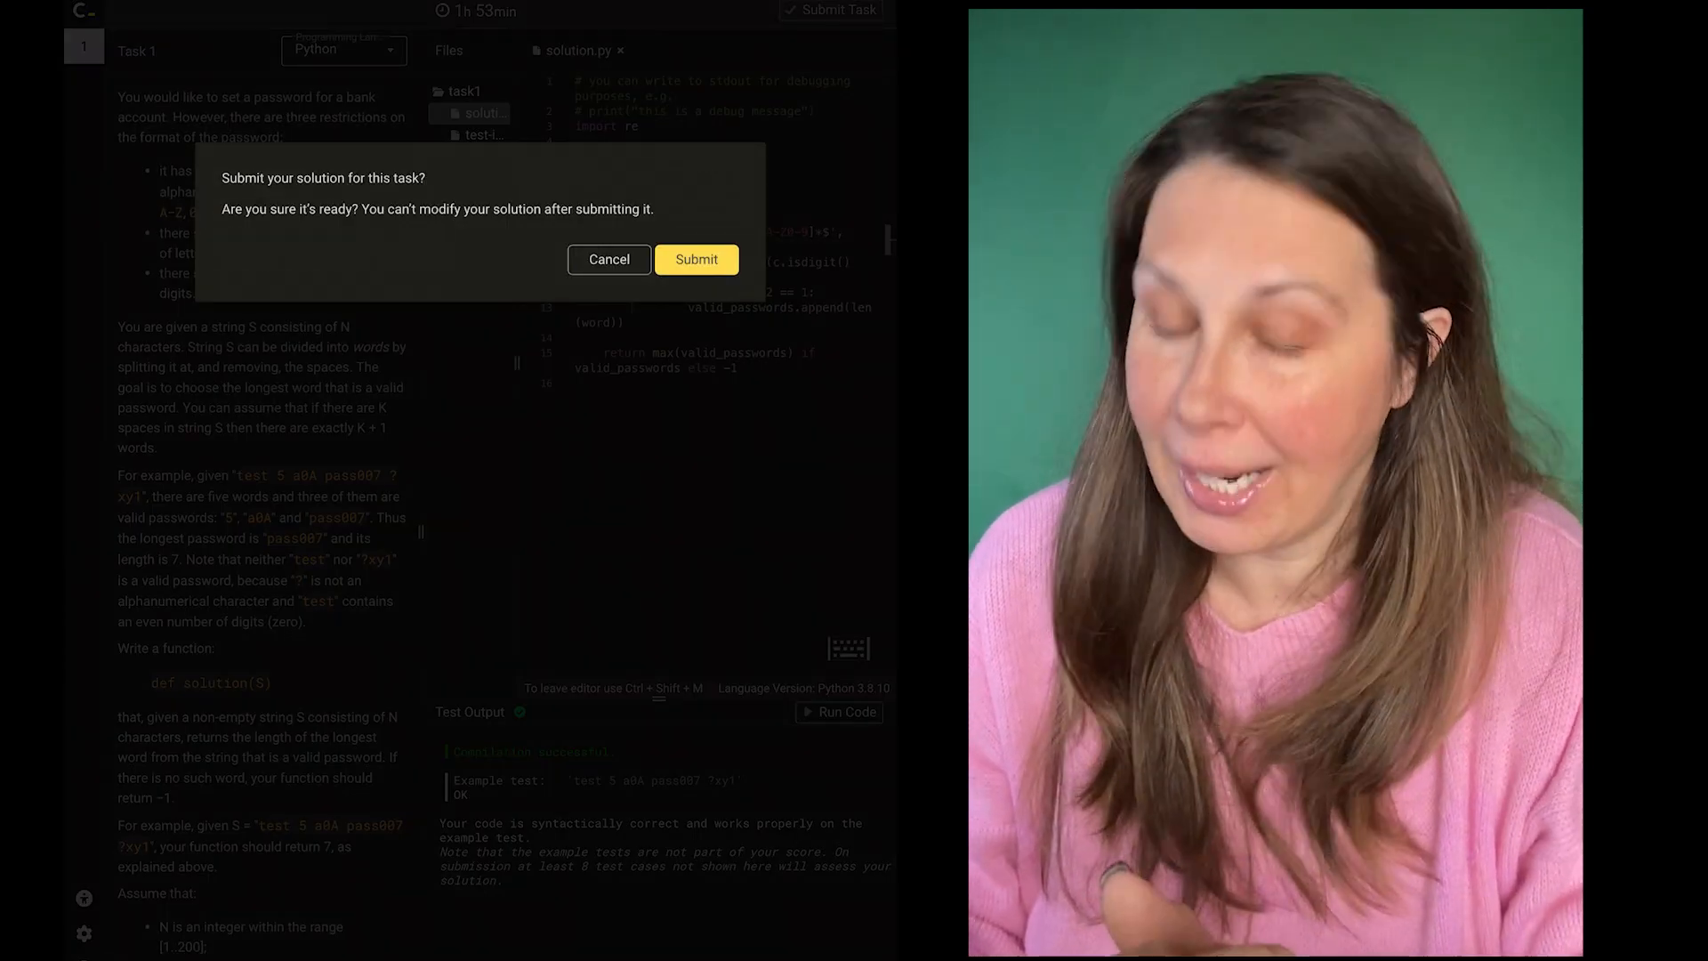
left_click(695, 259)
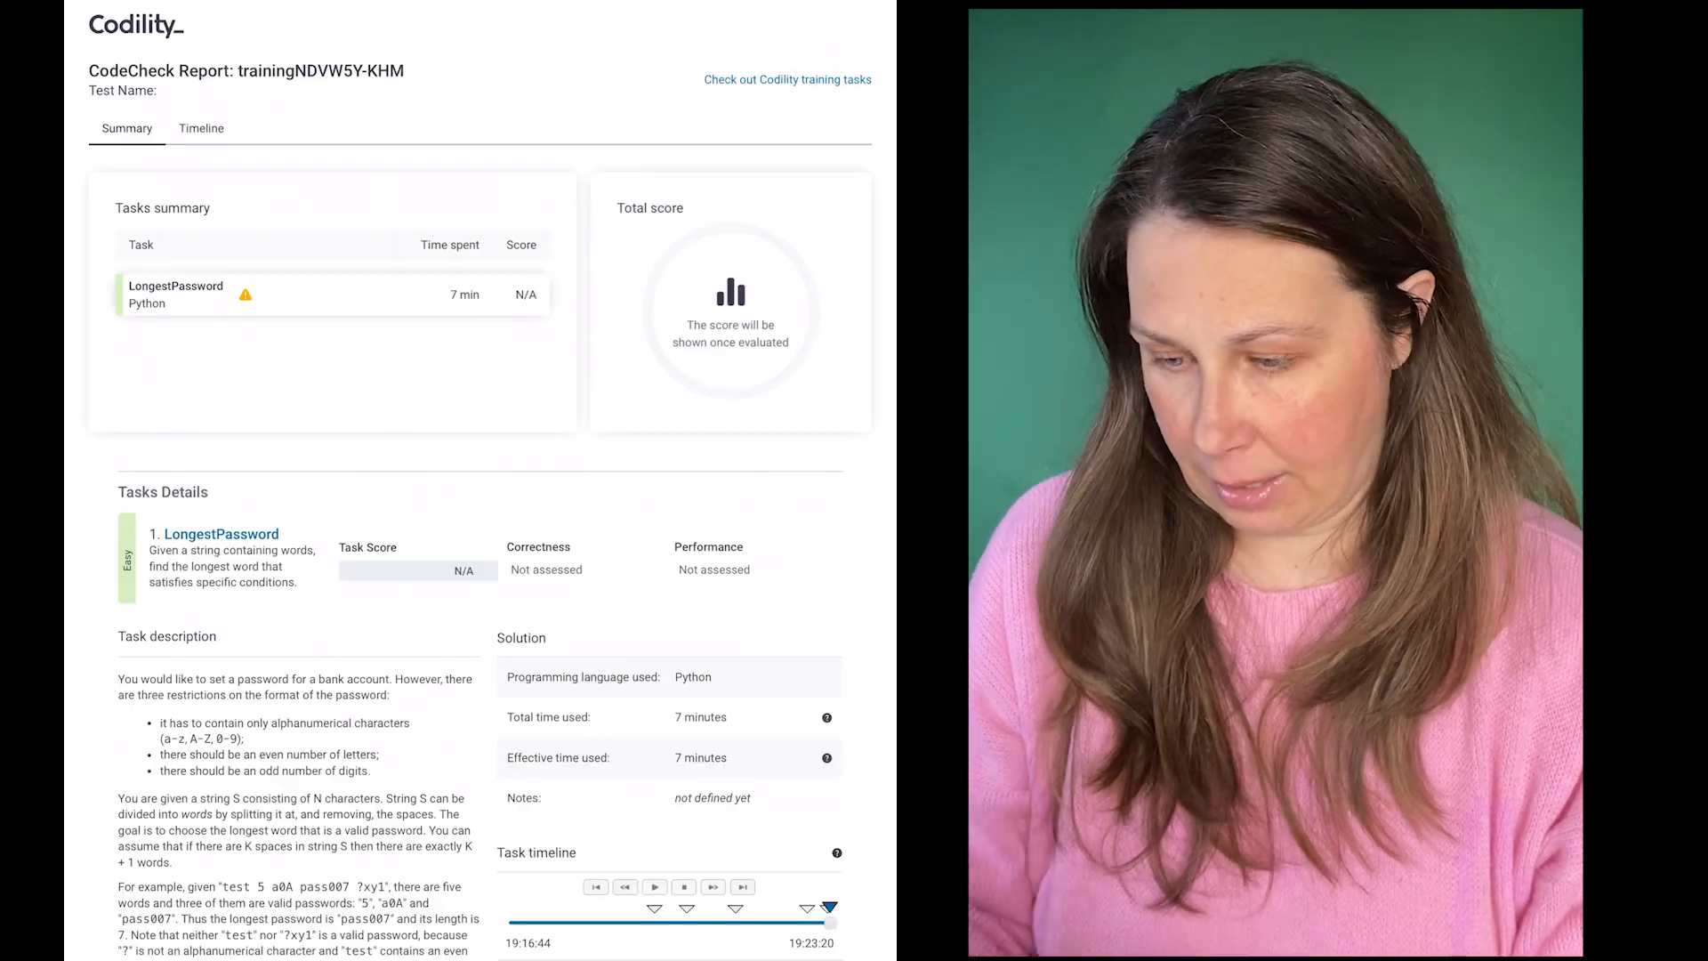
- Scroll through the CodeCheck report: 30% score, submitted code and wrong-answer tests
scroll("down", 3)
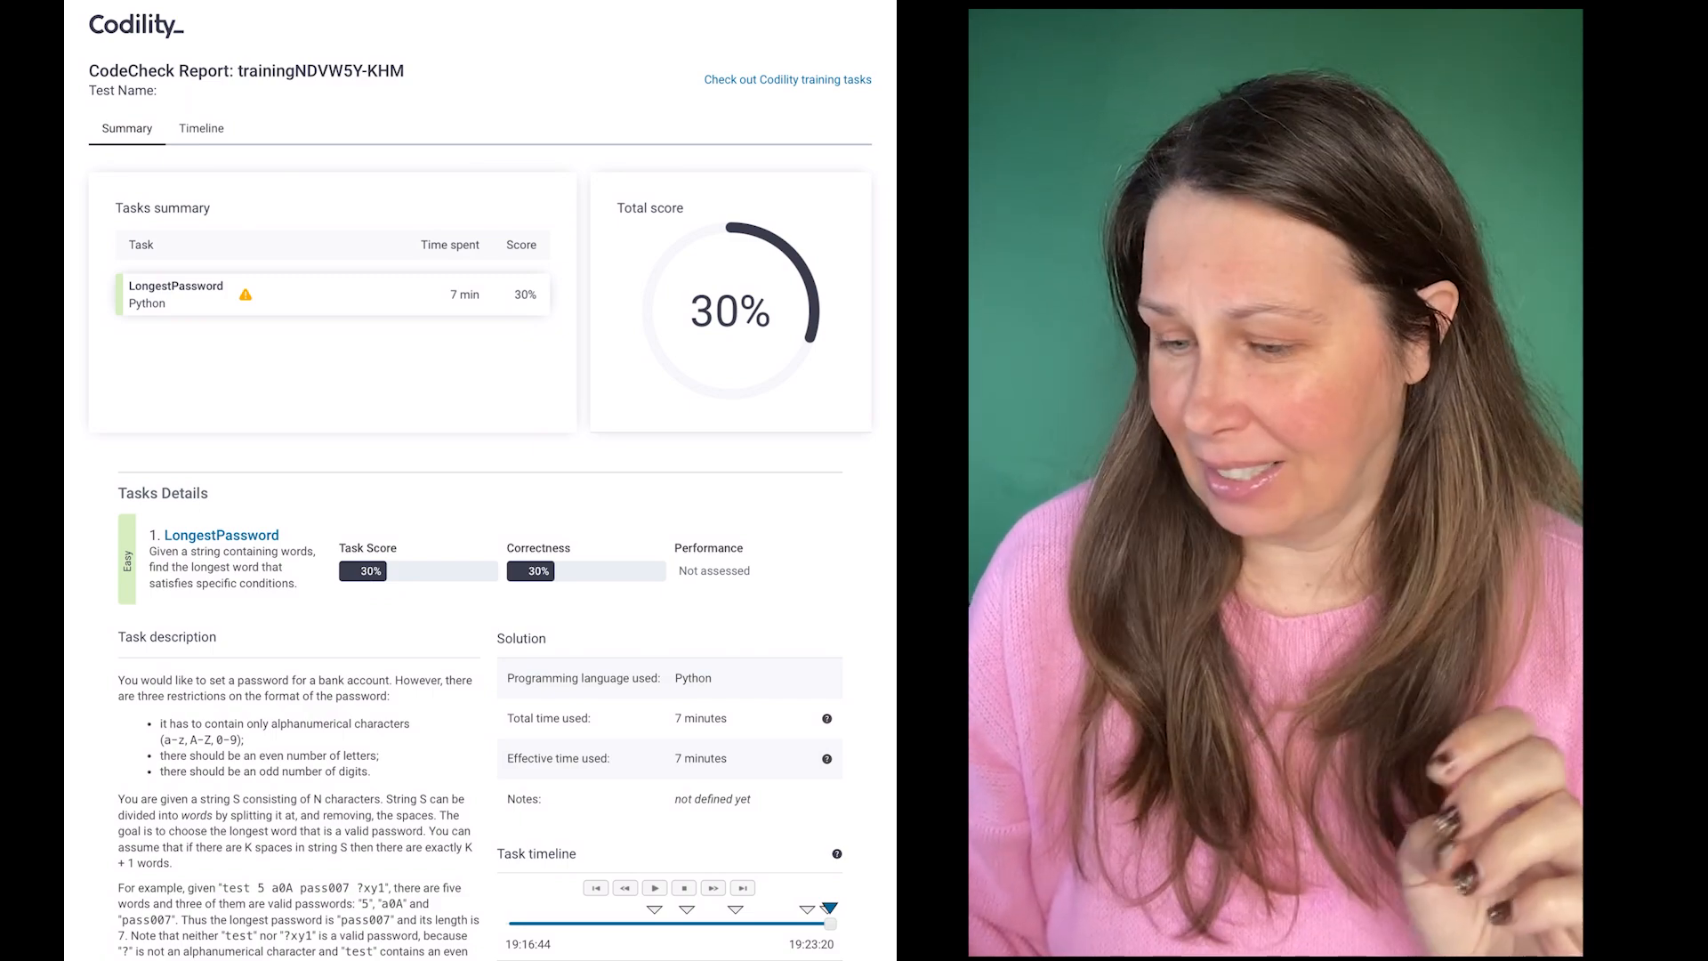
scroll("down", 3)
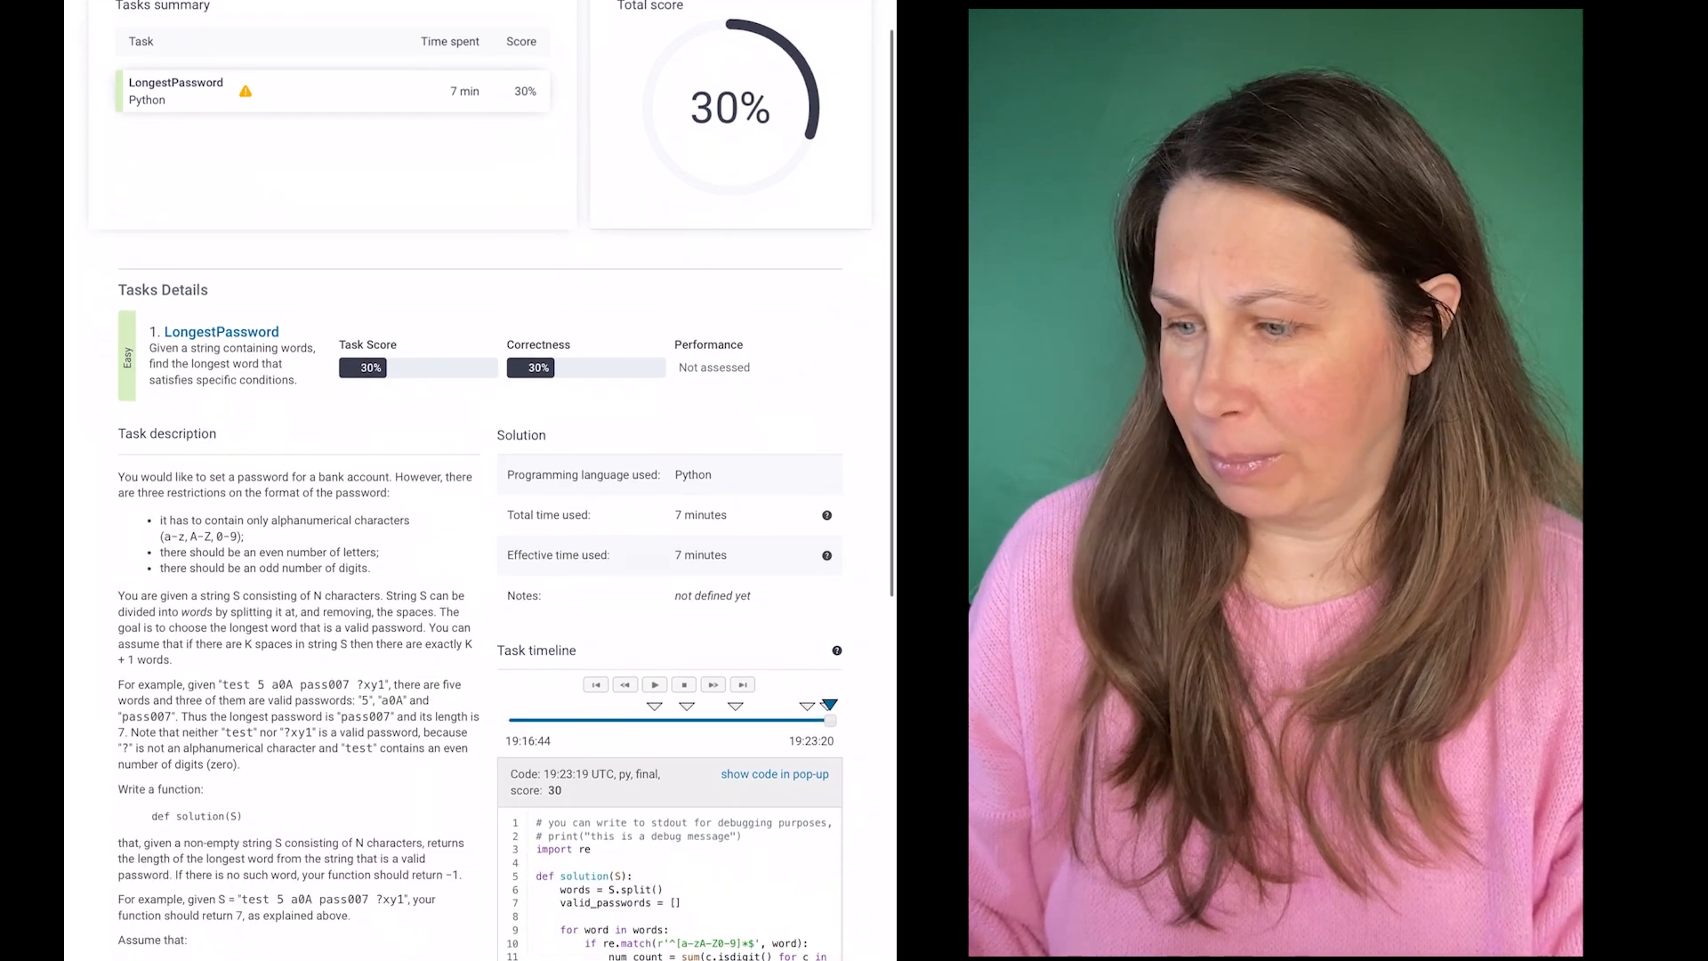
scroll("down", 3)
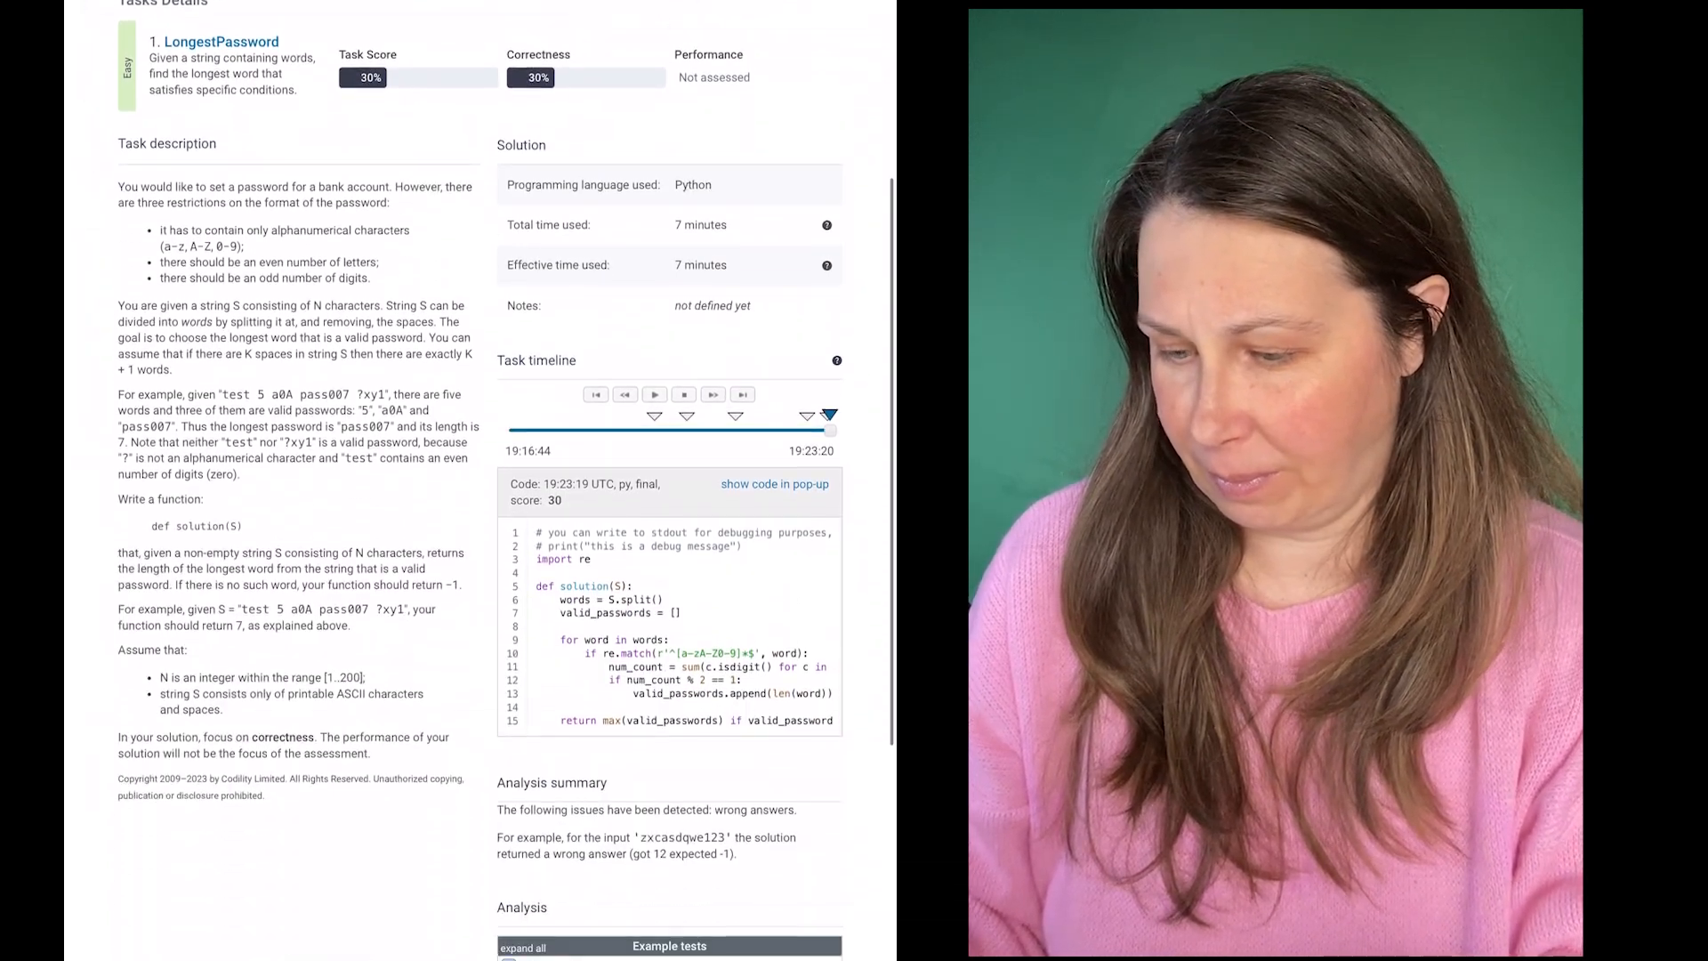
scroll("down", 3)
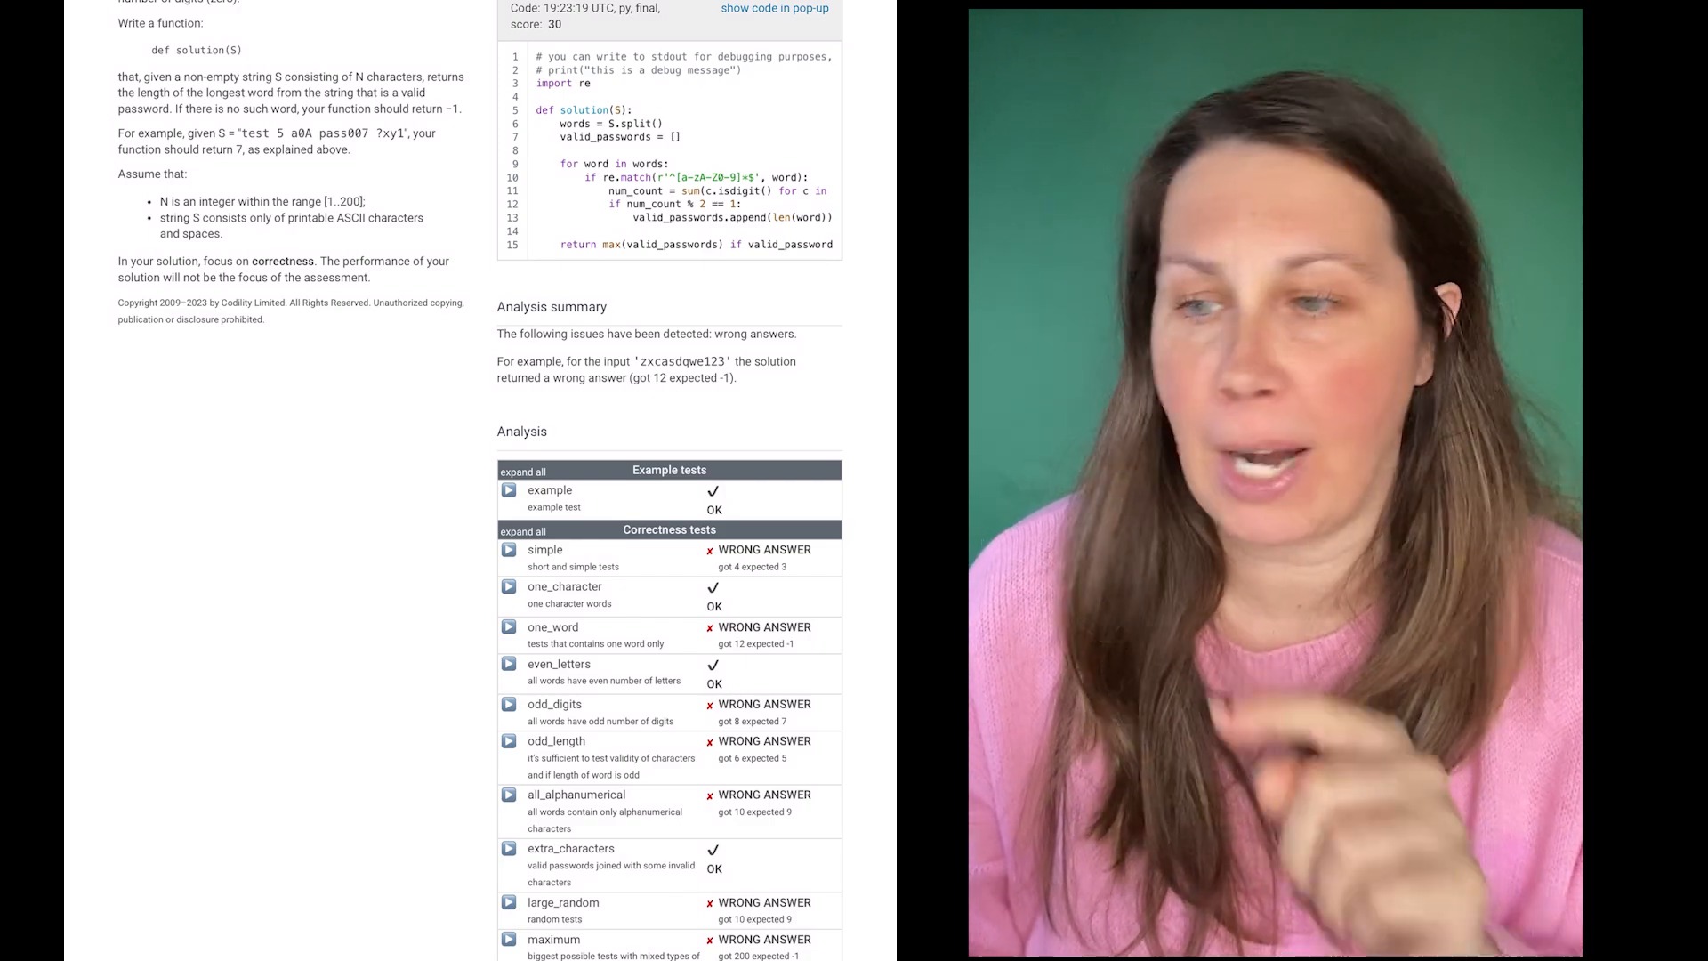
scroll("down", 3)
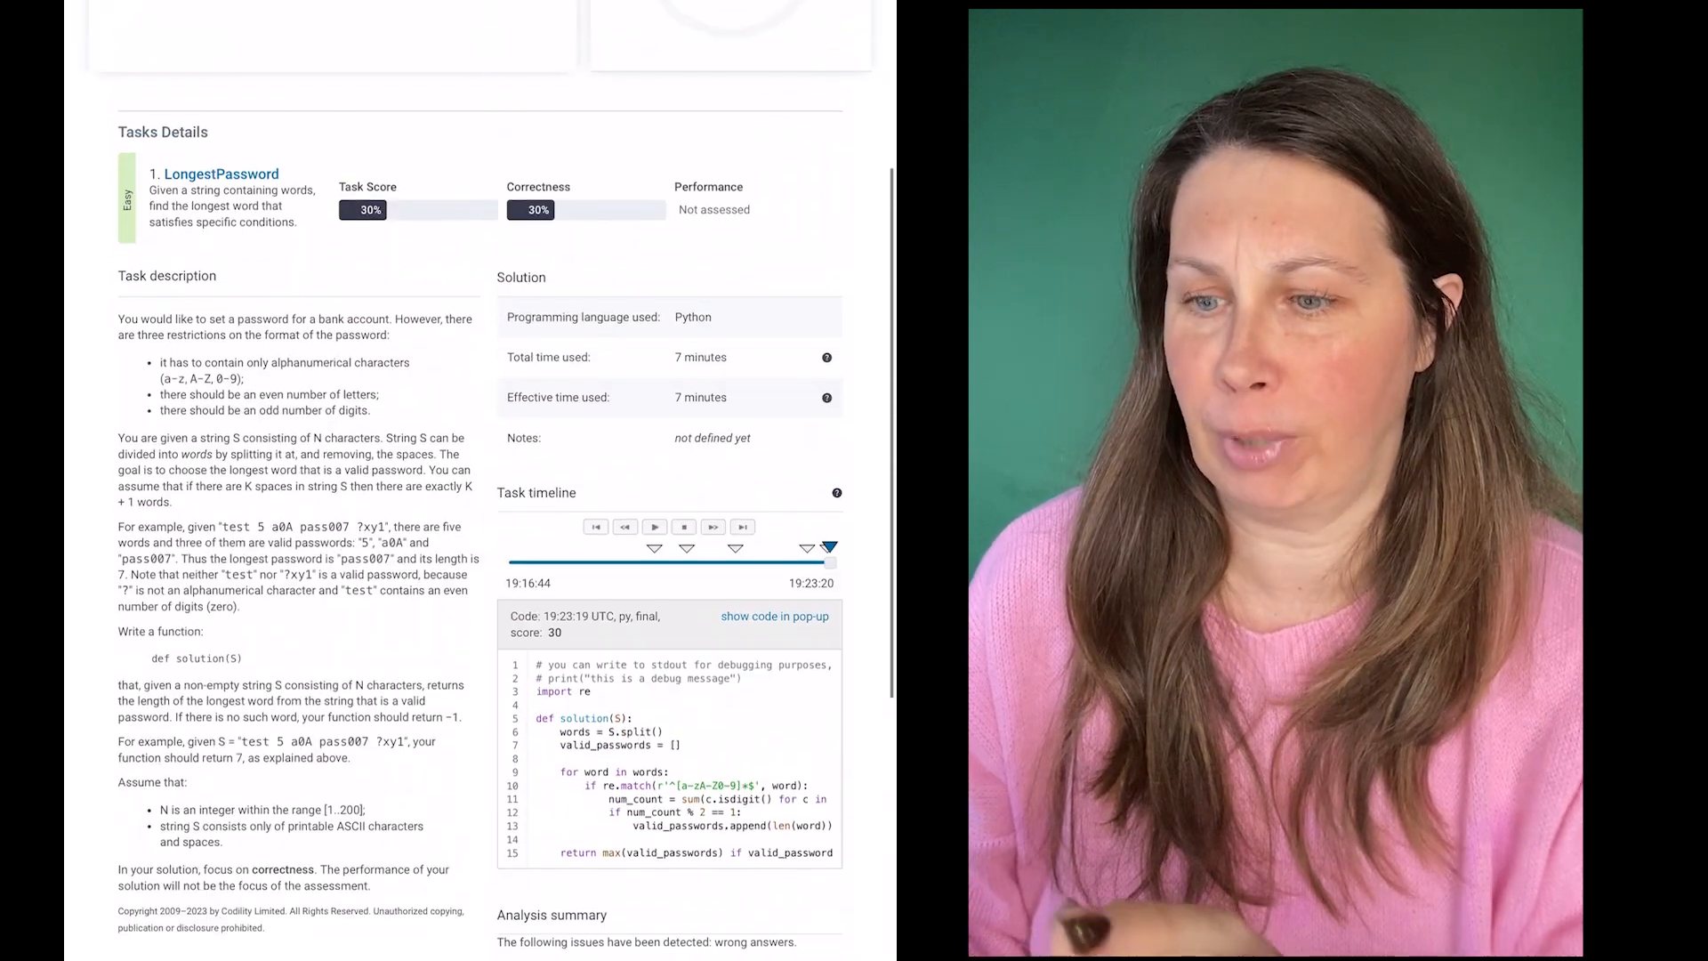